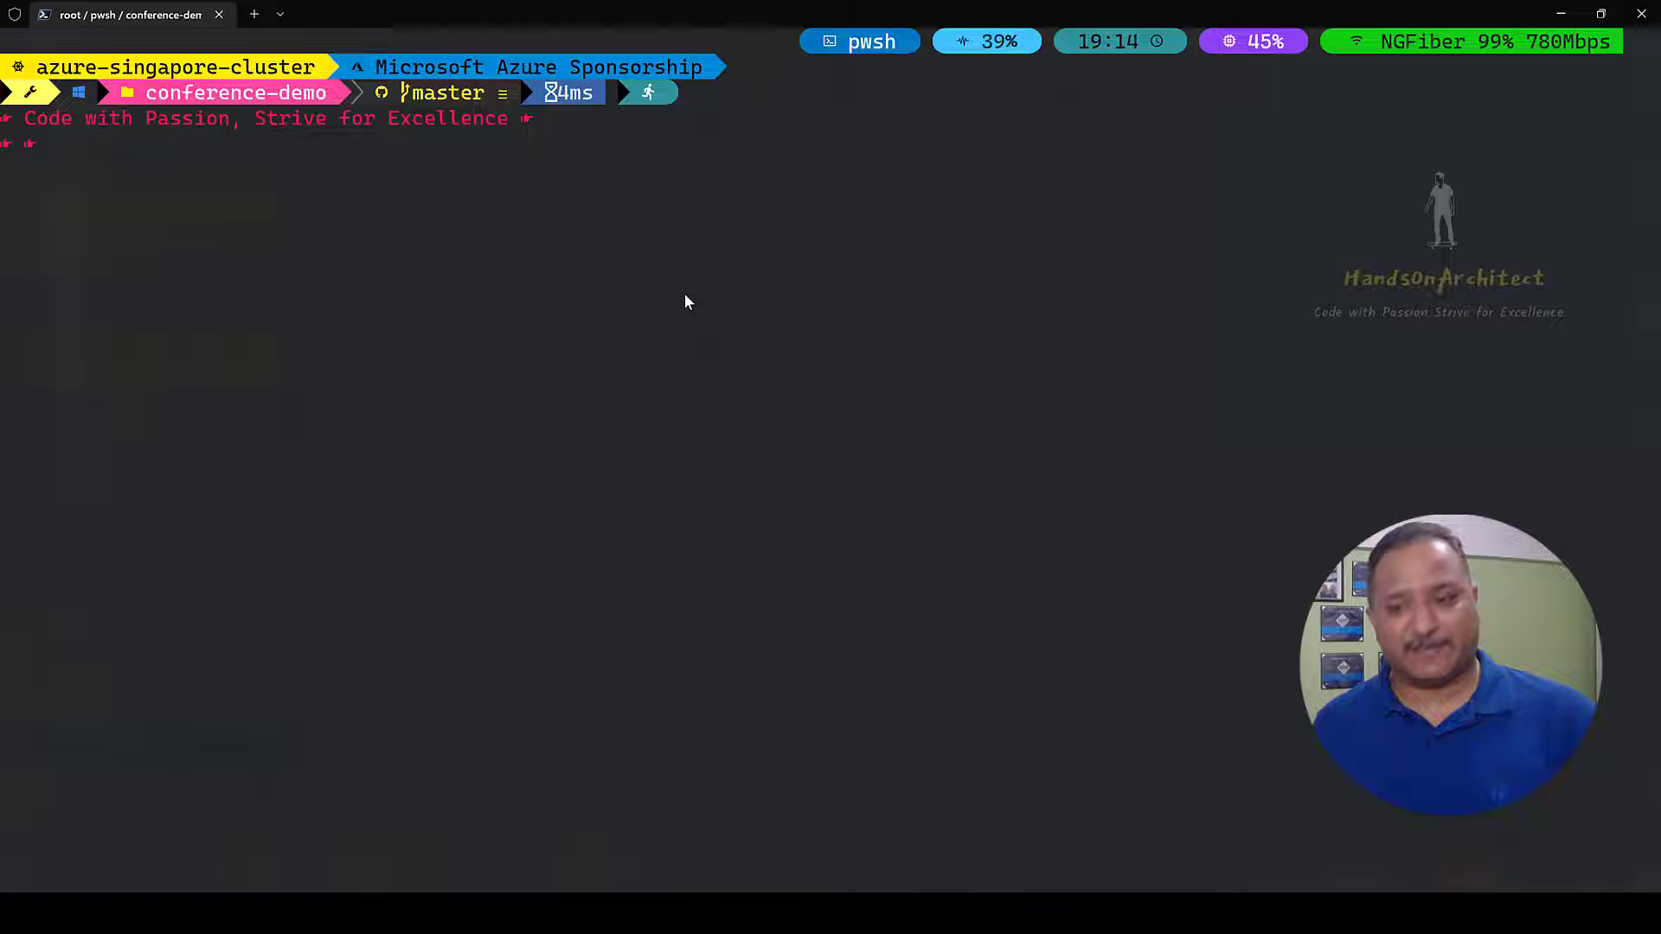
Report the installed Gradle version (7.5.1) with gradle -version, then return to the IDE
text(gradle -version)
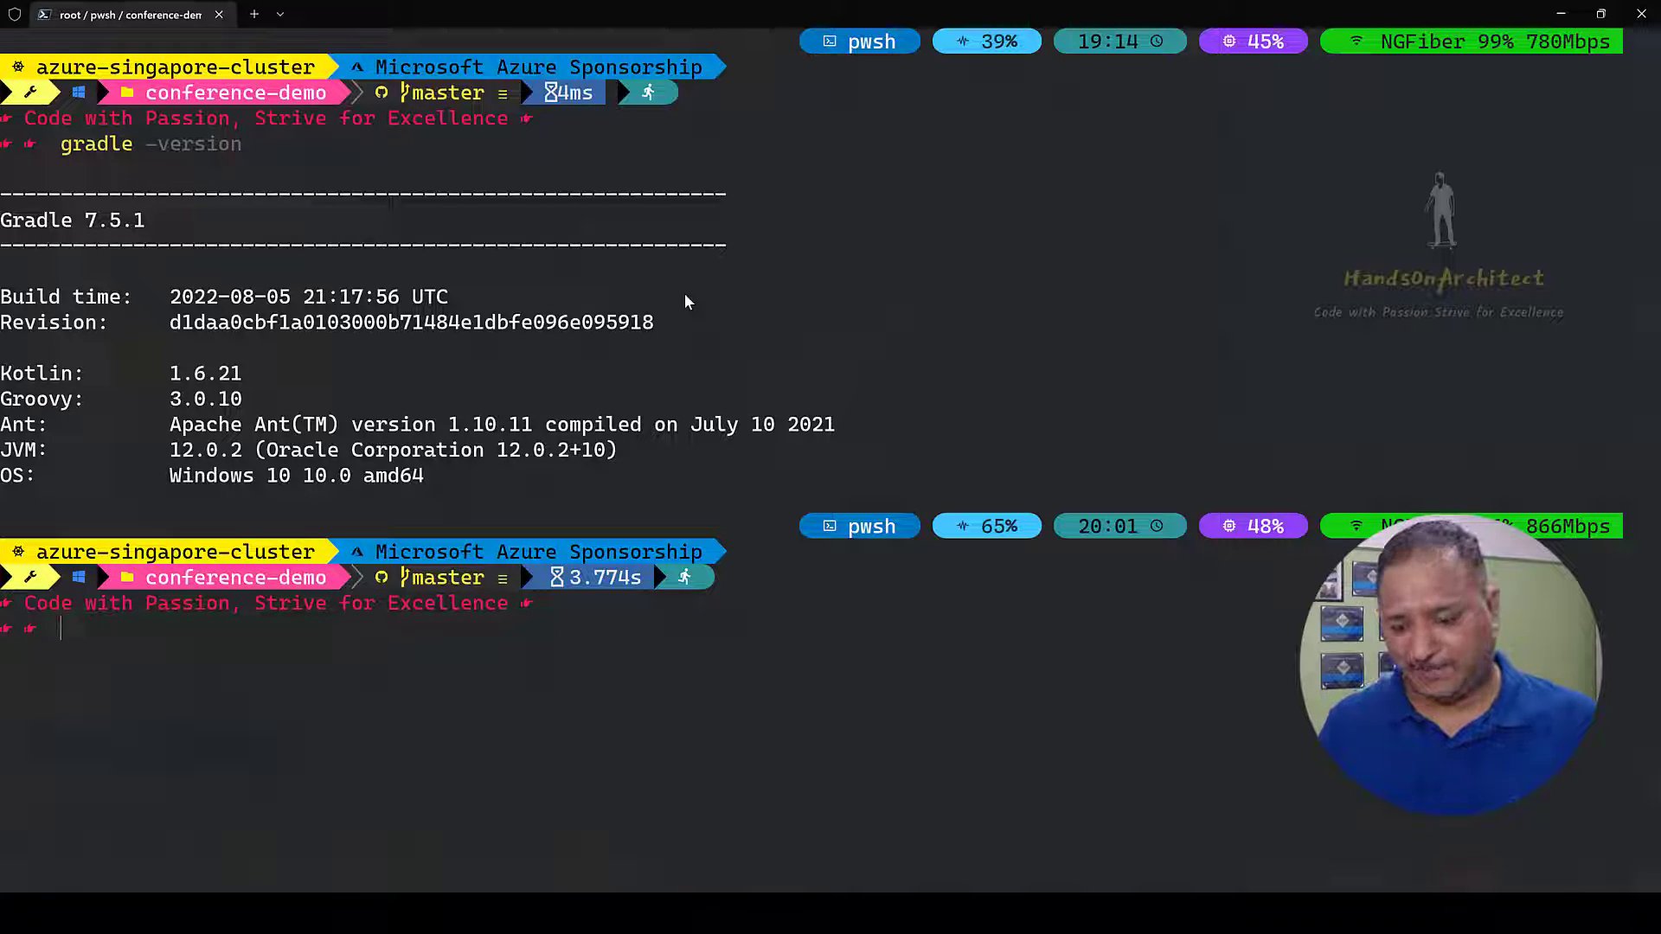
key(alt+tab)
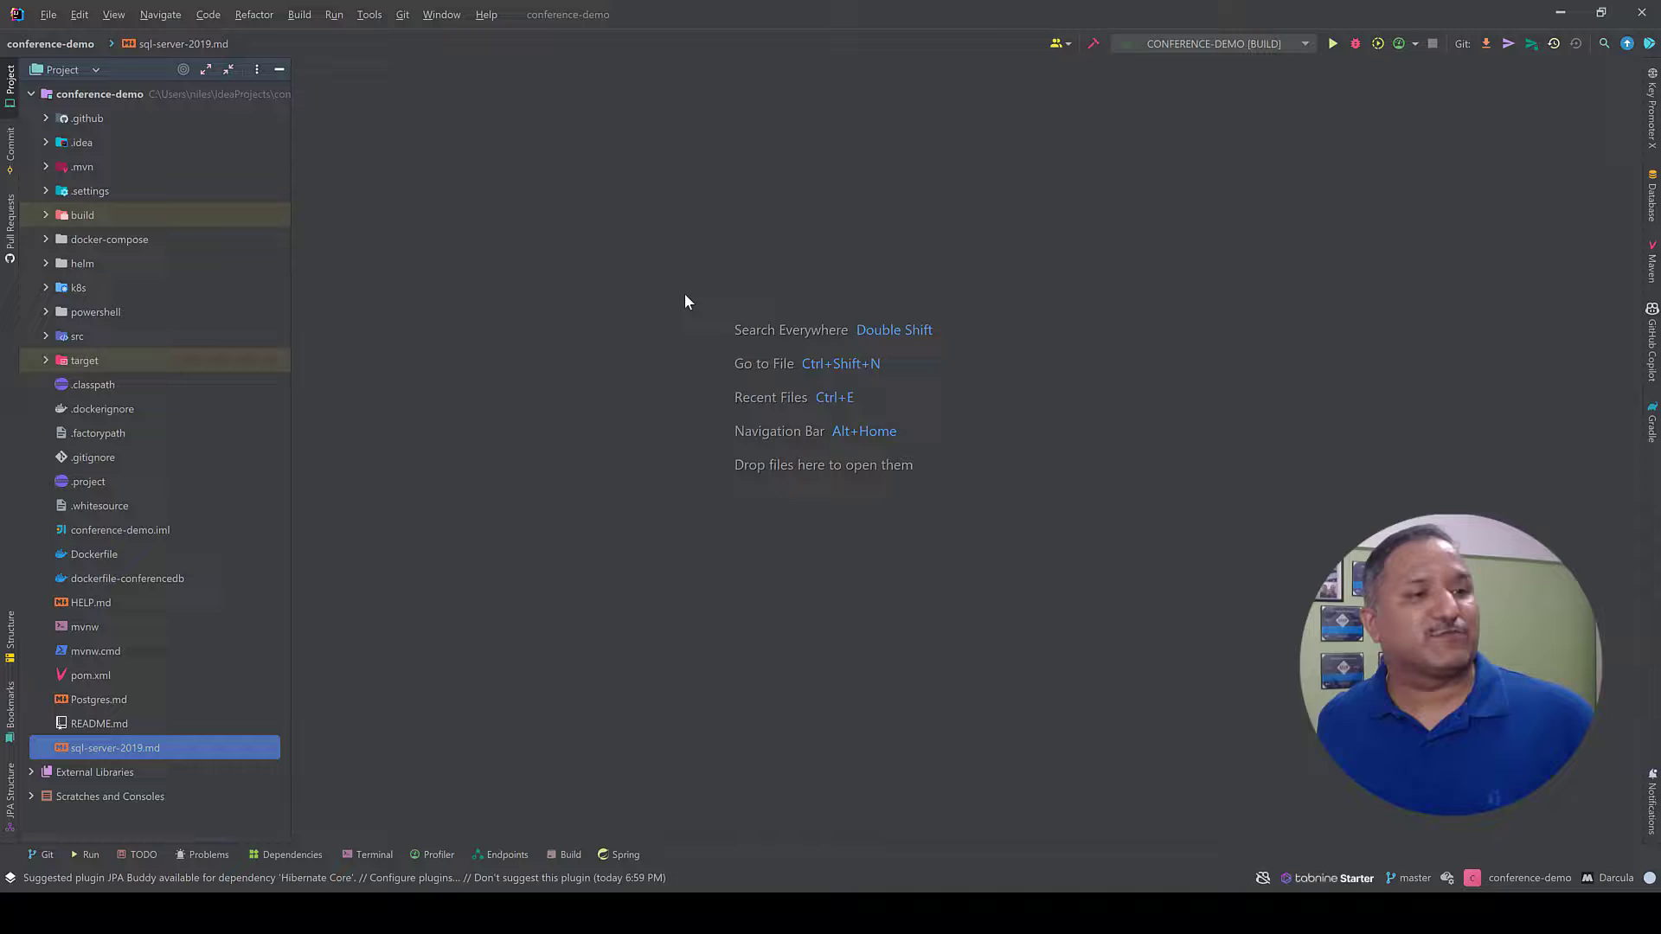
mouse_move(450, 421)
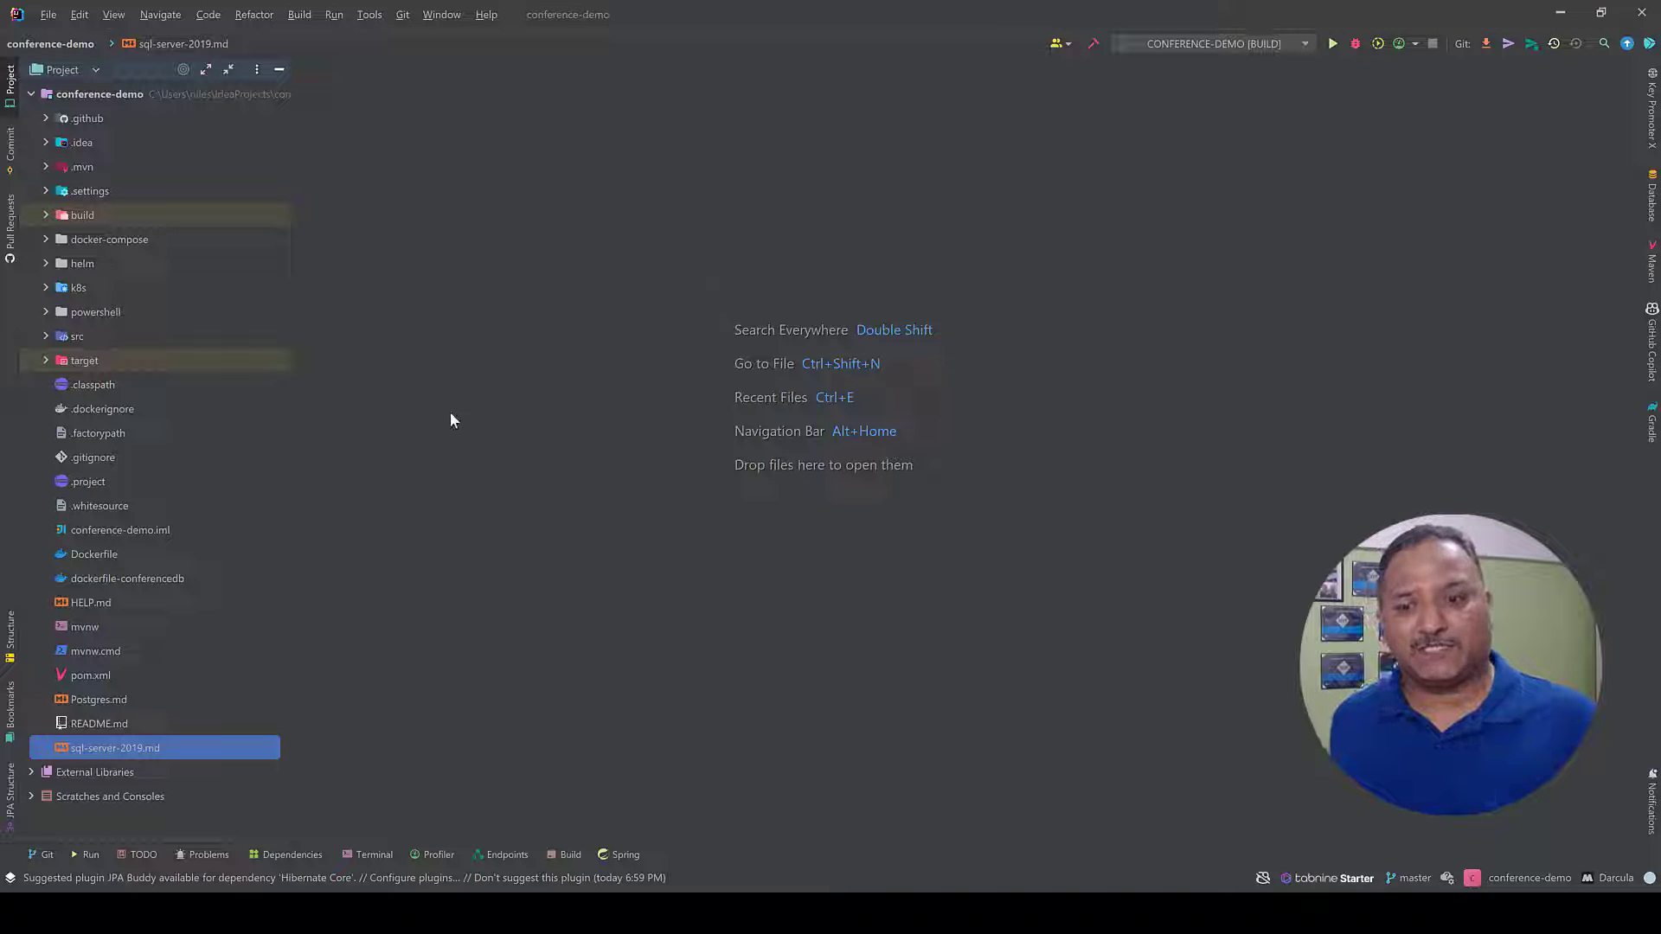
mouse_move(361, 466)
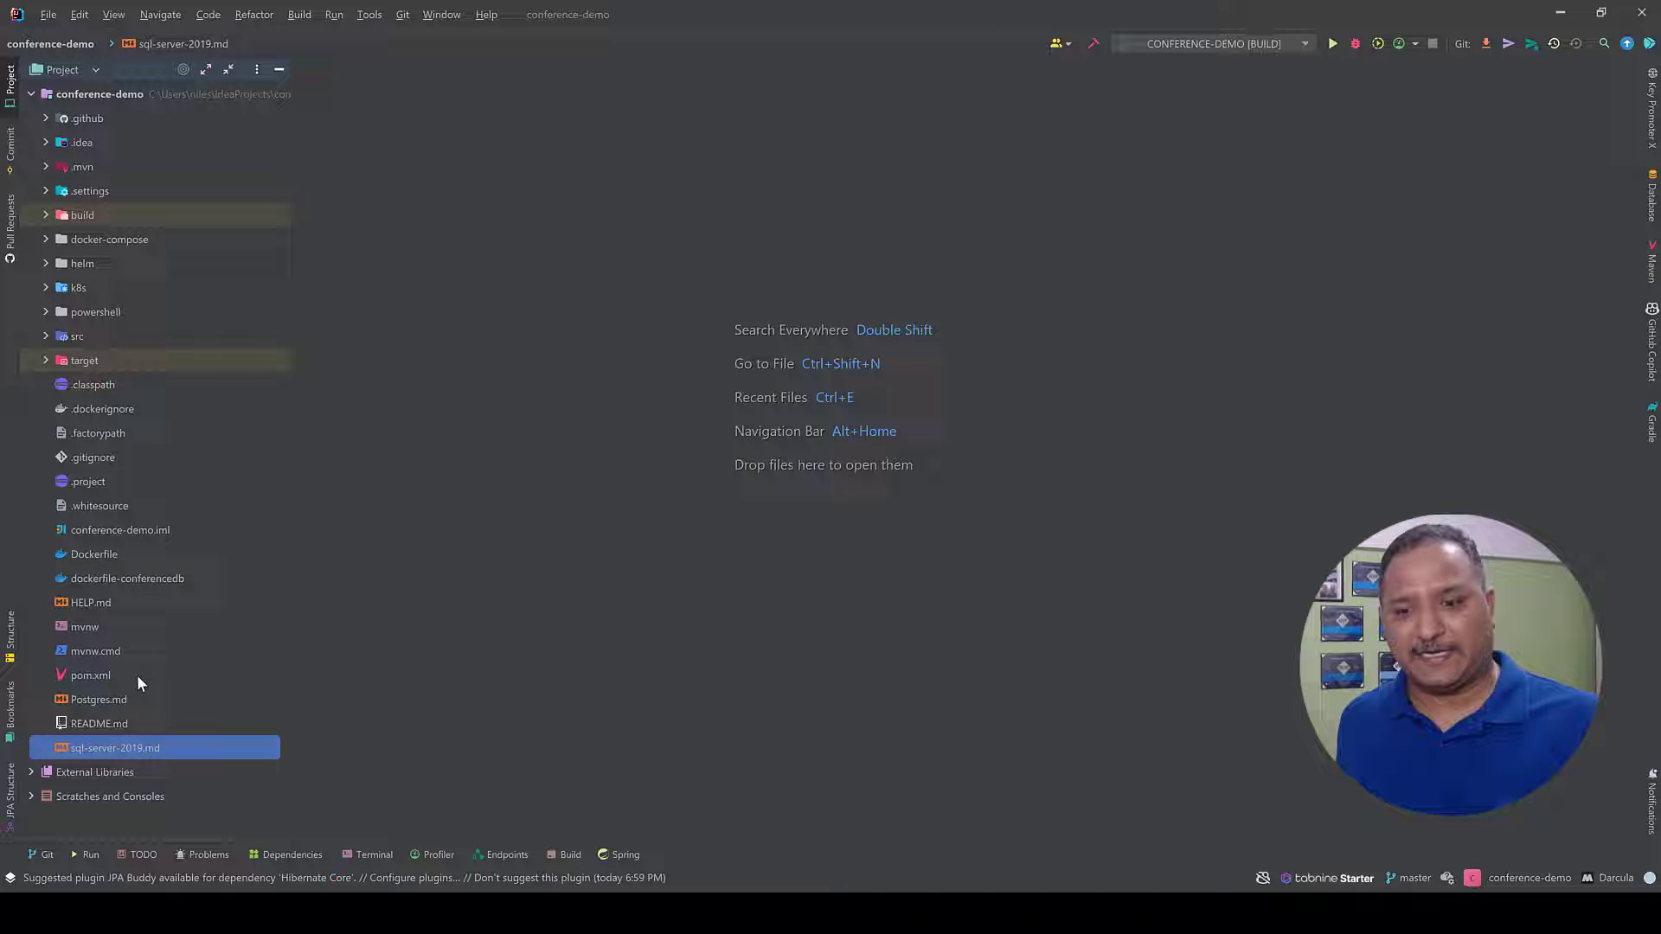
Review pom.xml's Spring Boot parent and Maven dependencies from top to bottom
double_click(90, 675)
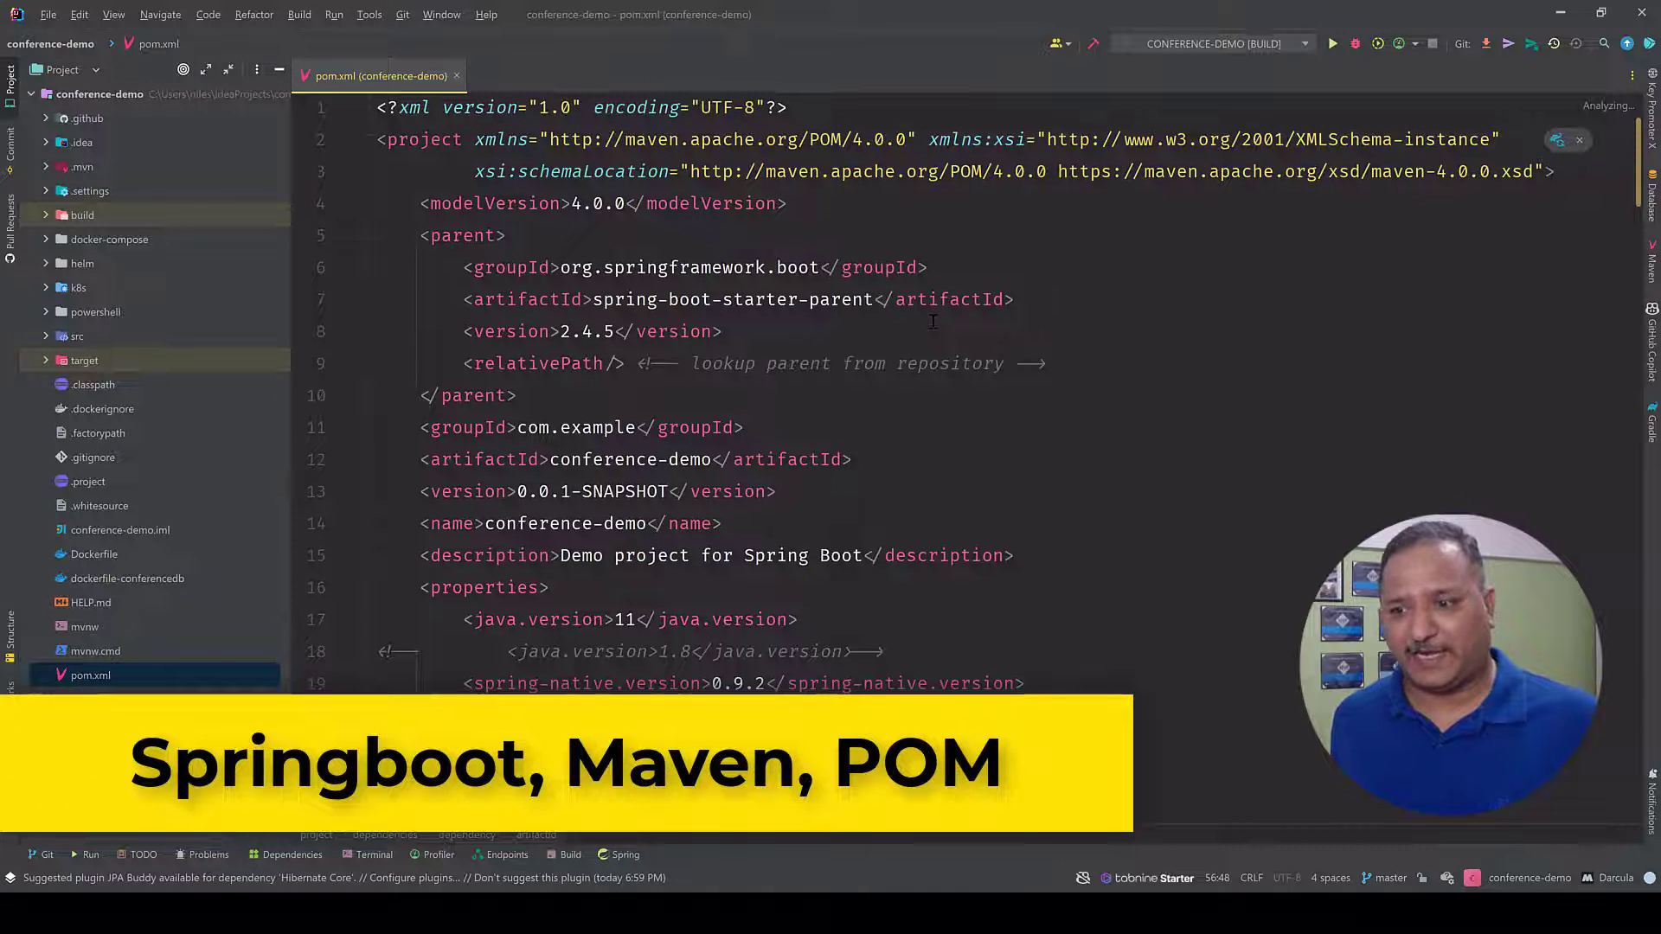
scroll(down, 3)
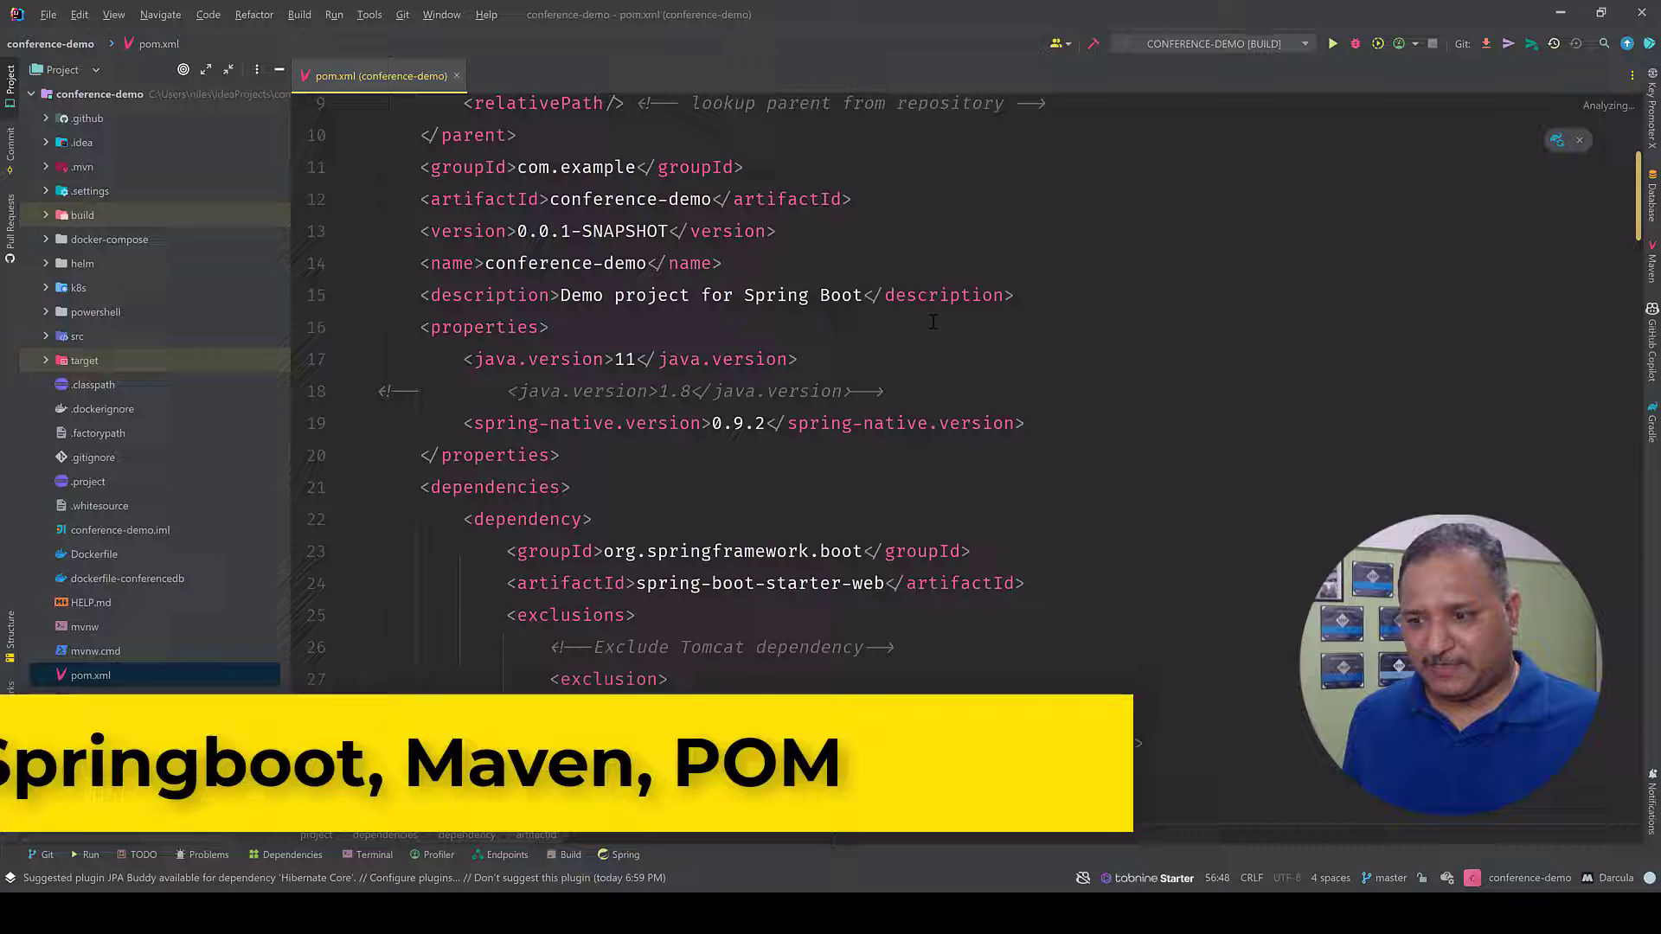
scroll(down, 3)
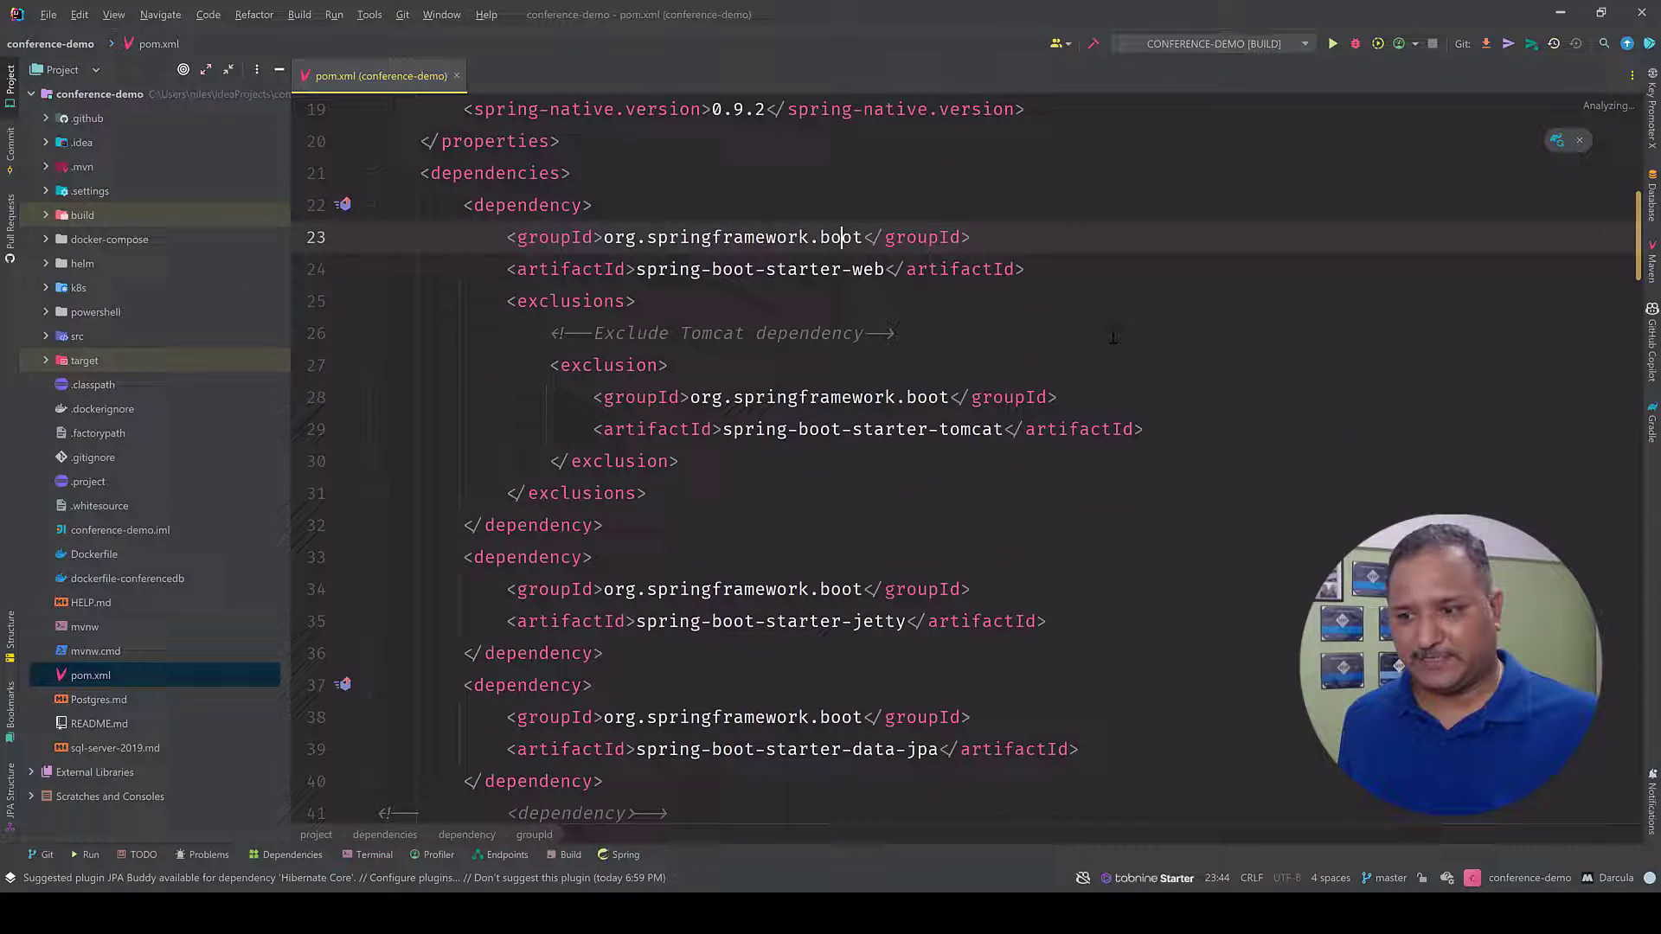
scroll(down, 3)
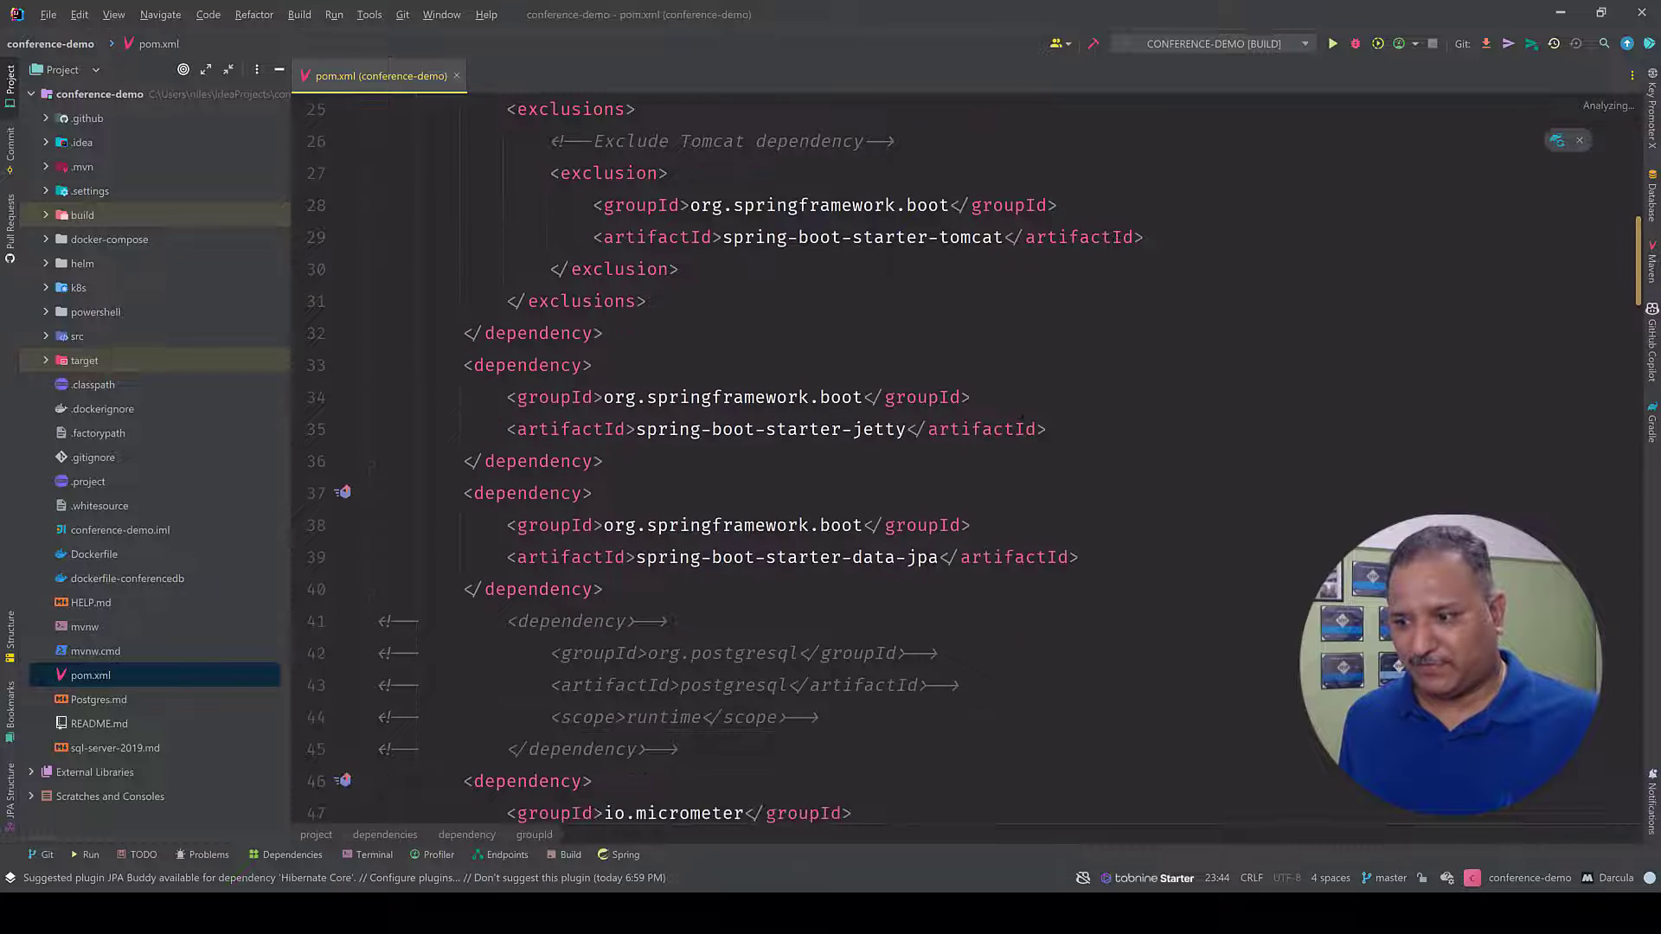
scroll(down, 3)
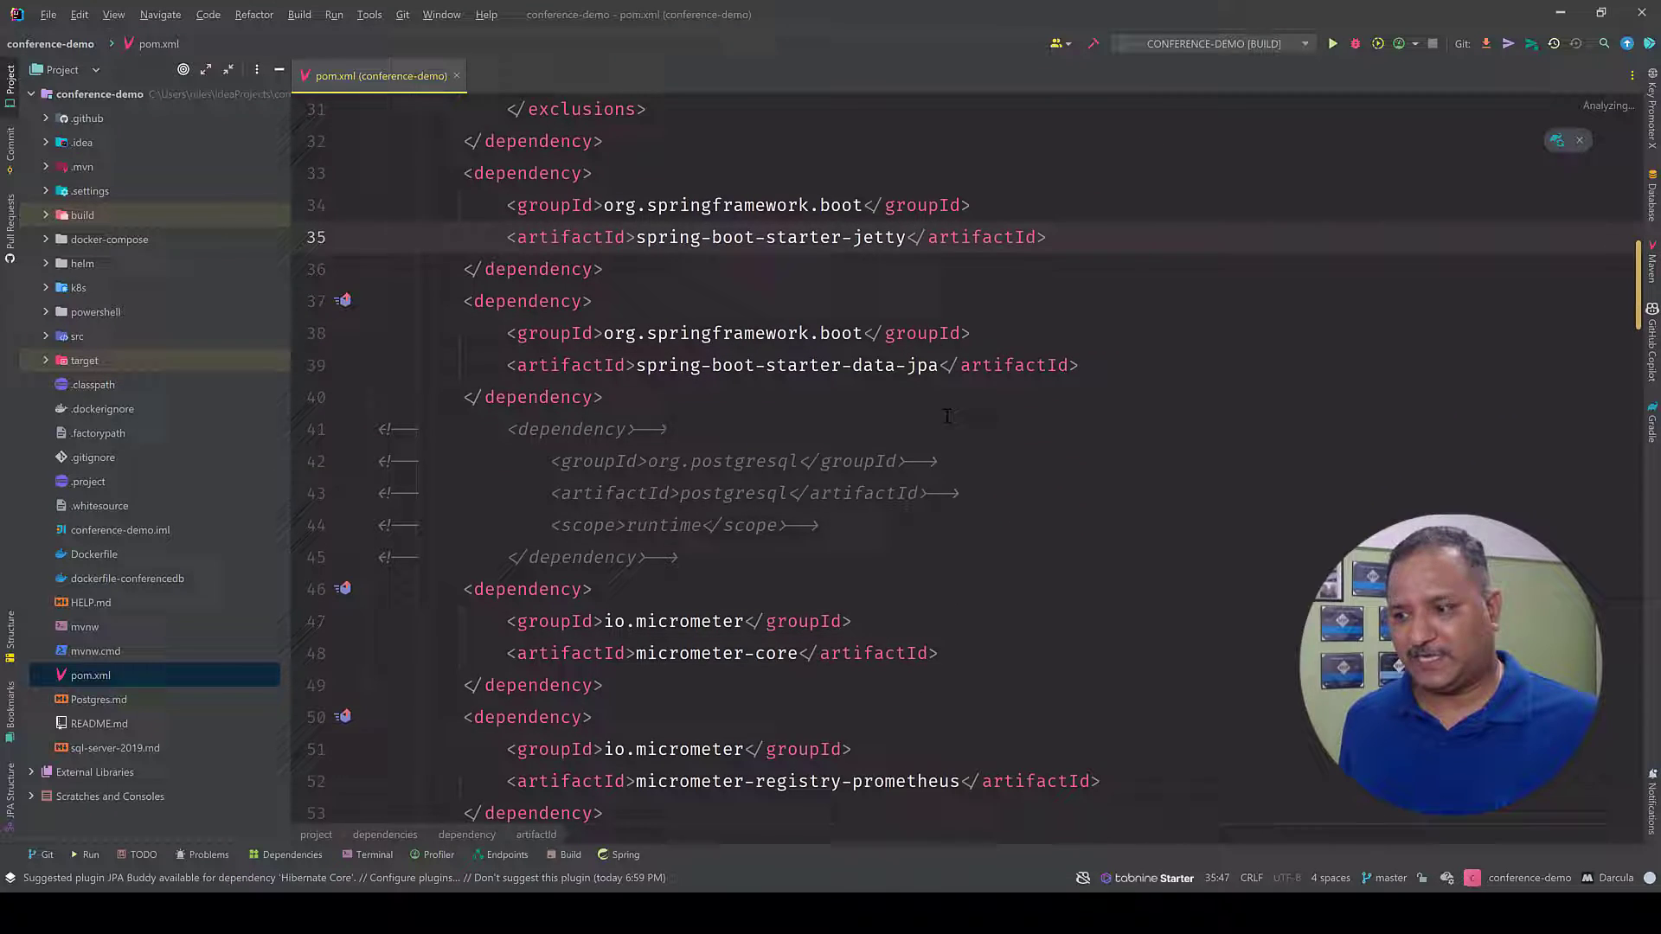
scroll(down, 3)
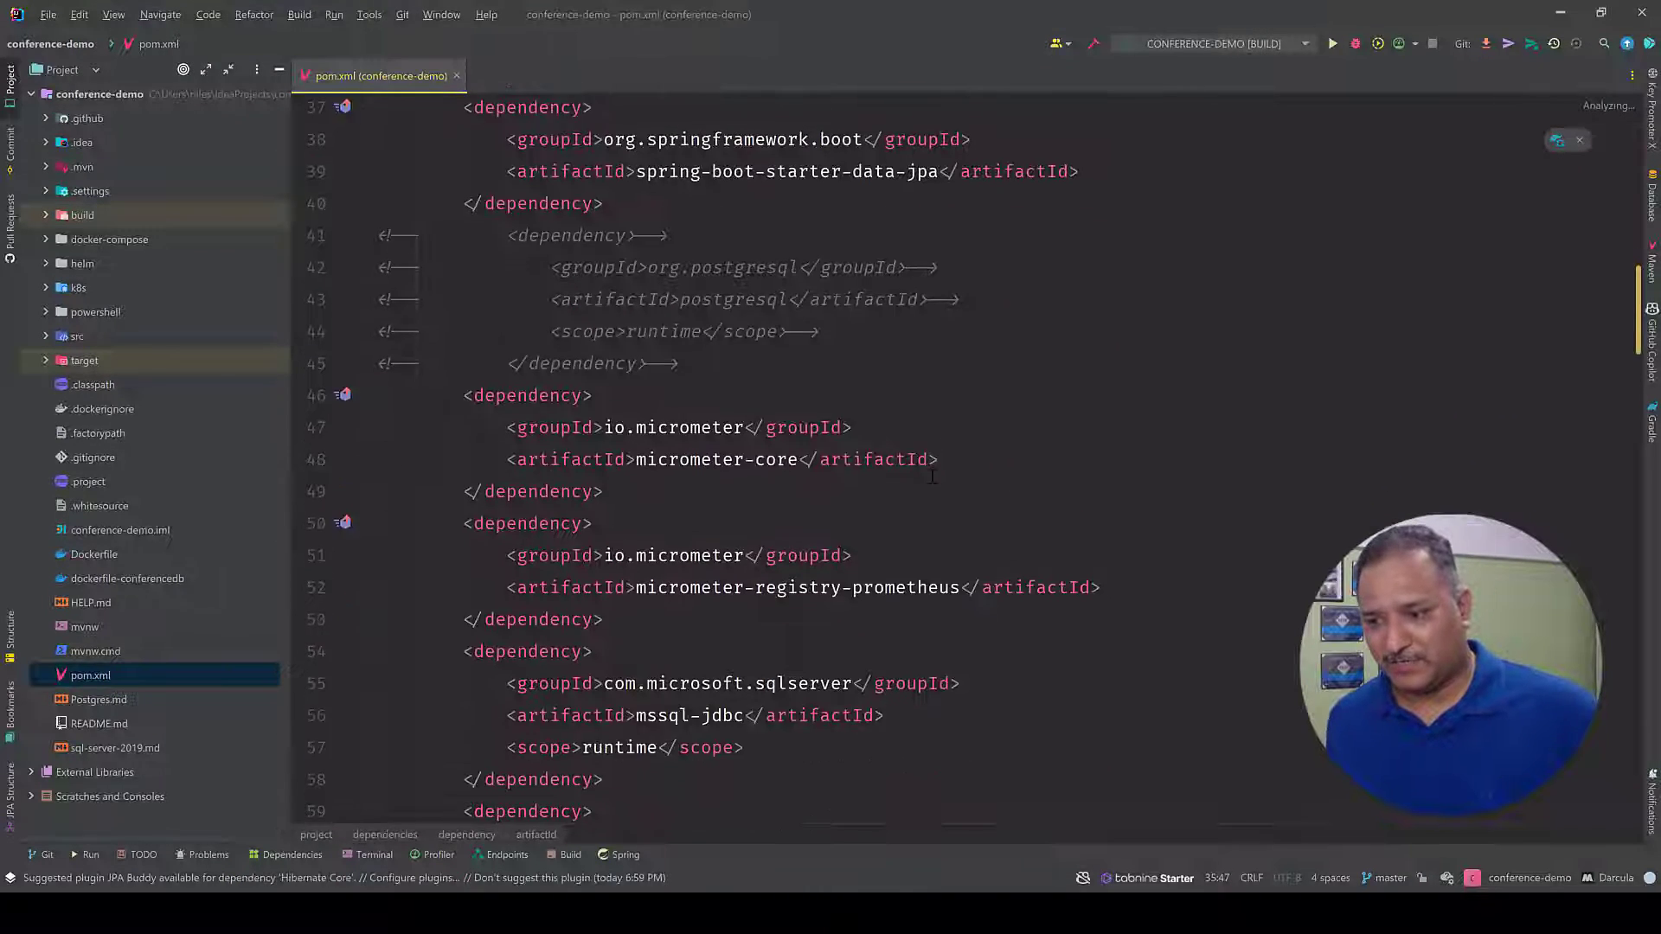
scroll(down, 3)
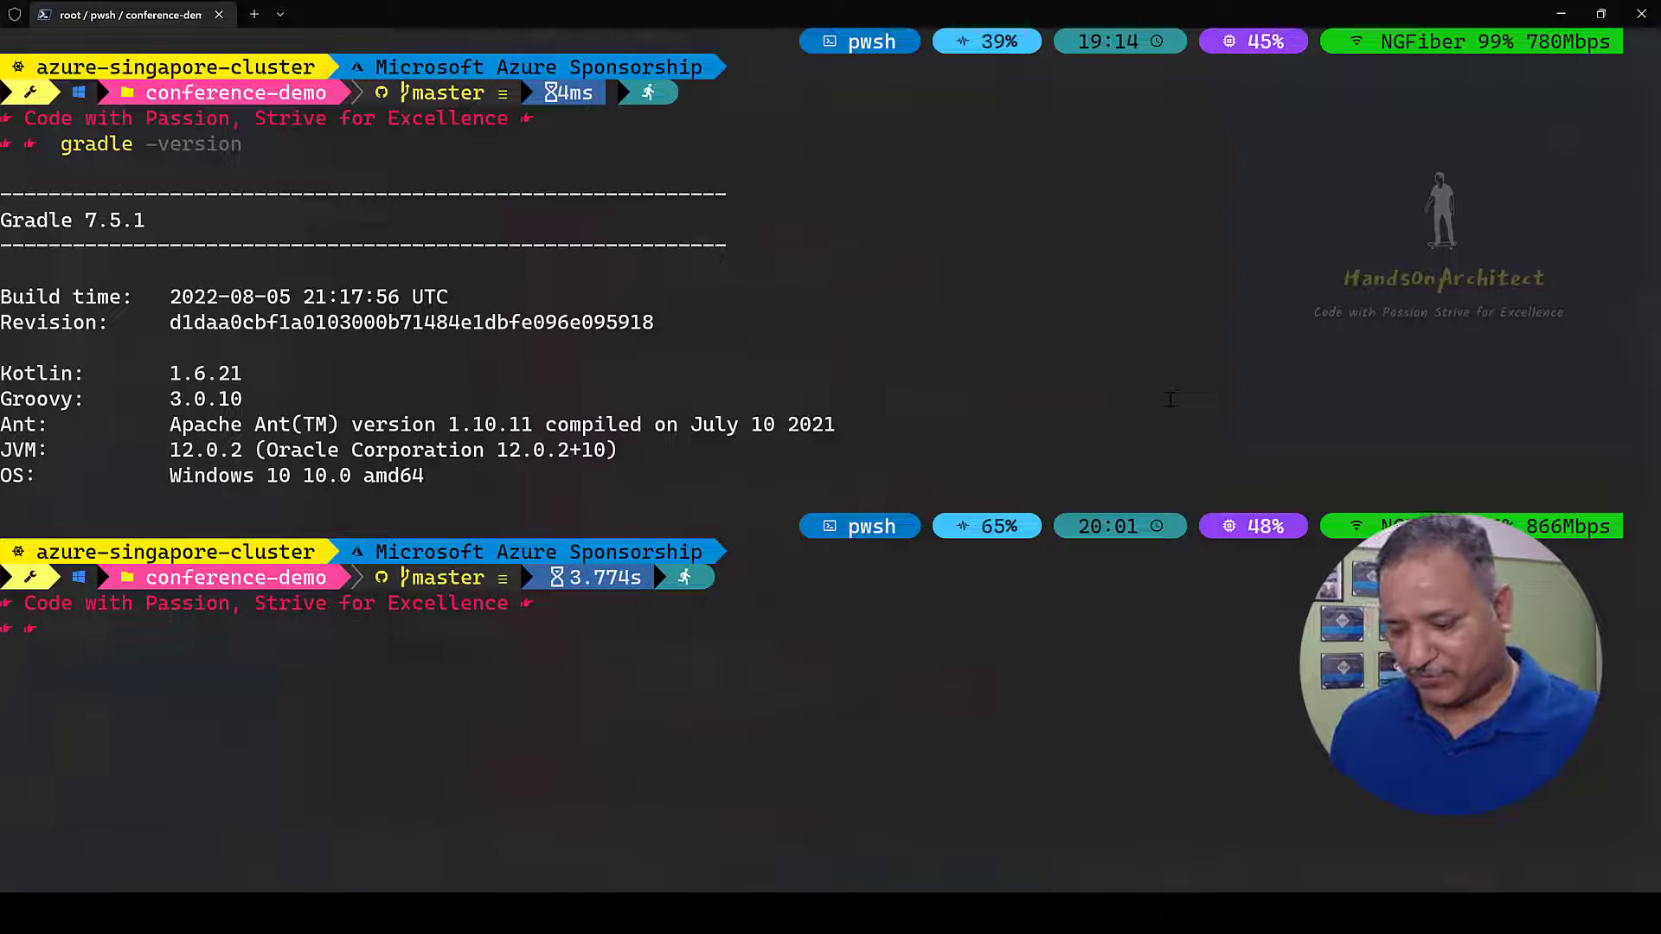
Run gradle init, accept converting the Maven build and choose 1 for Groovy DSL with defaults
text(gradle init)
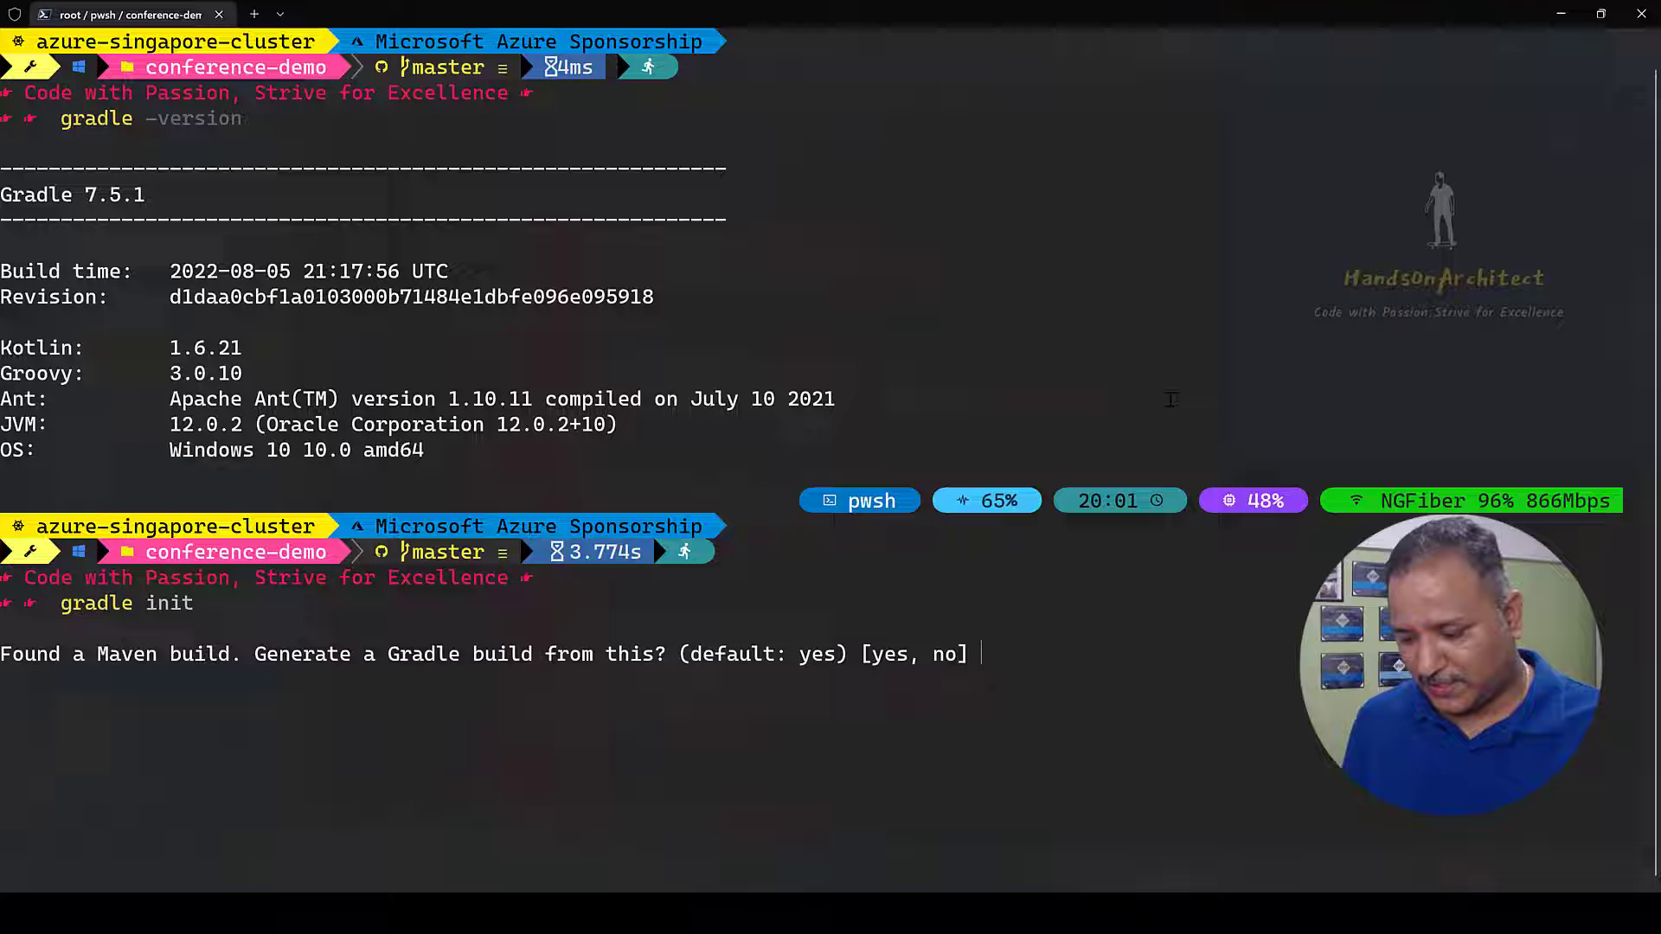
text(yes)
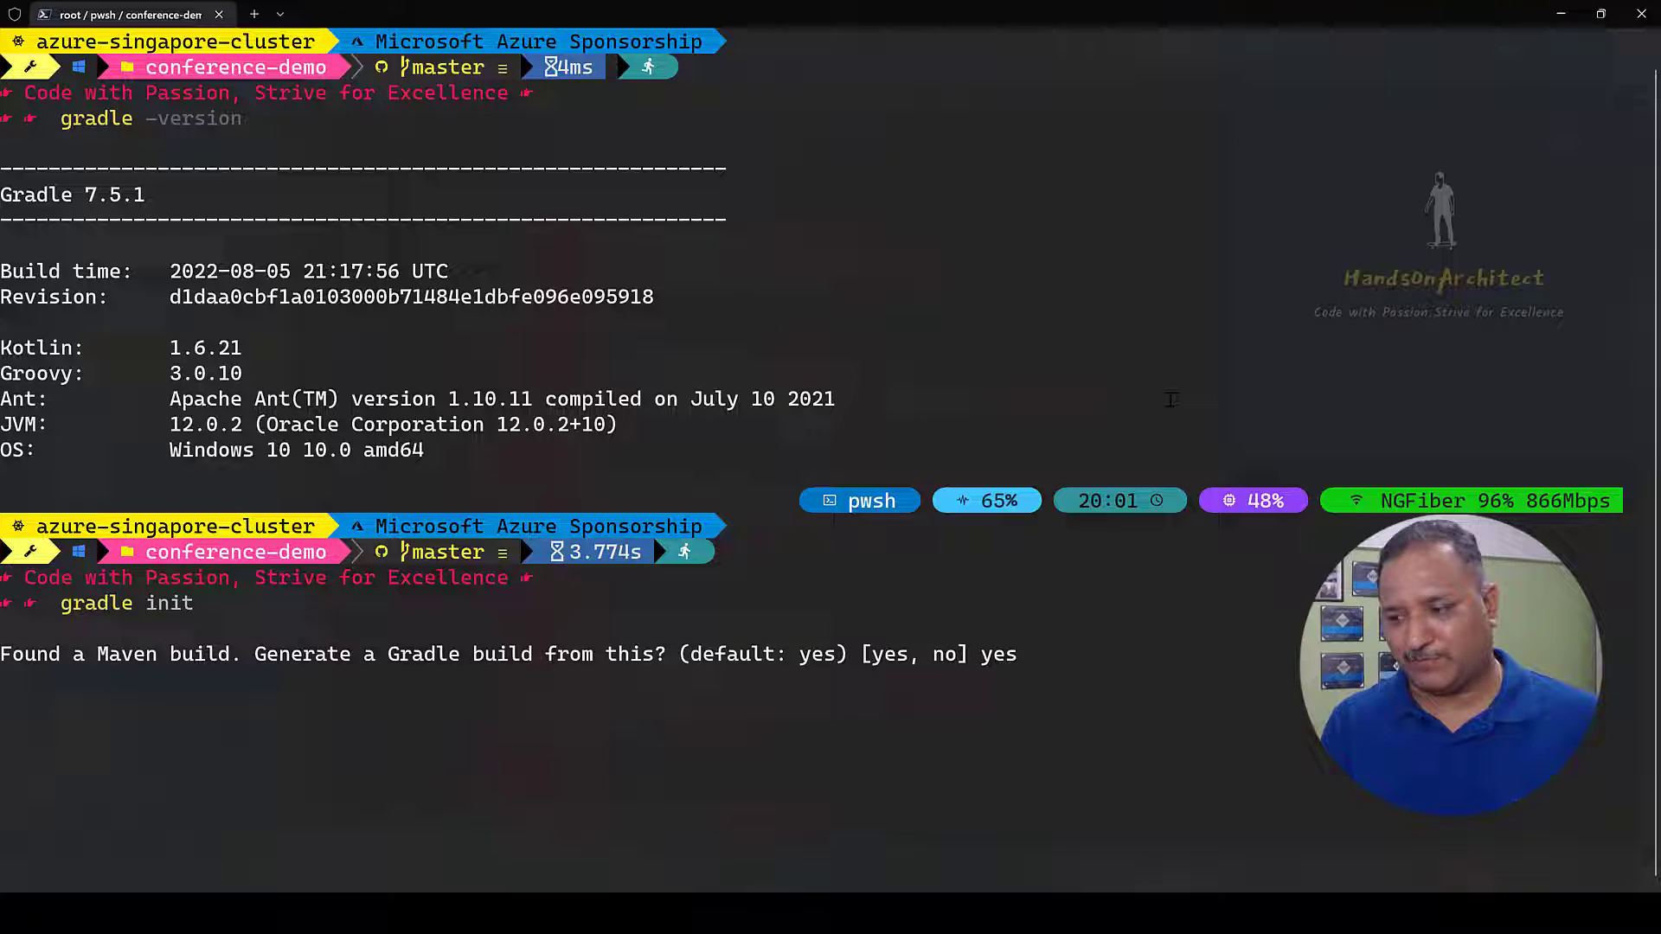
key(enter)
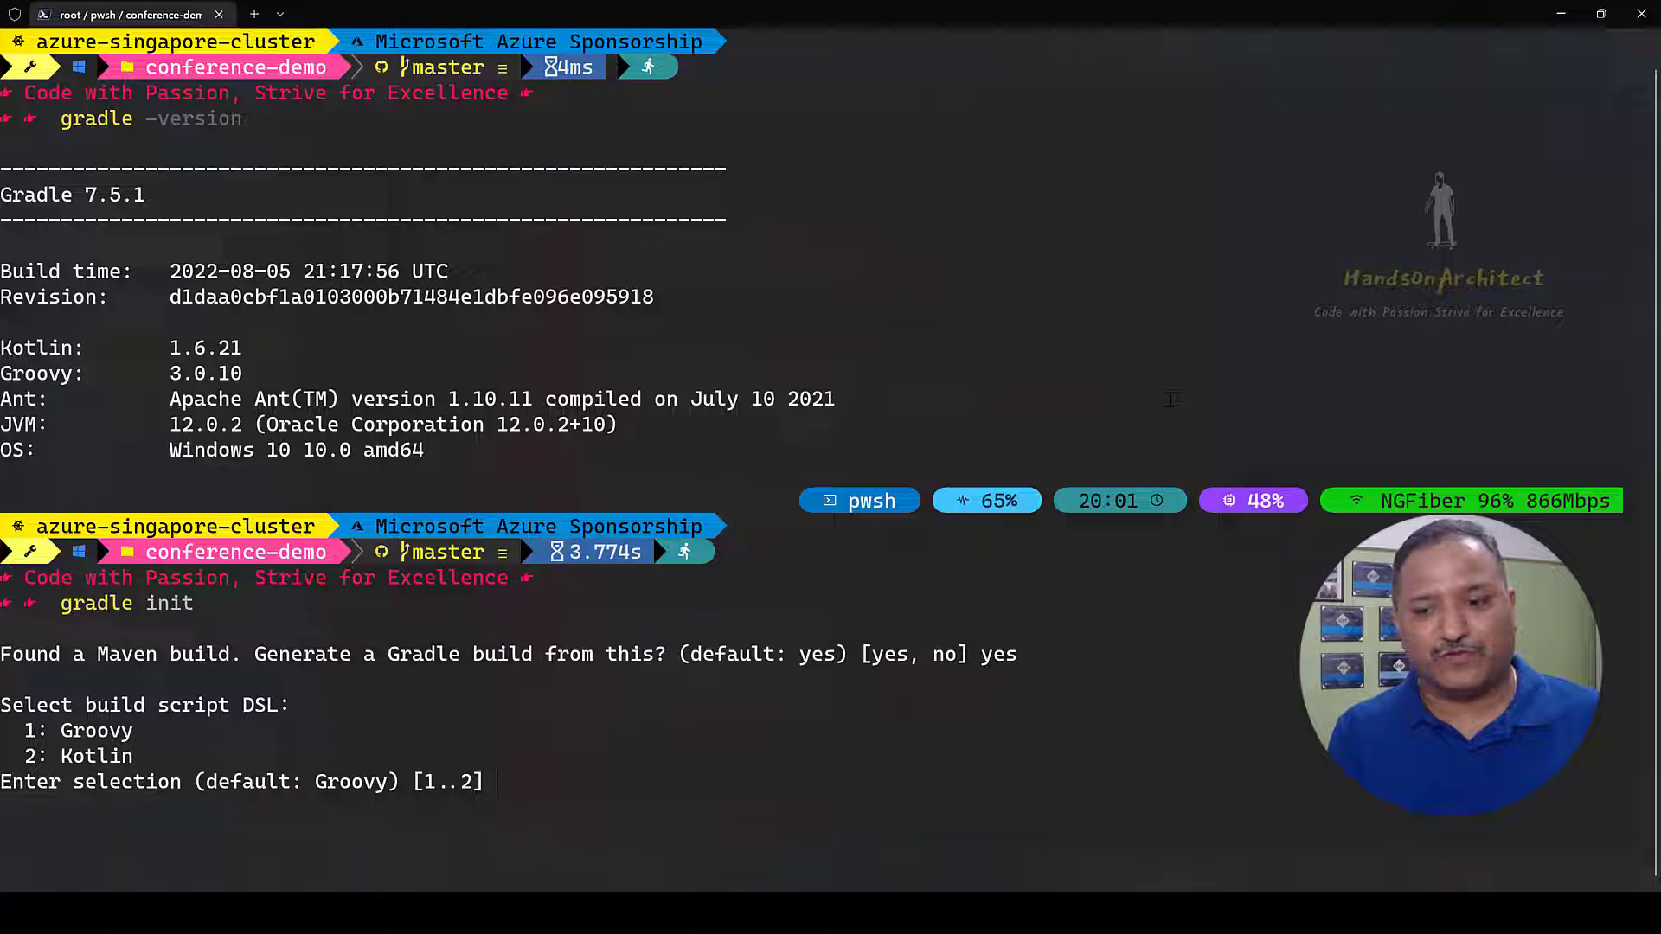
text(1)
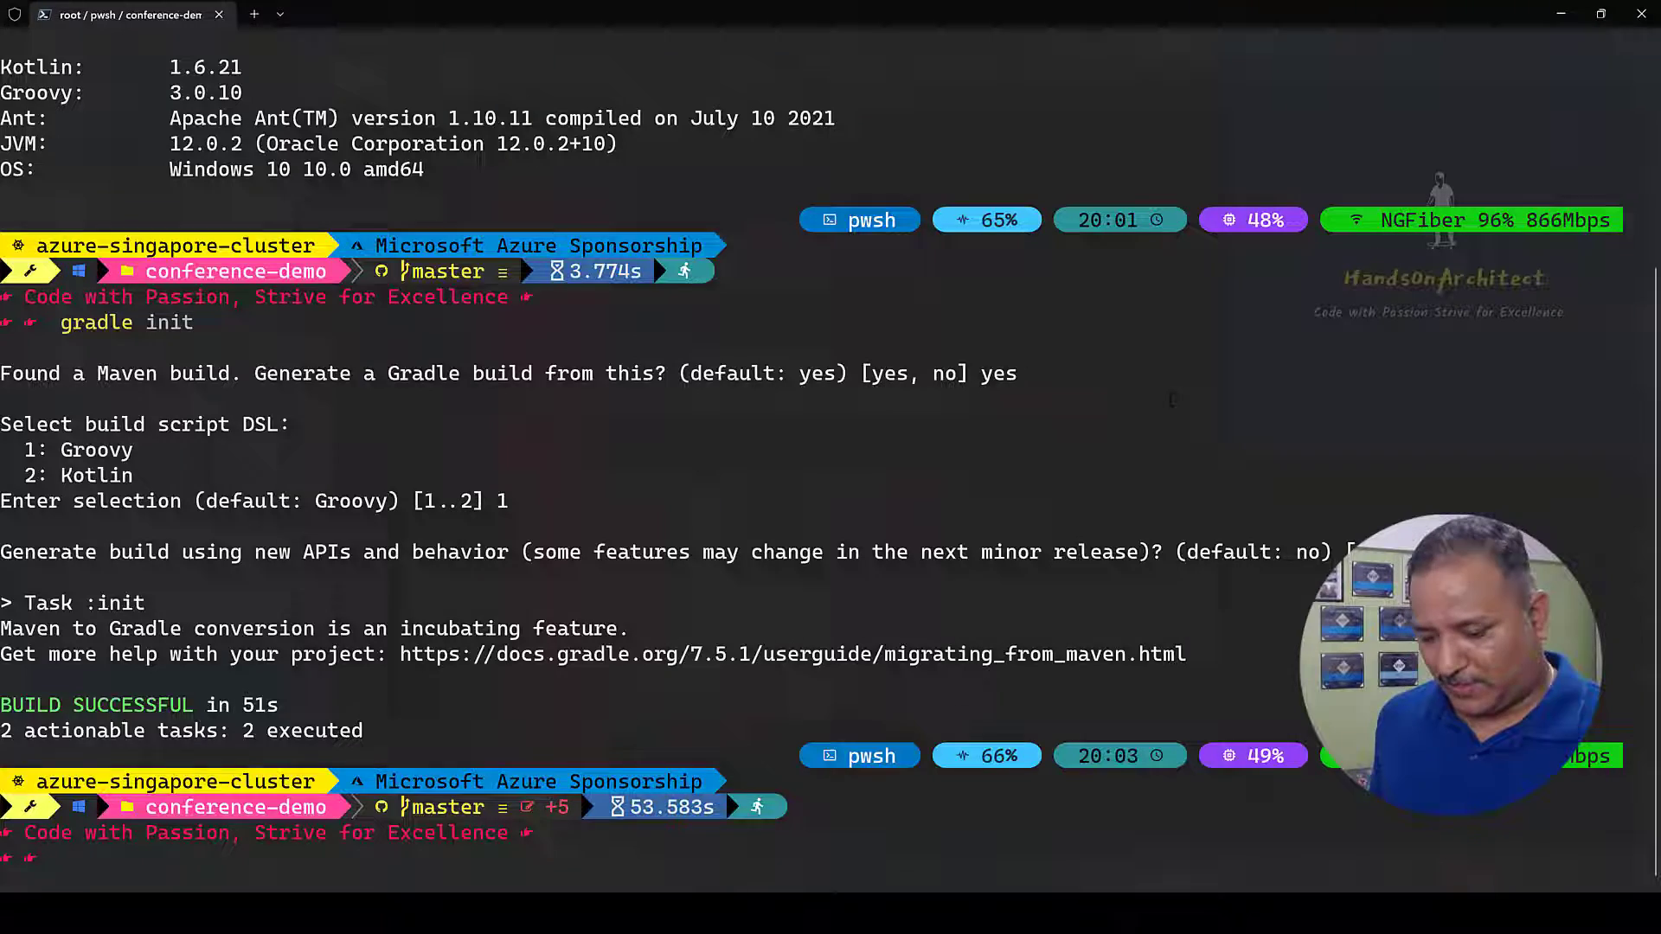
key(alt+tab)
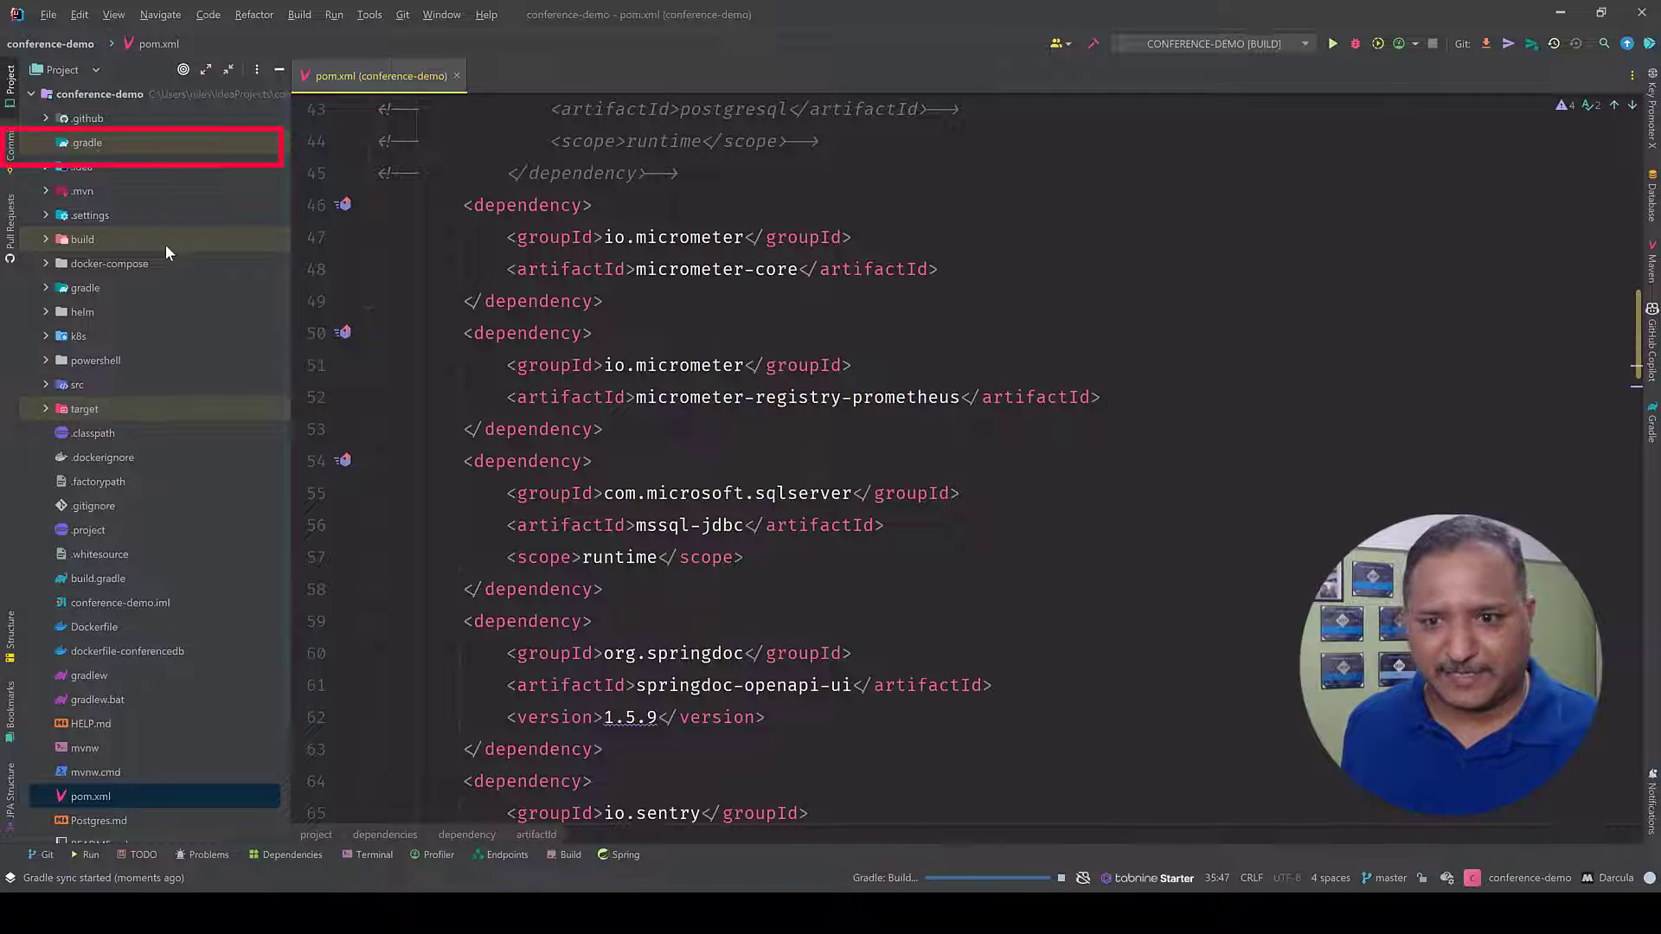
Review the generated build.gradle's plugins, repositories, converted dependencies and publishing blocks
scroll(down, 3)
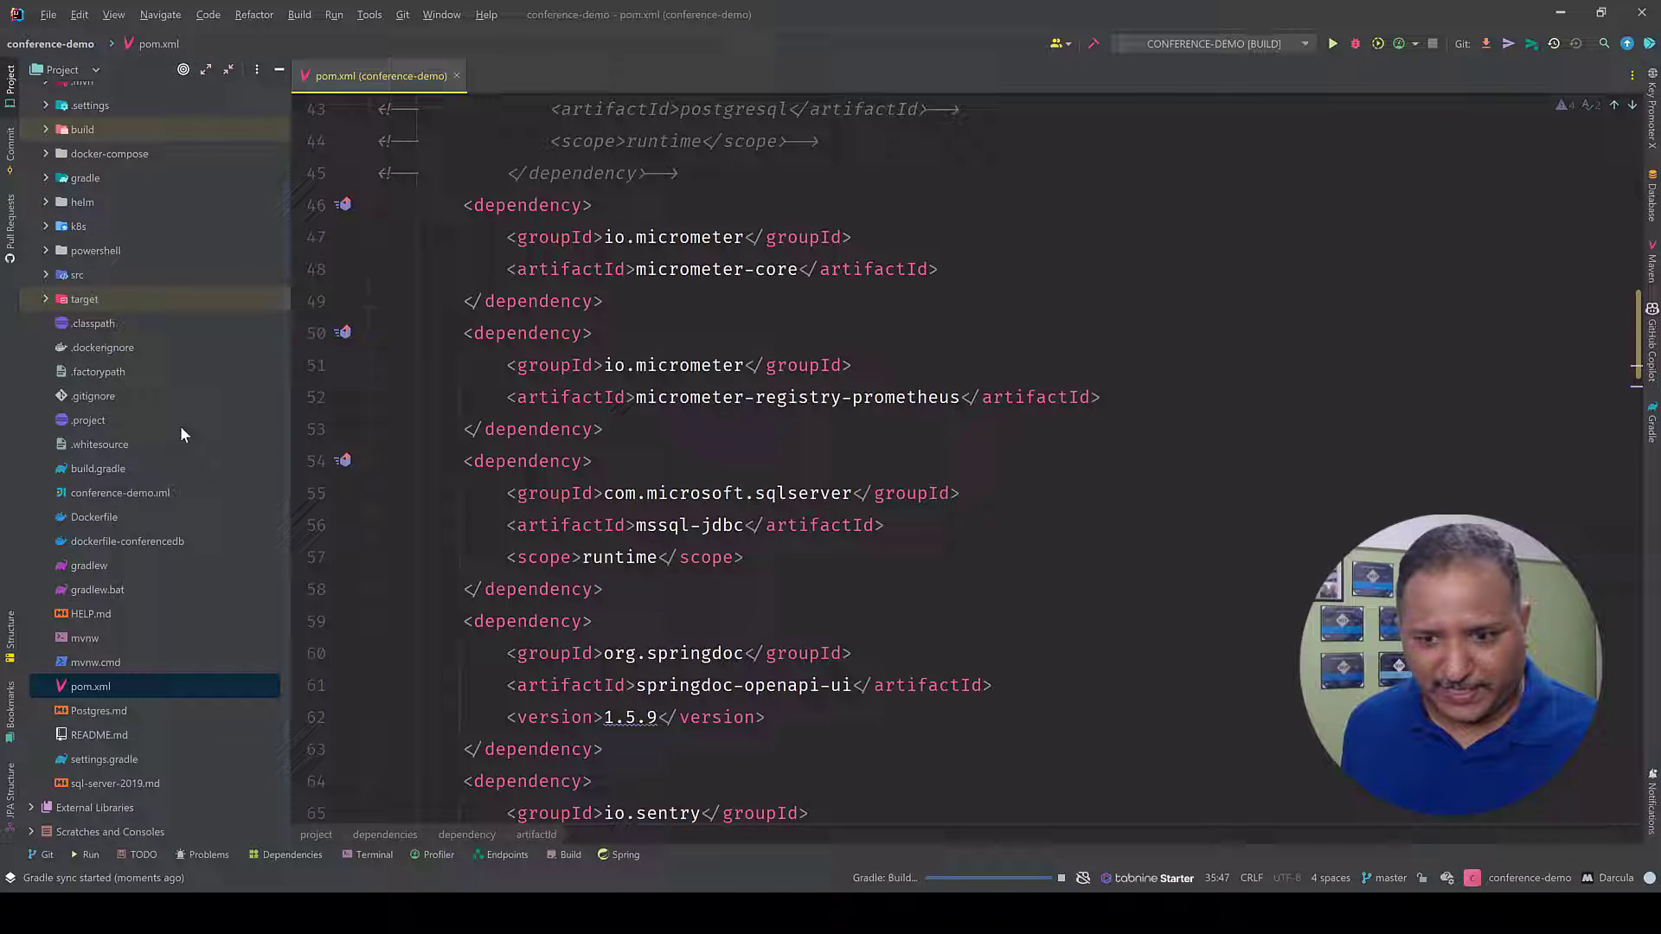
click(97, 469)
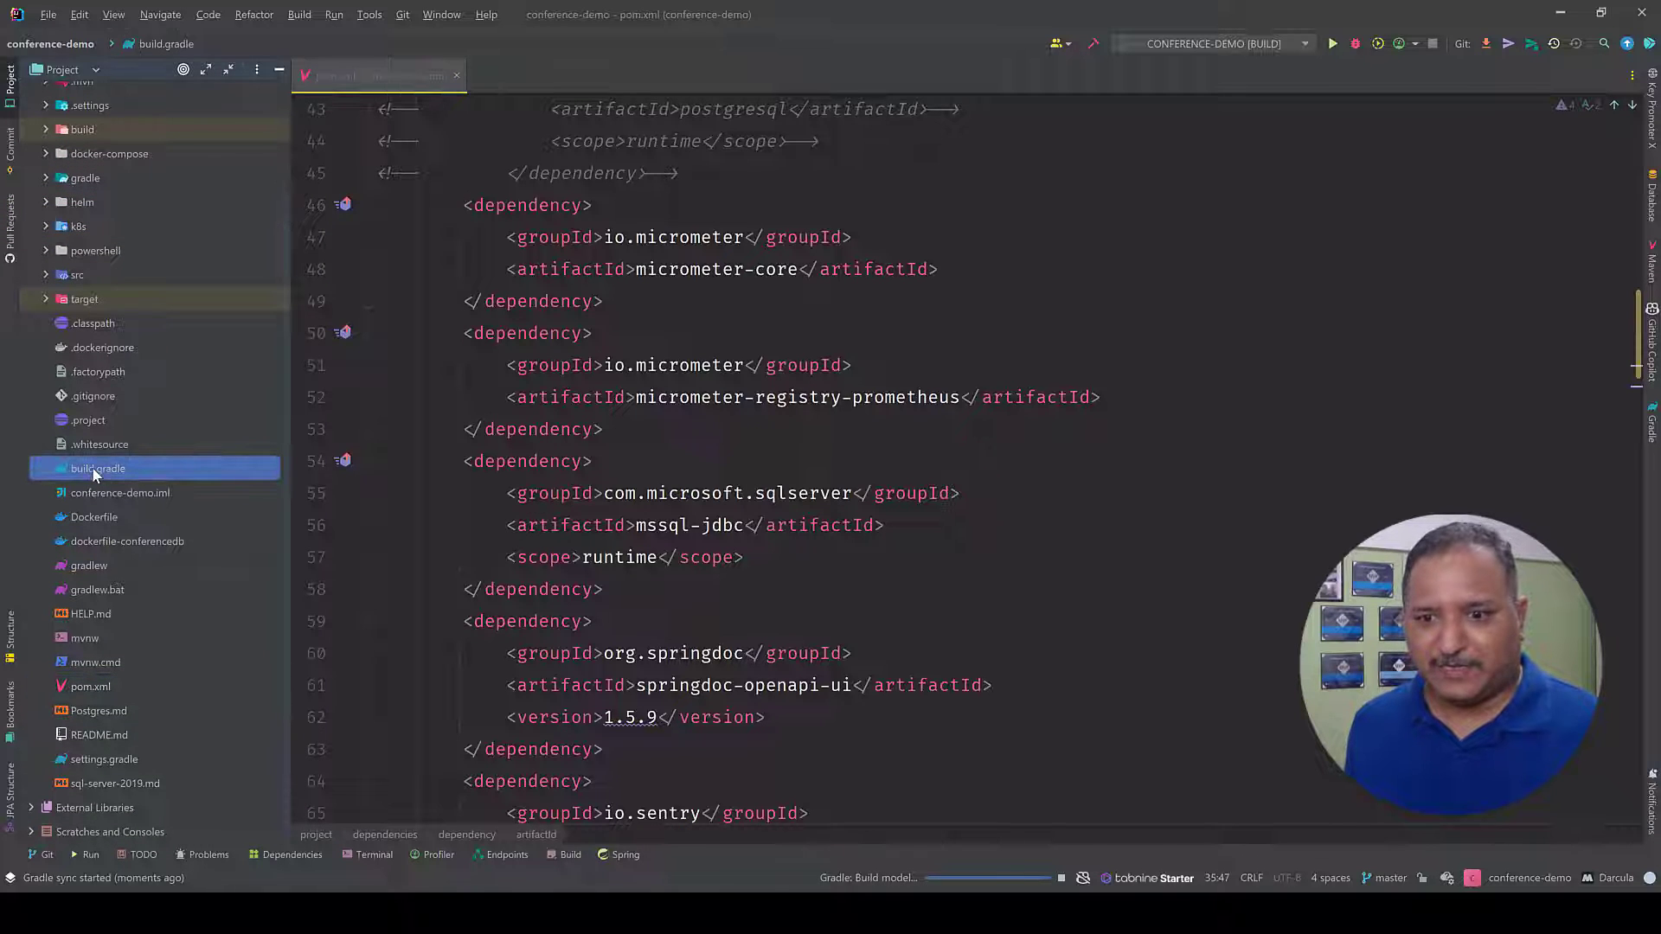
double_click(97, 468)
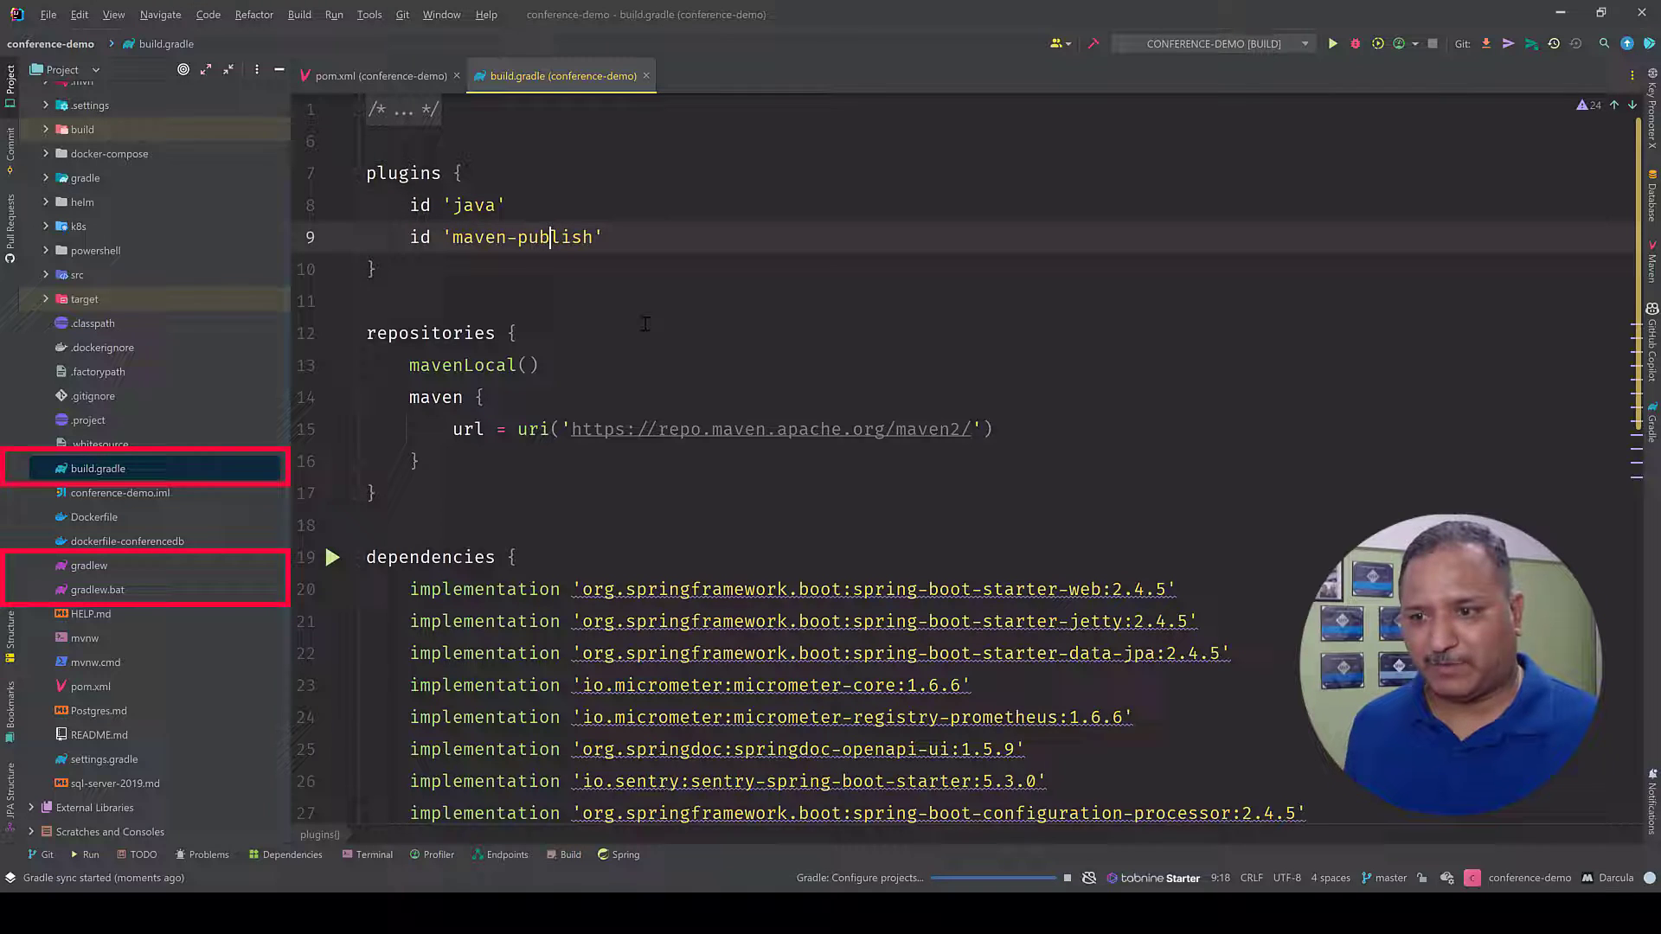
scroll(down, 3)
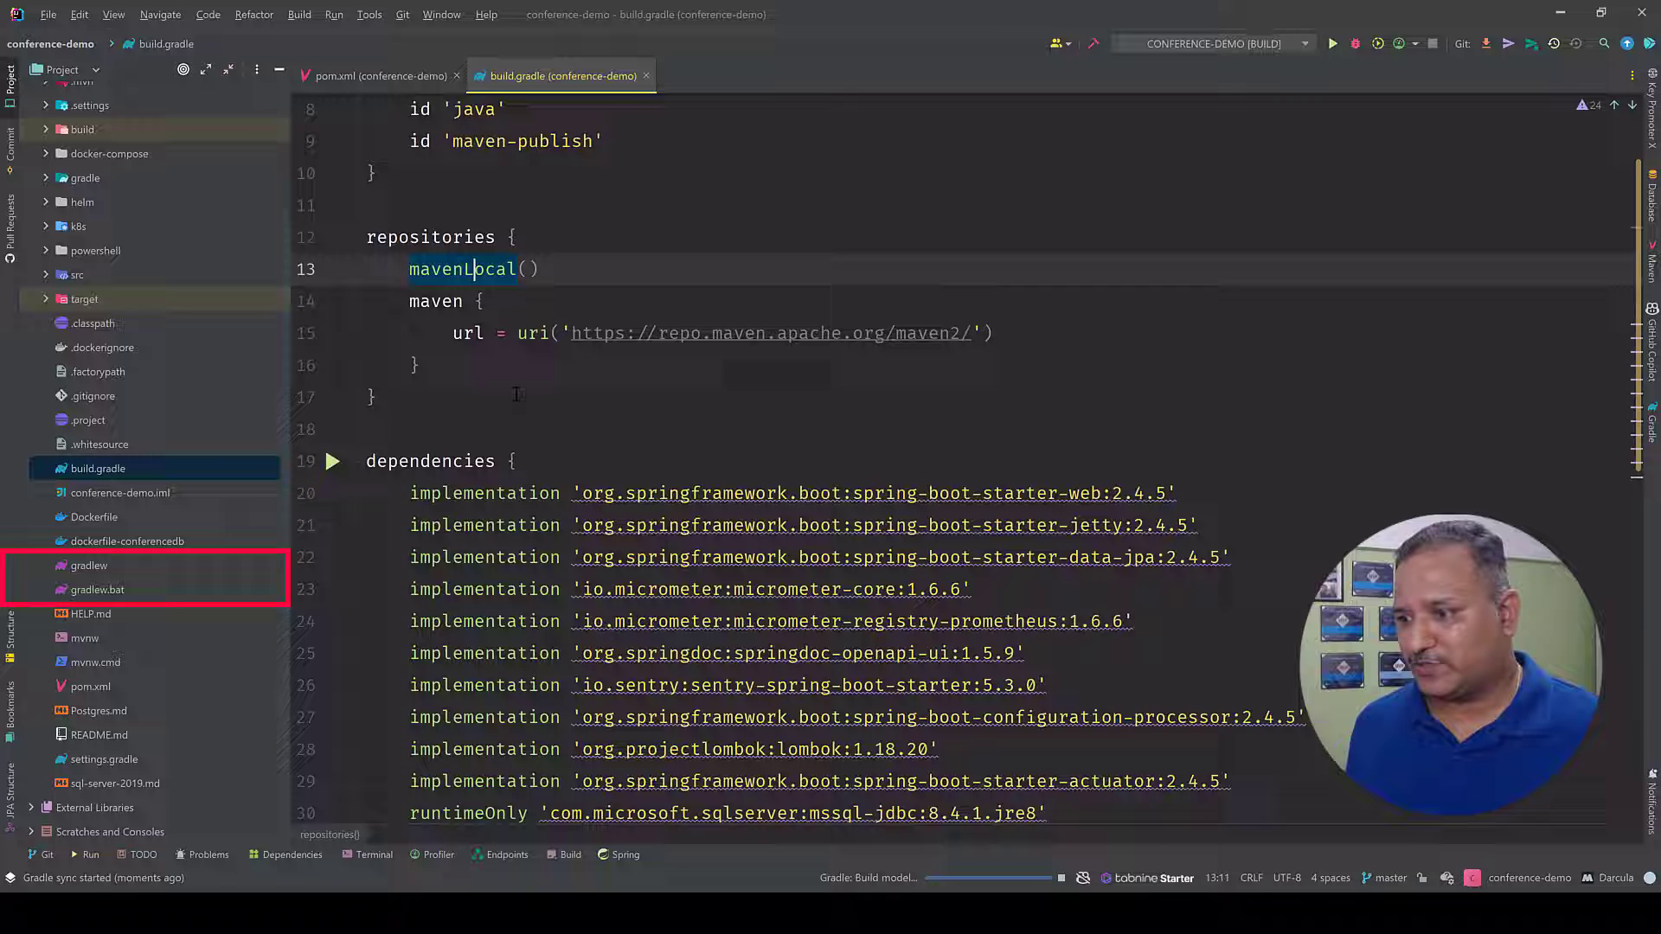
scroll(down, 3)
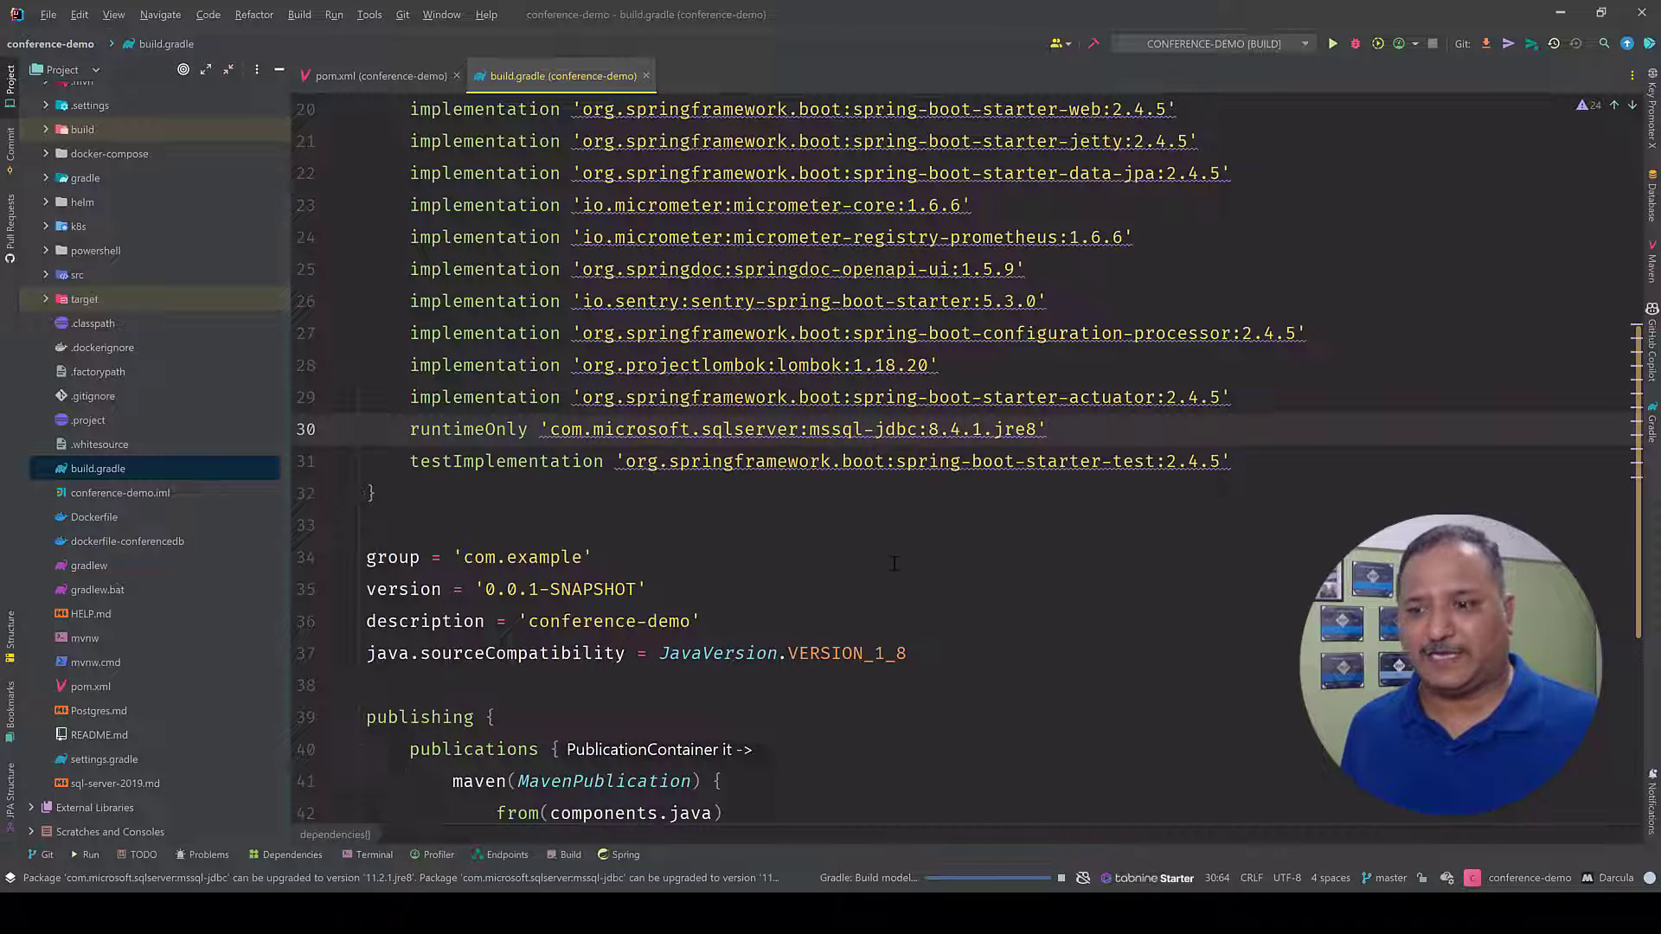
scroll(down, 3)
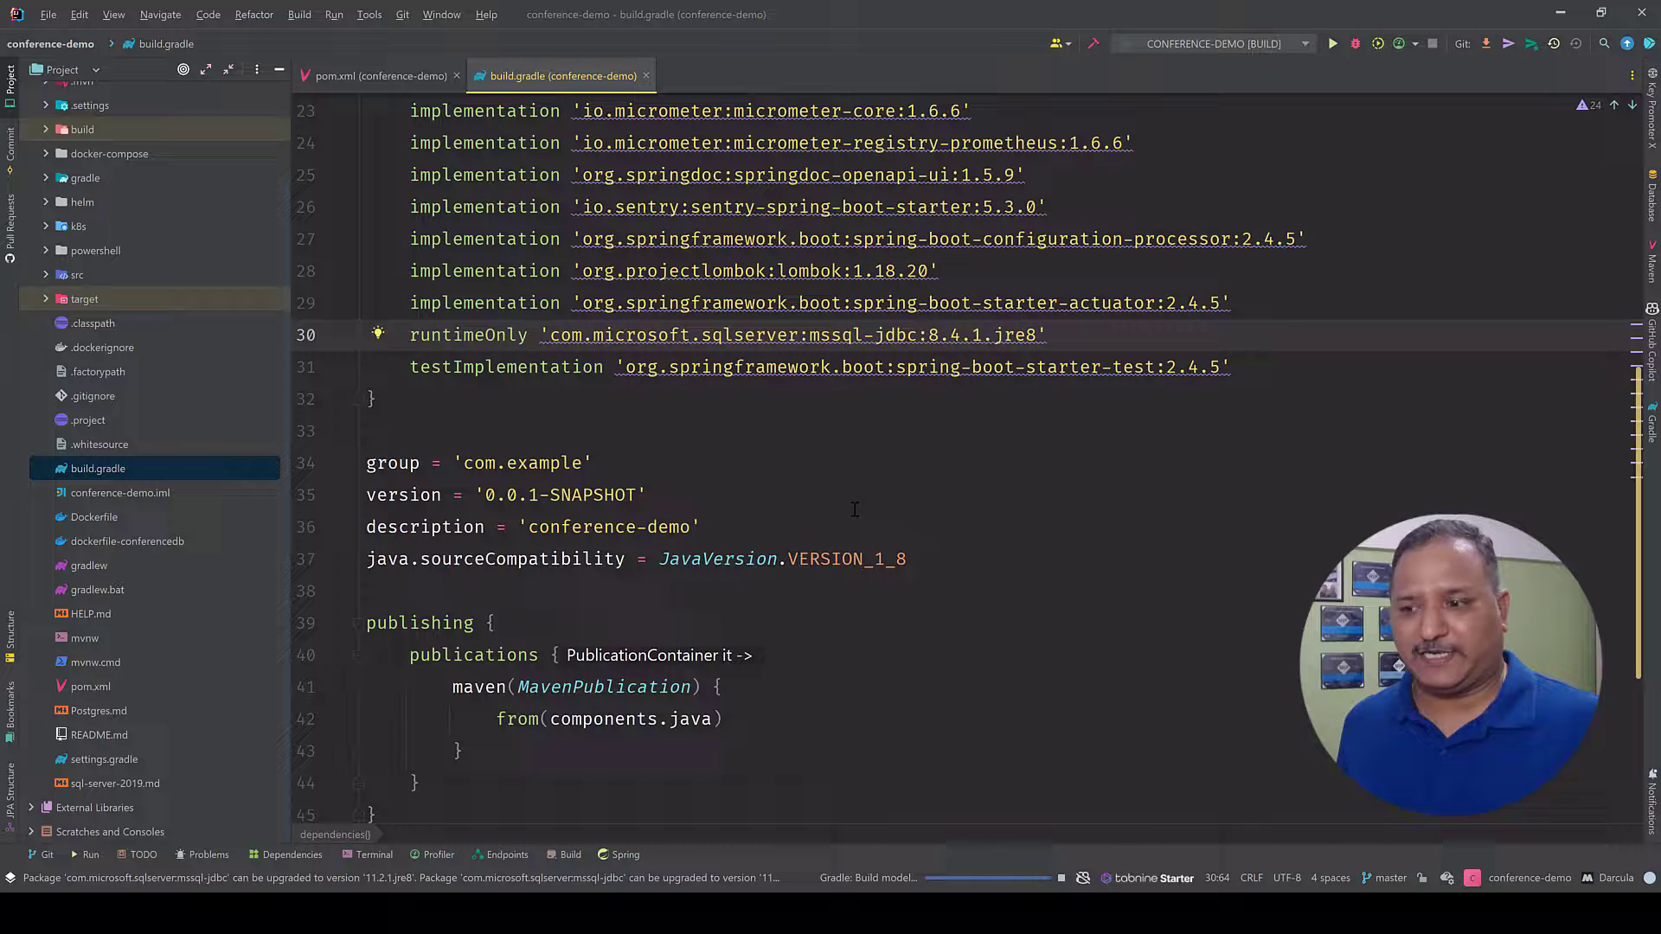
scroll(down, 3)
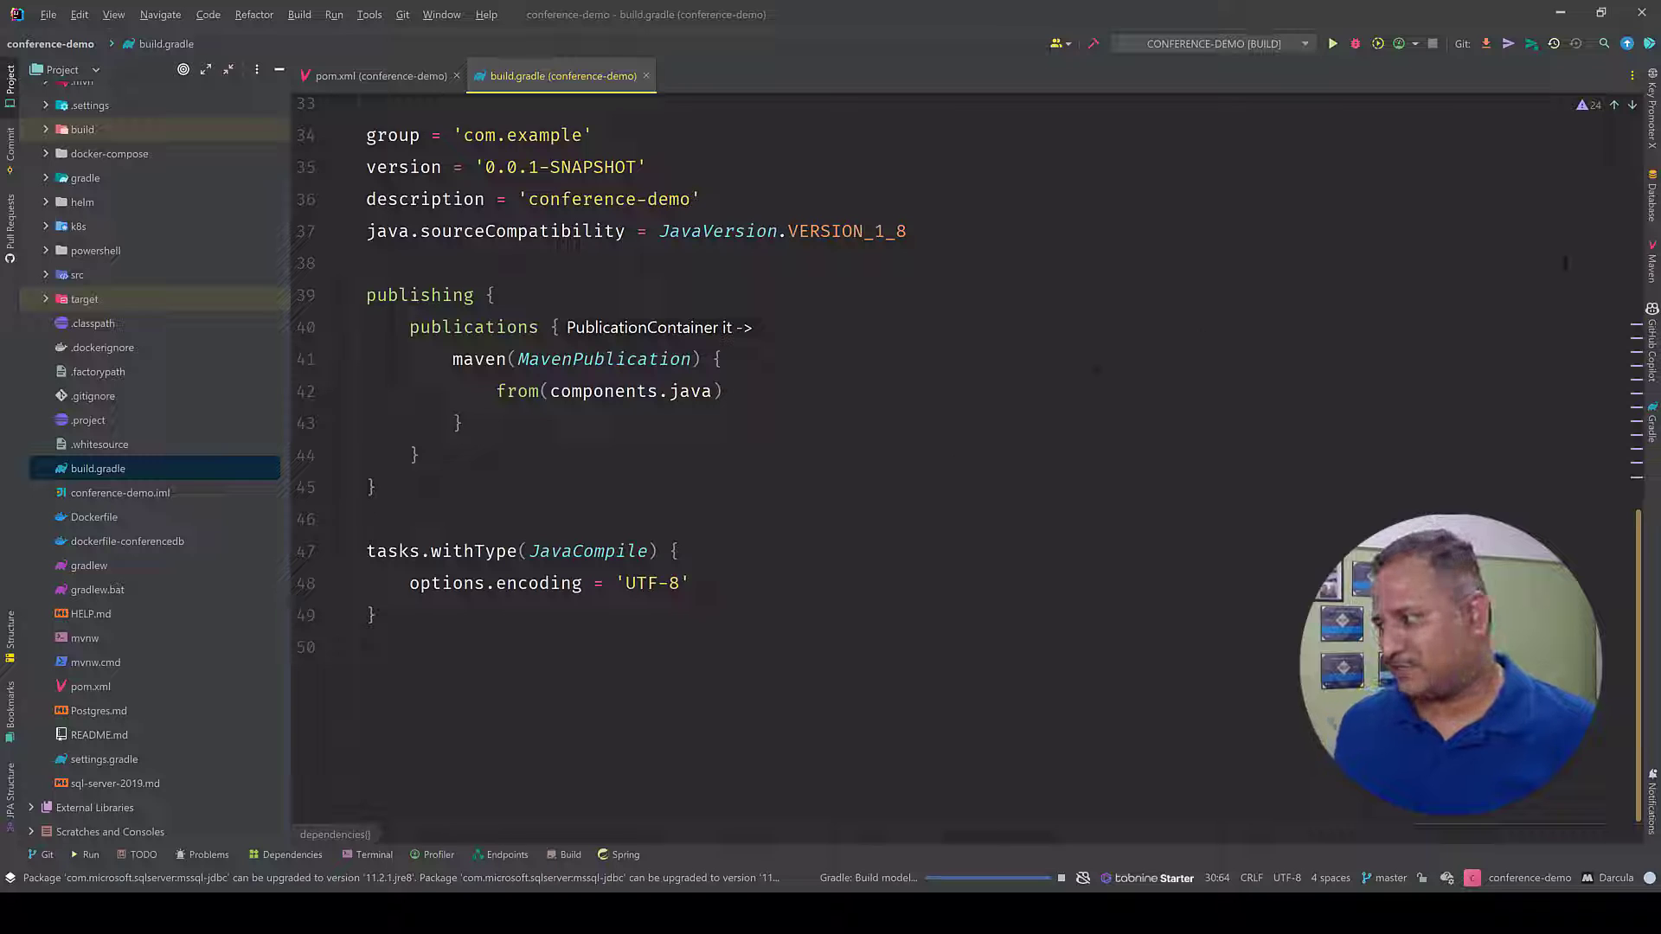
mouse_move(1649, 431)
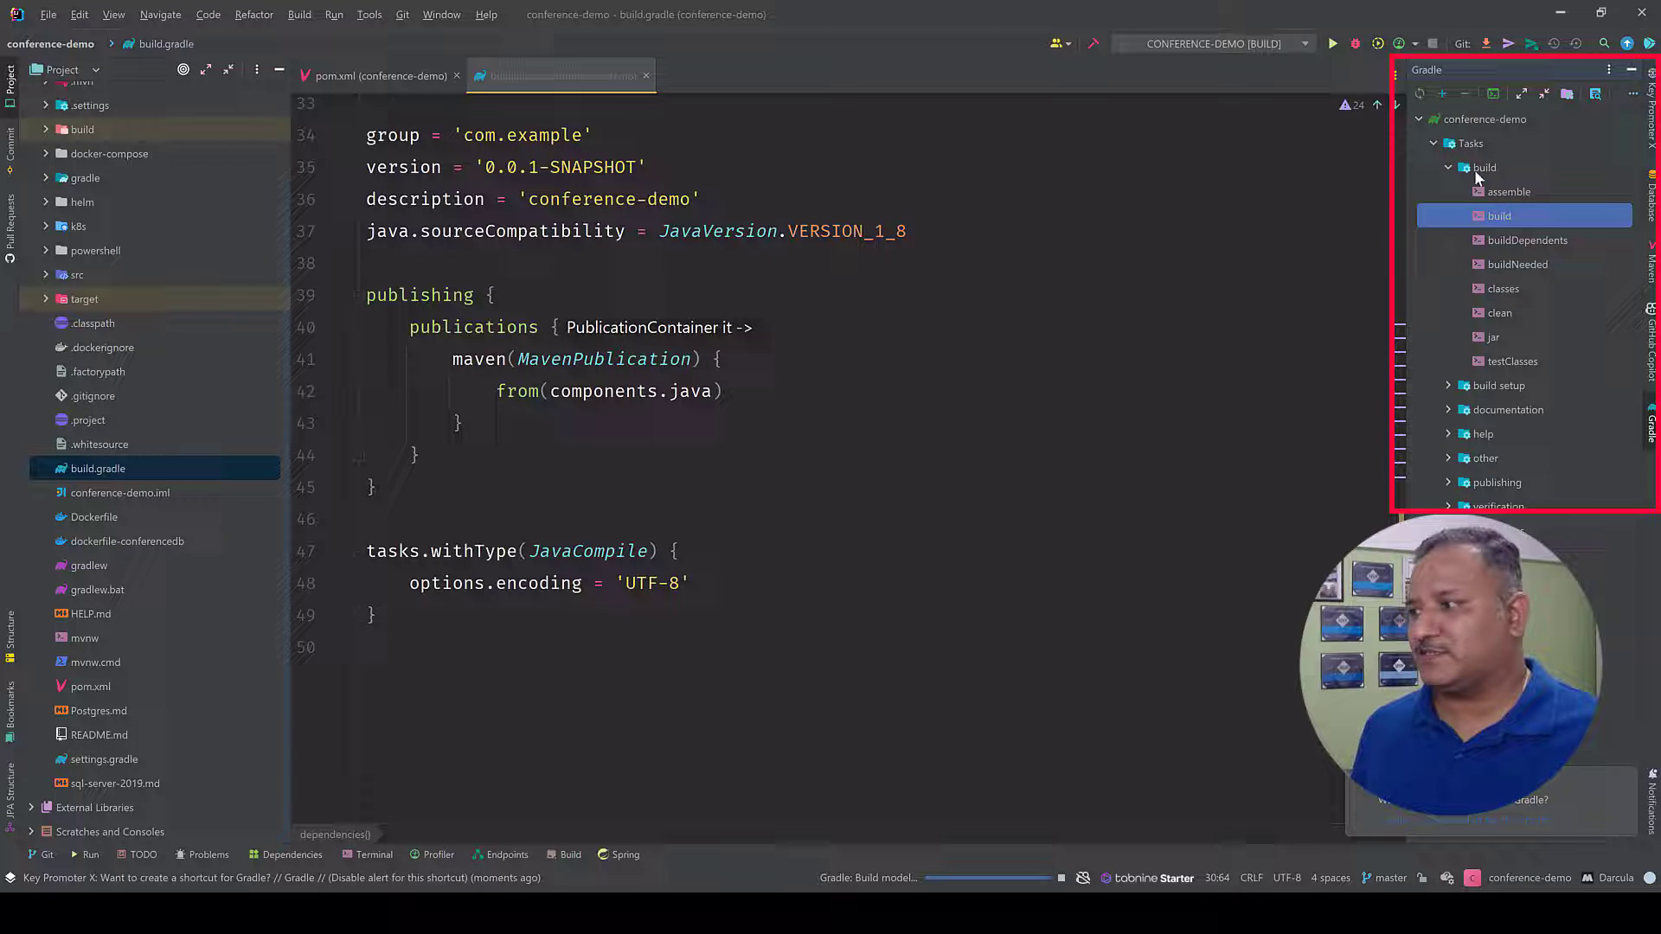
mouse_move(1505, 192)
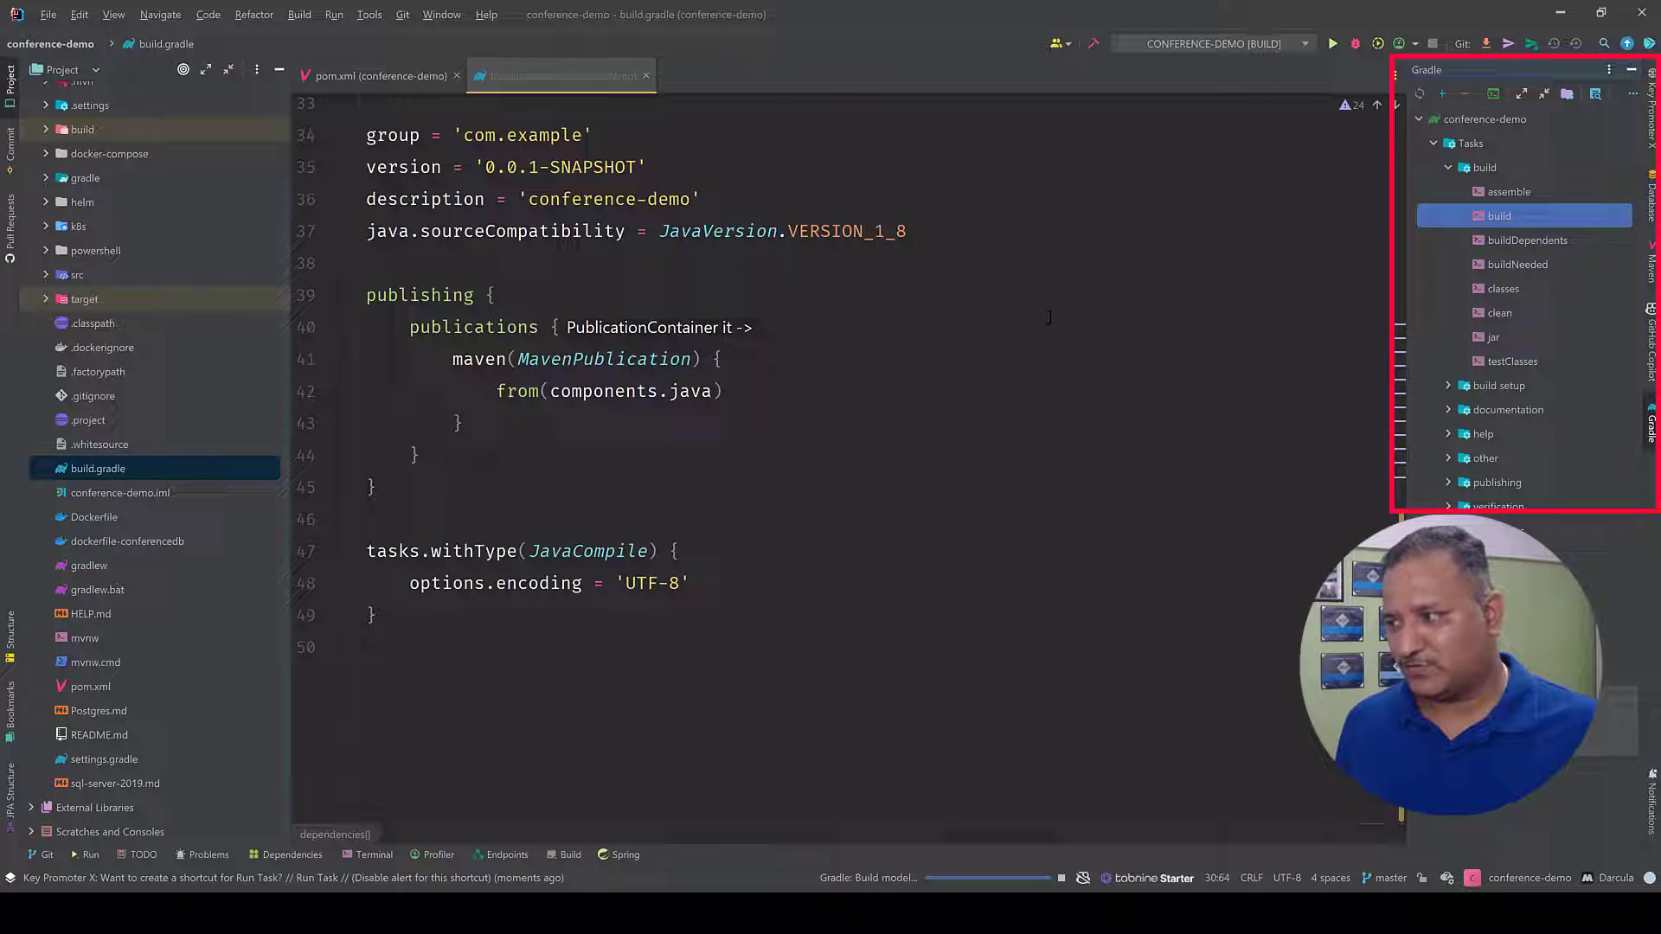
Launch the Gradle build task for conference-demo, then return to the terminal
double_click(1499, 217)
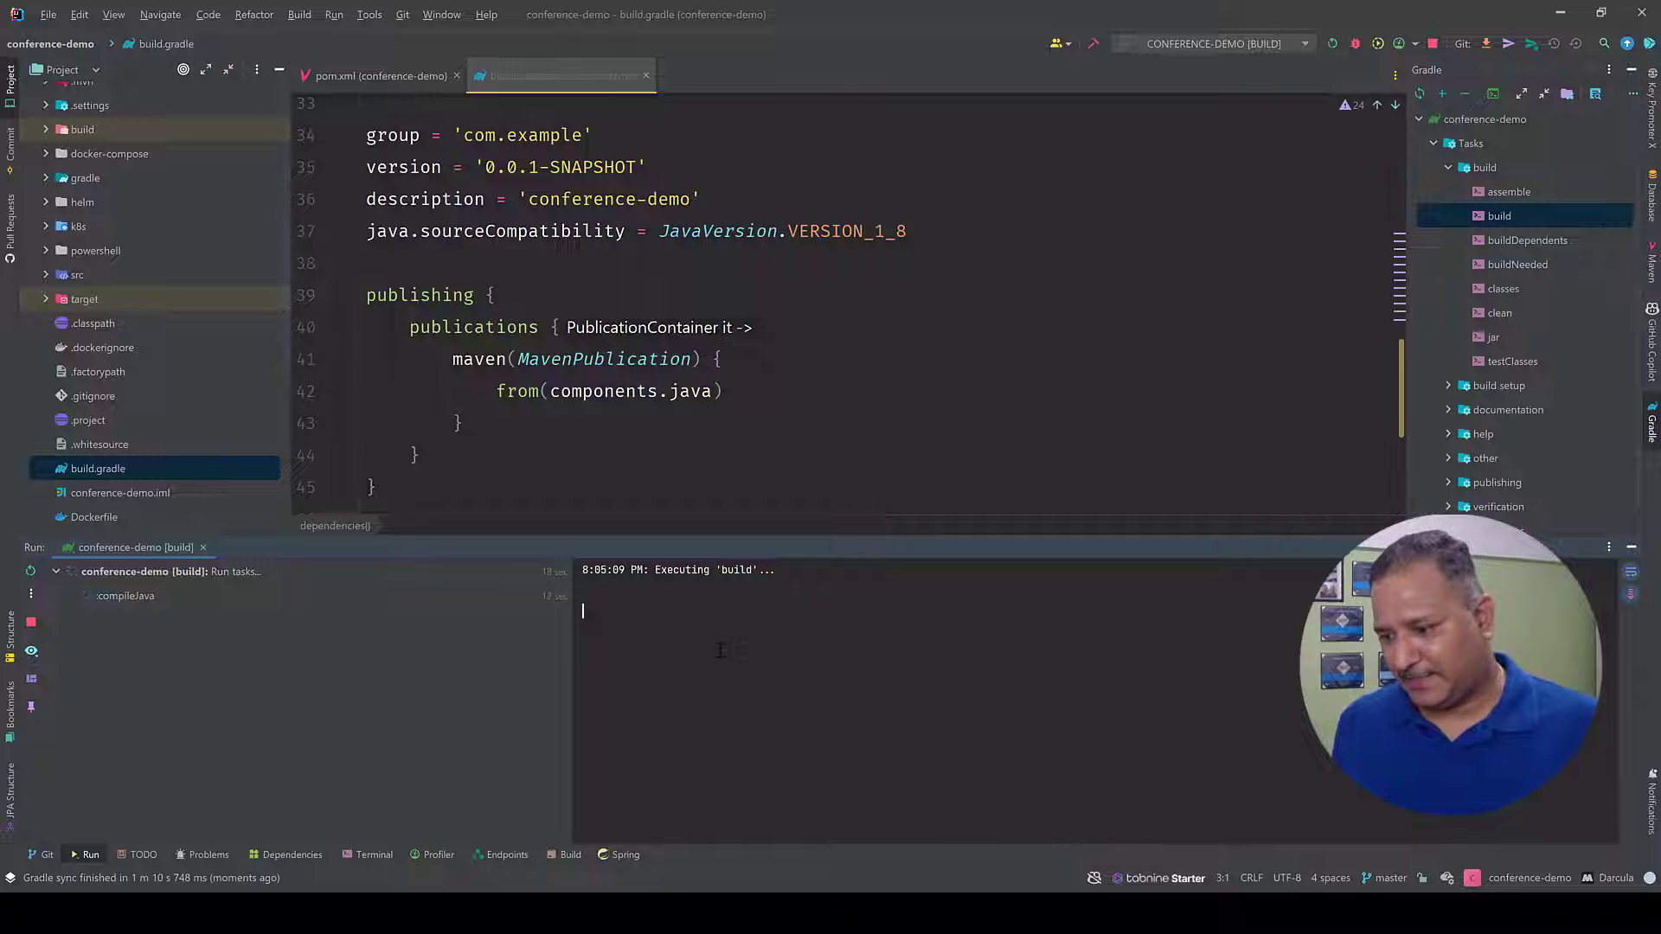
mouse_move(777, 685)
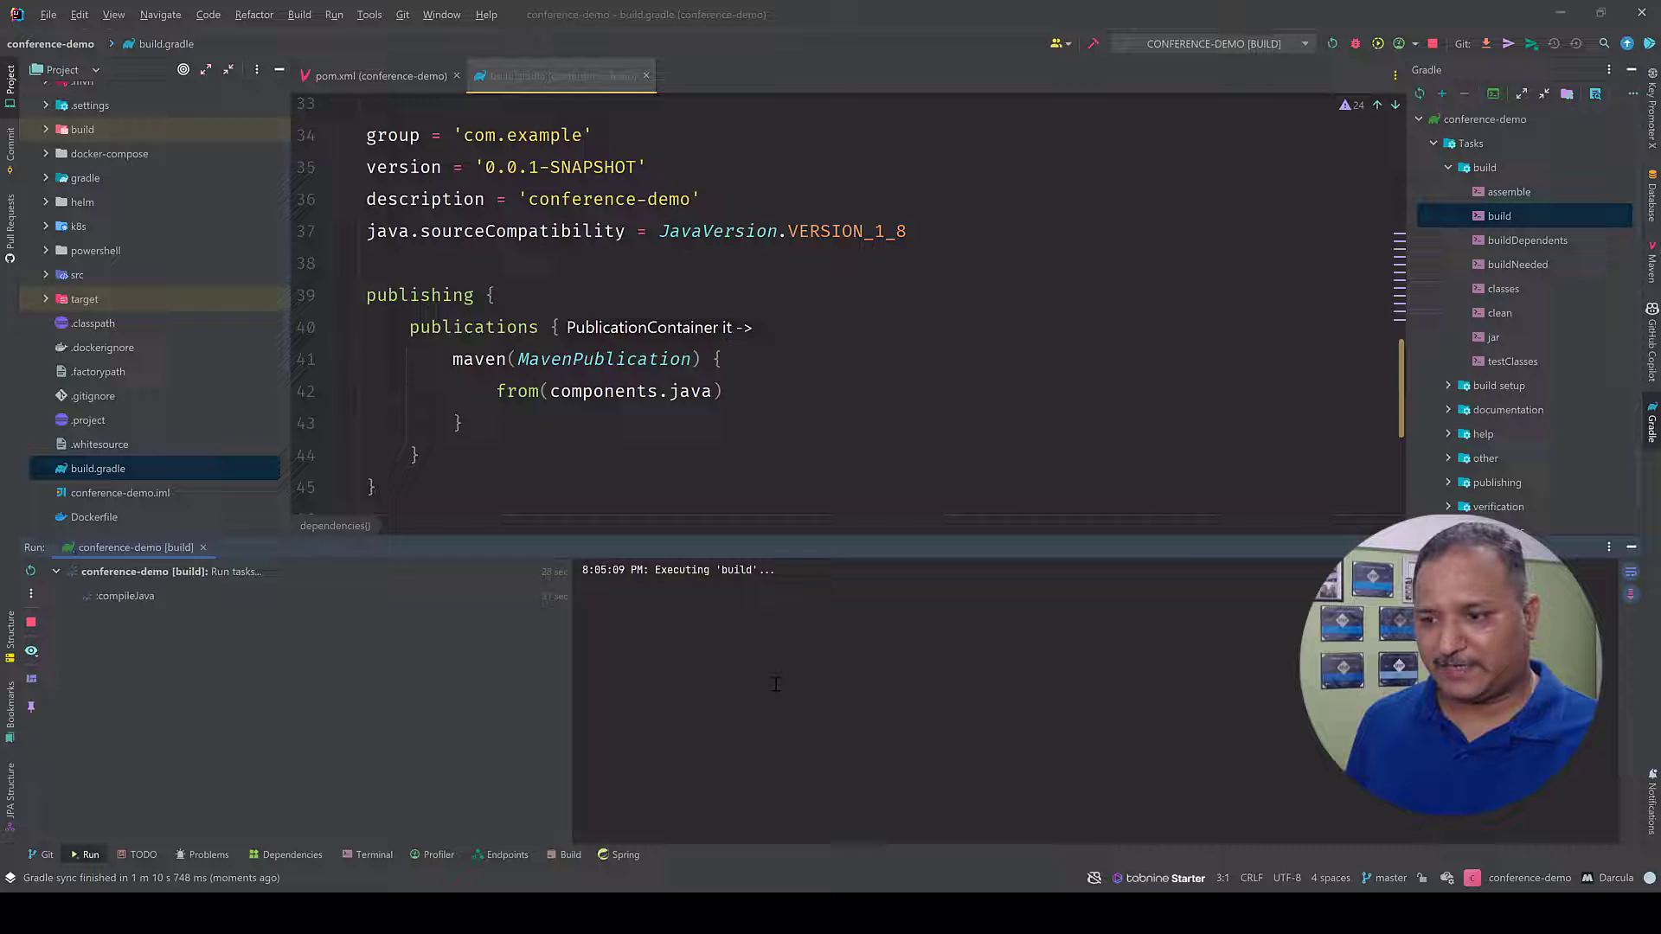
key(alt+tab)
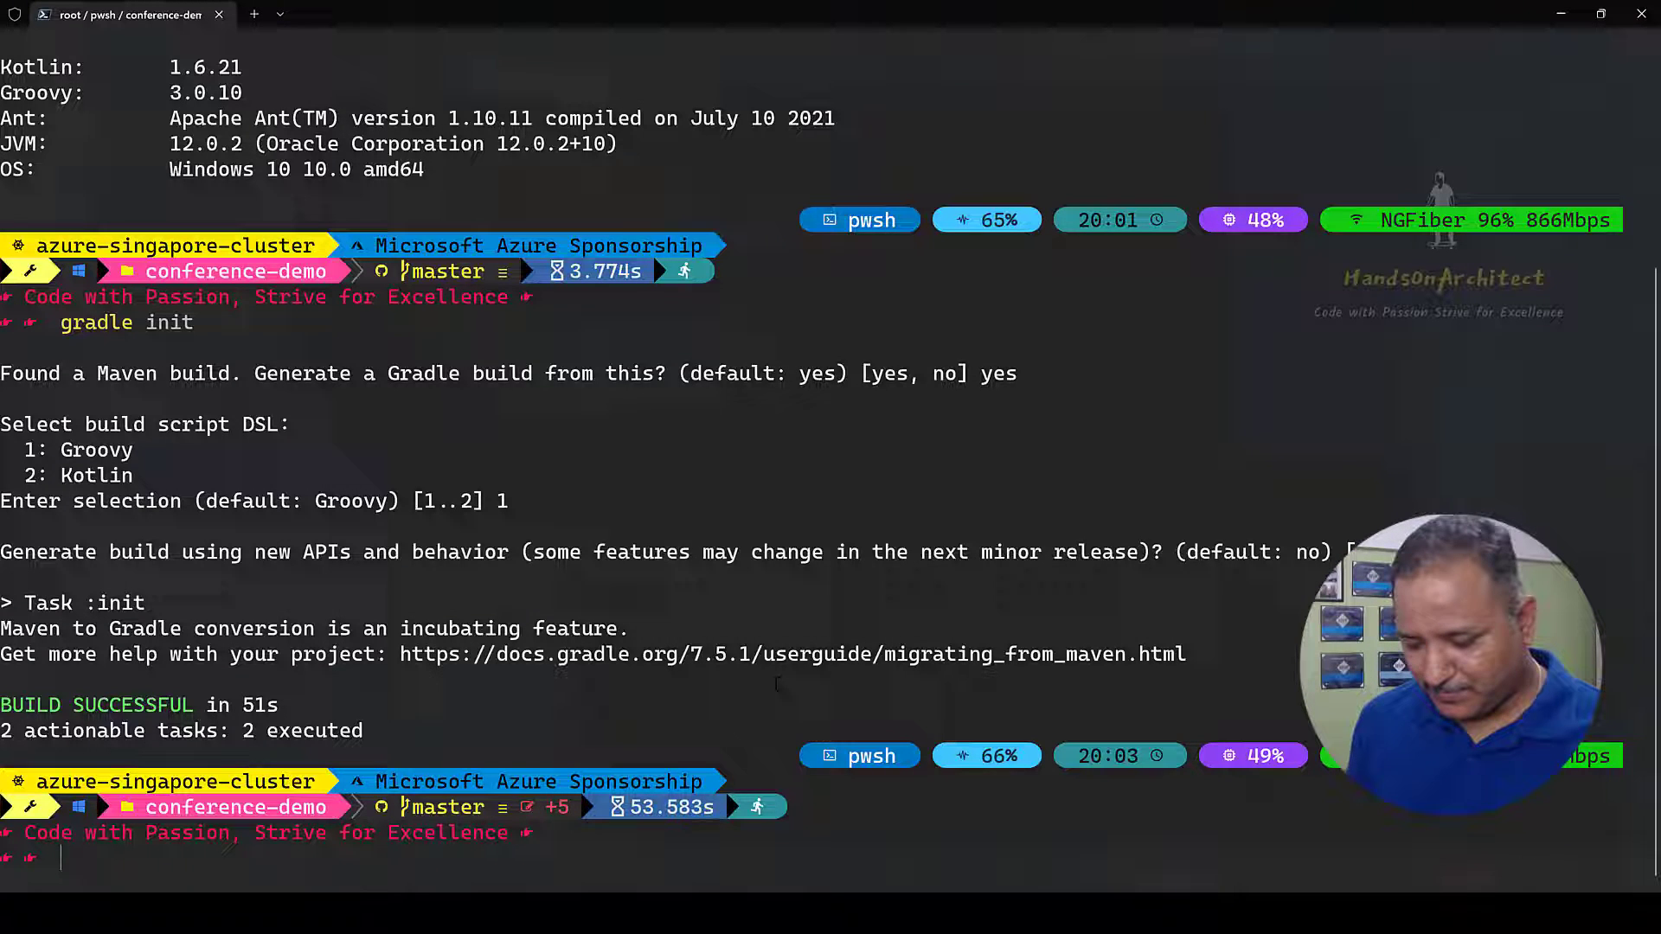
Commit the new Gradle files as 'gradle setting initialized' and push to the remote
text(cl)
text(gst)
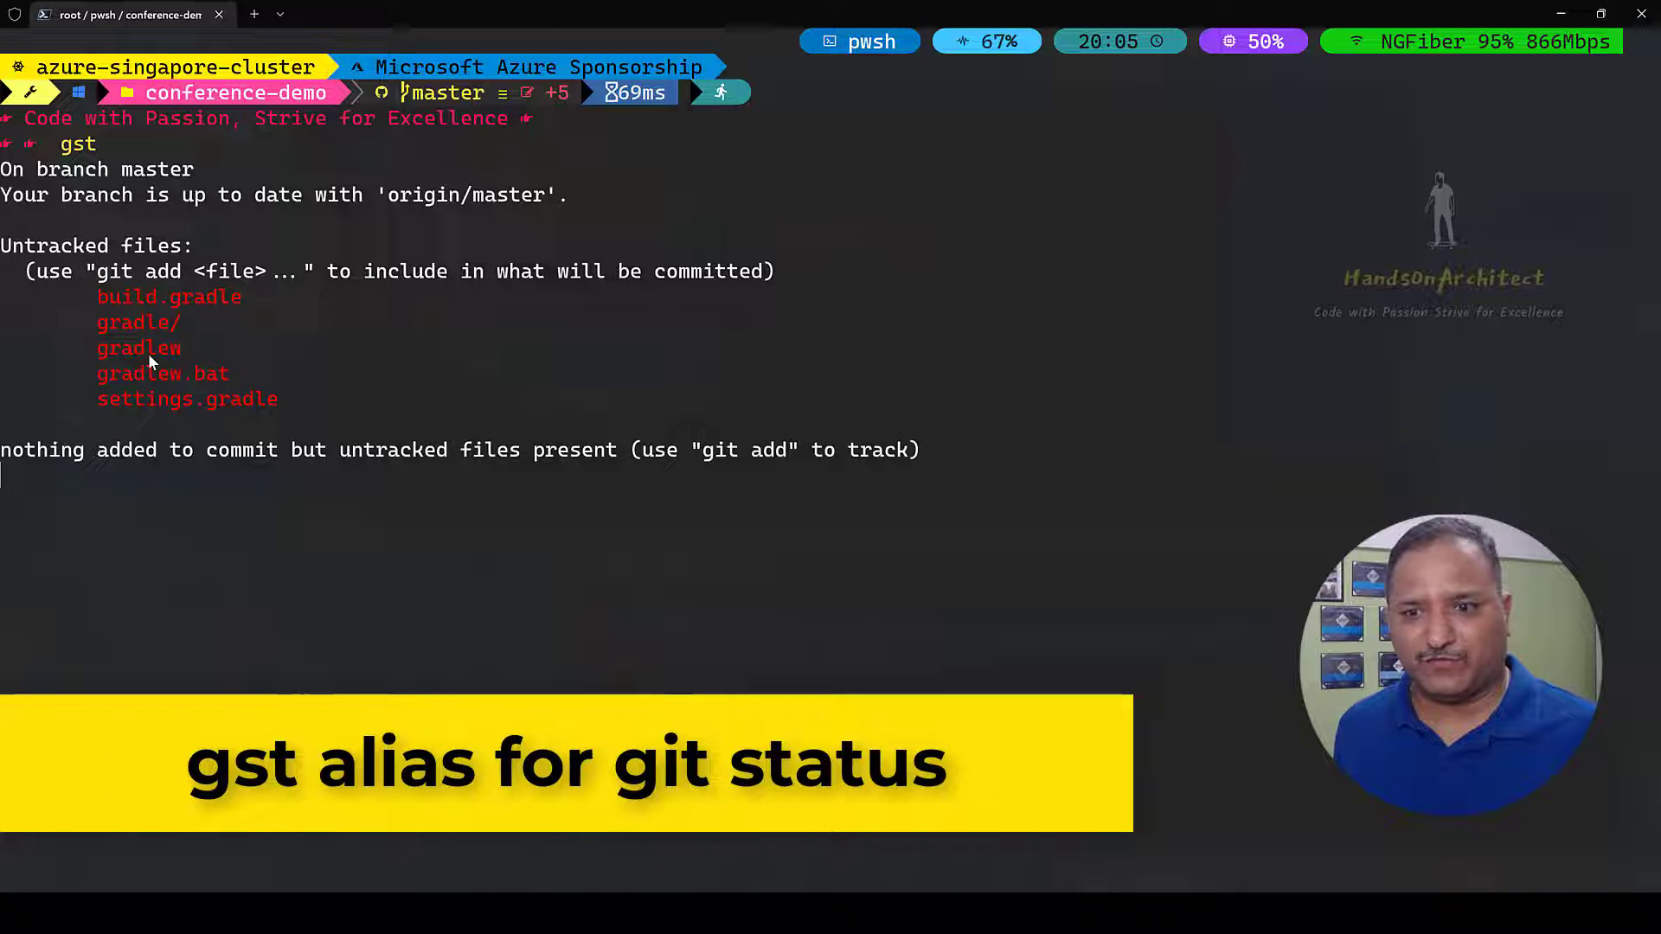
mouse_move(225, 394)
text(gaa)
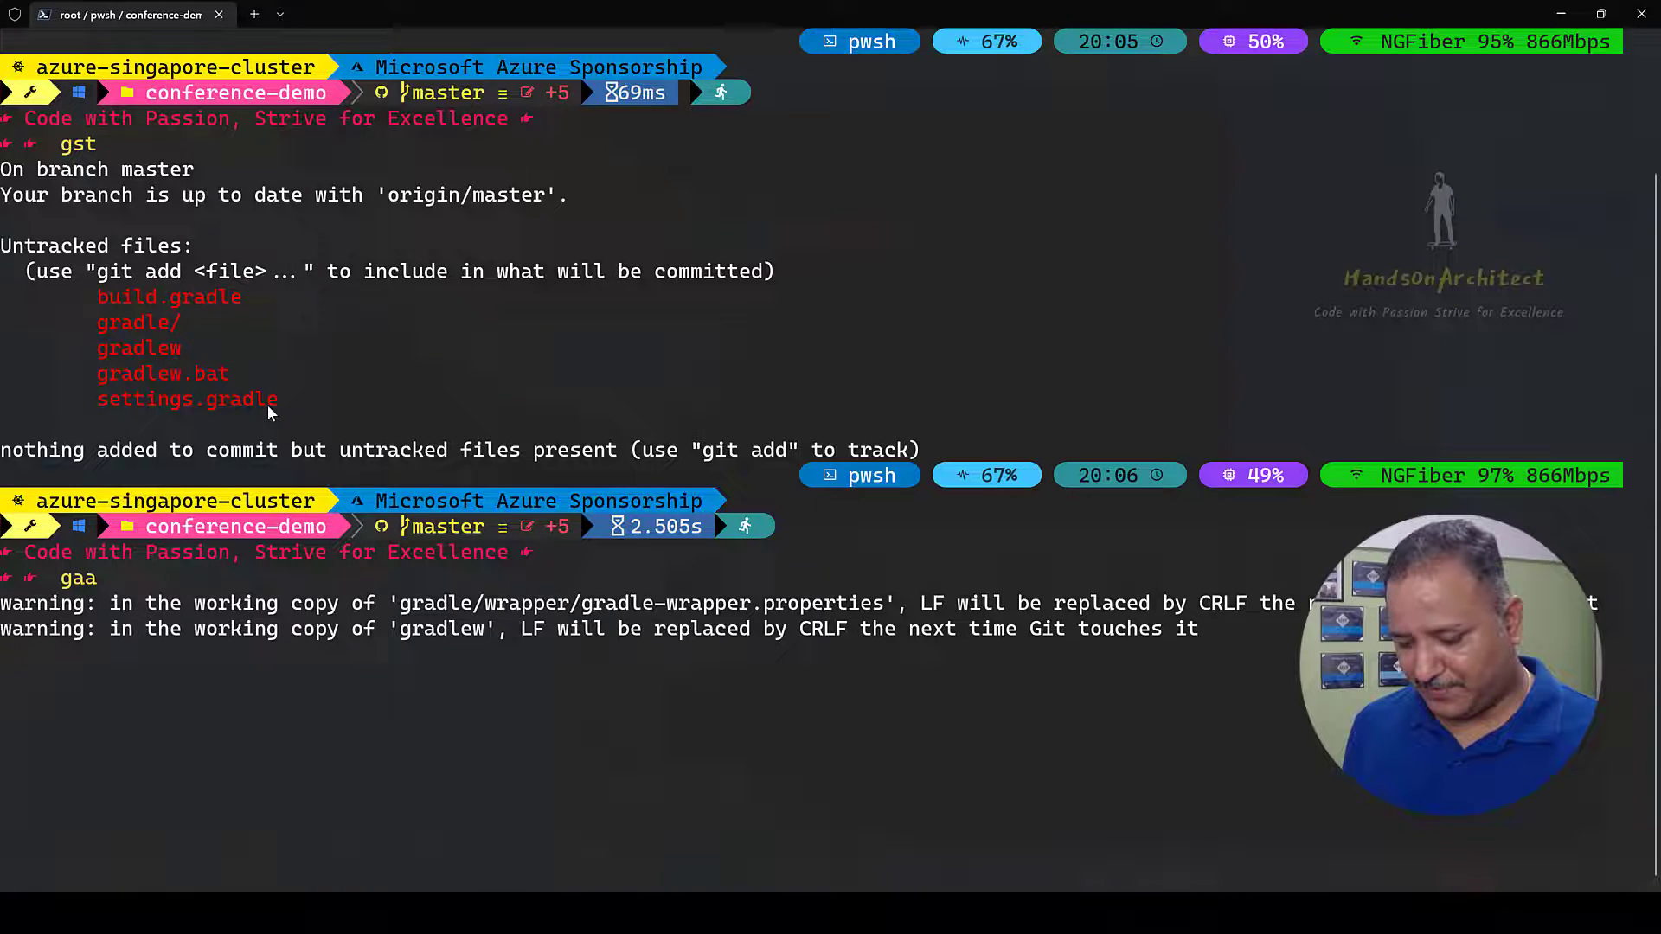
text(git commit -am ")
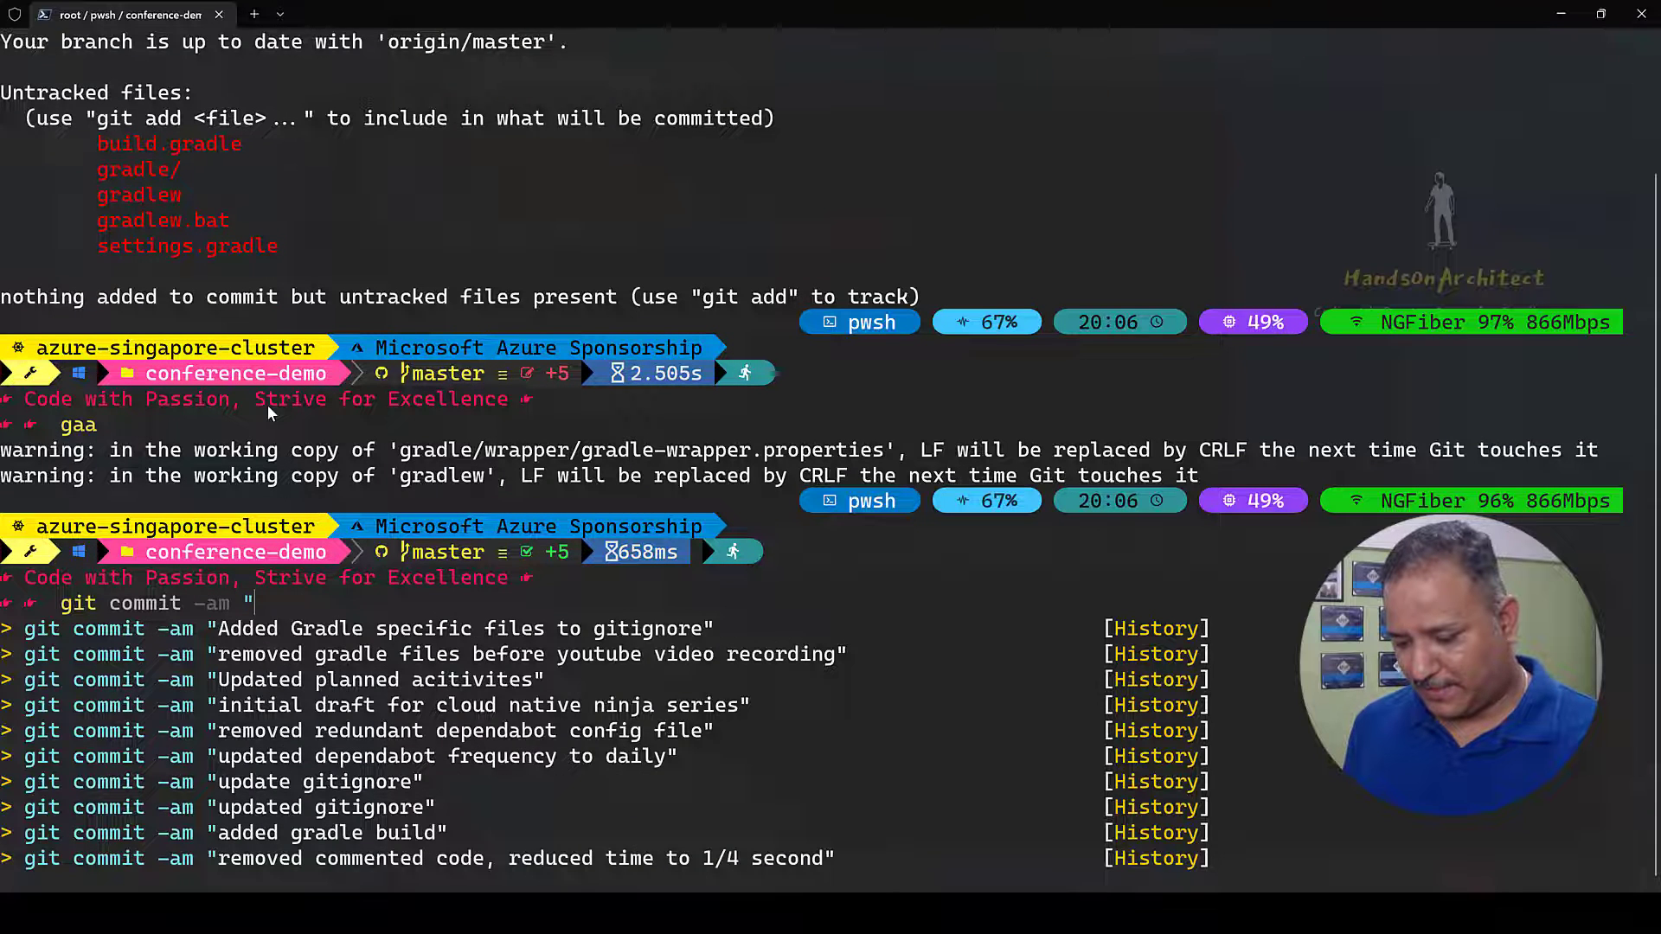
text(gra)
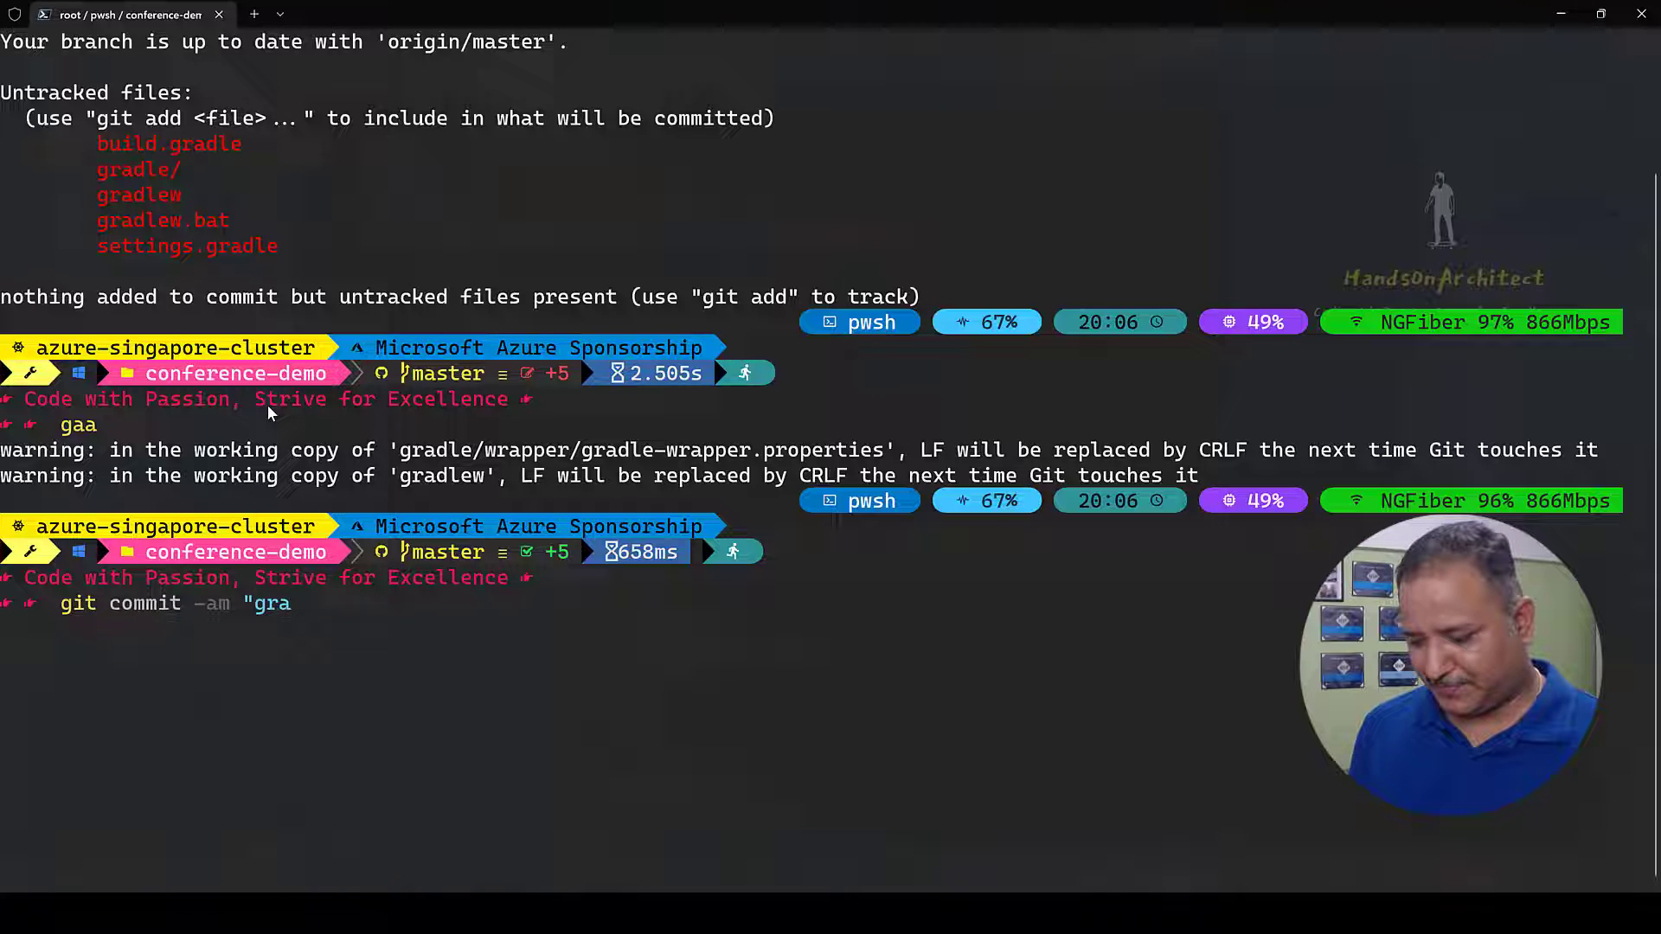
text(dle)
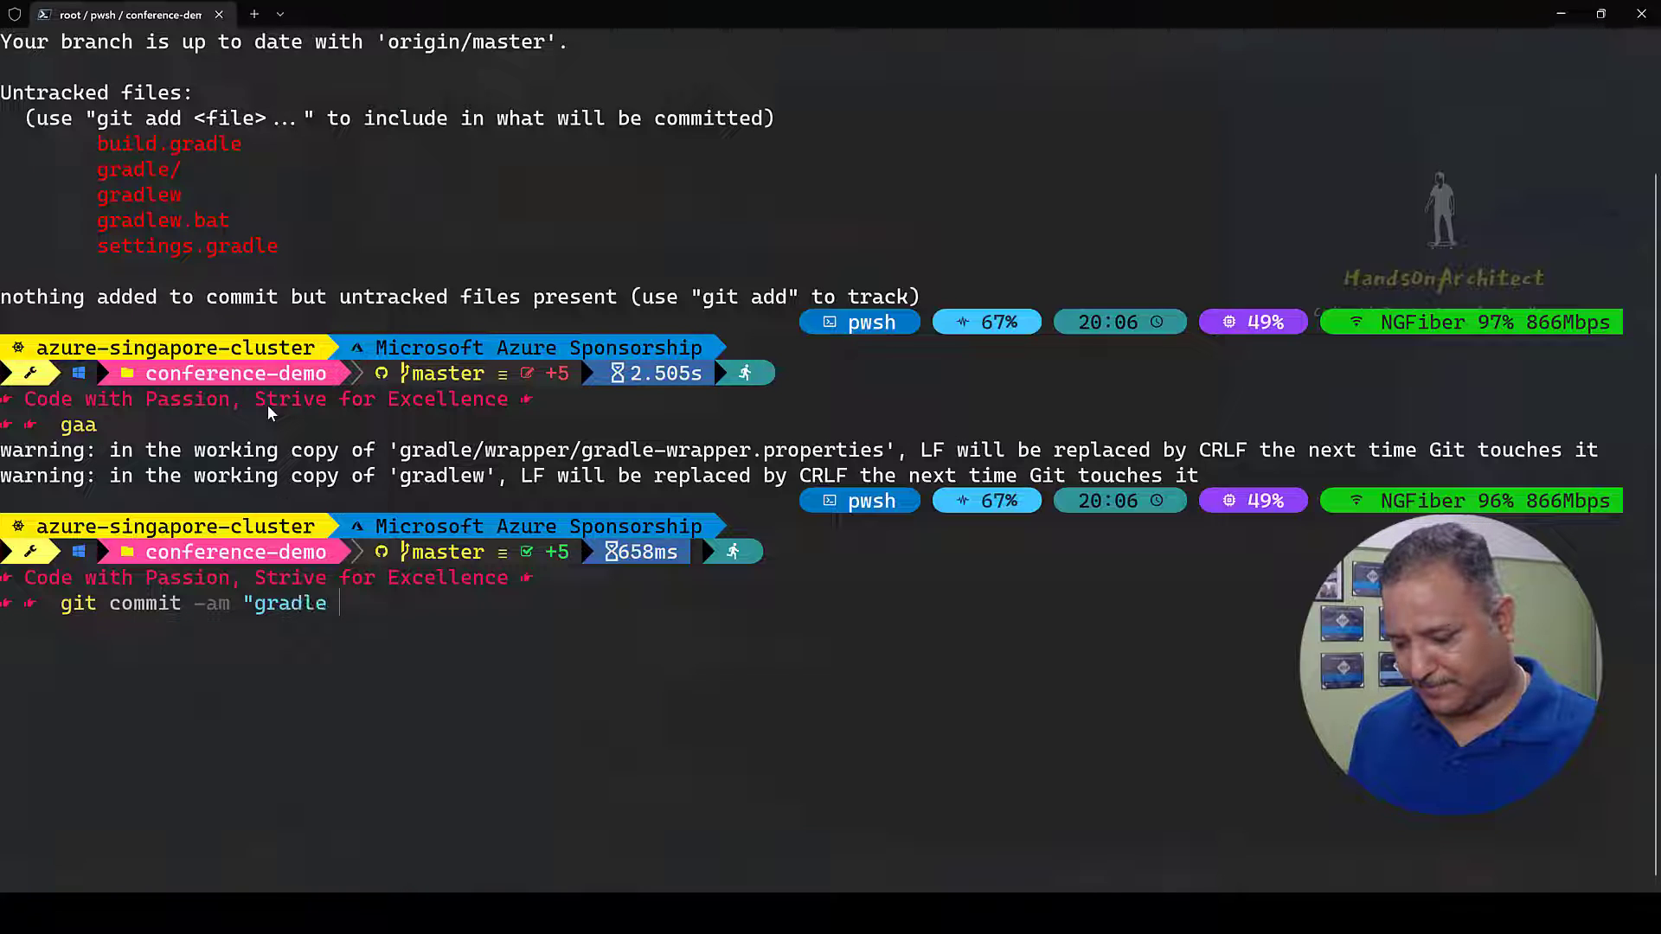
text(setting initialized)
text(gp)
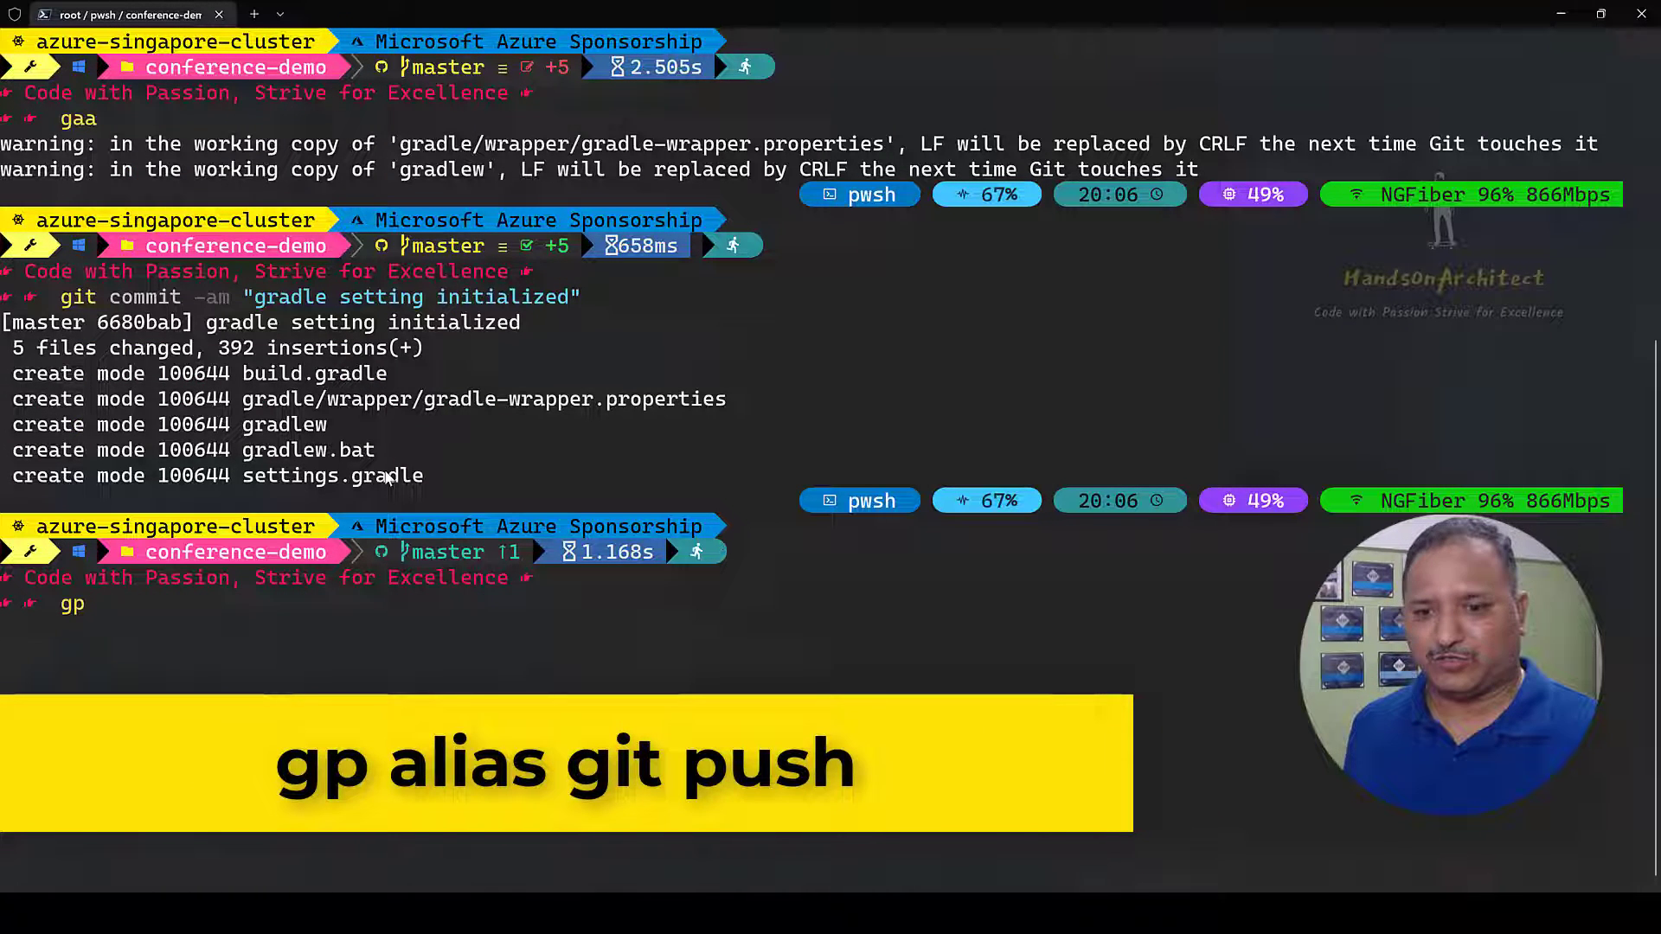
key(alt+tab)
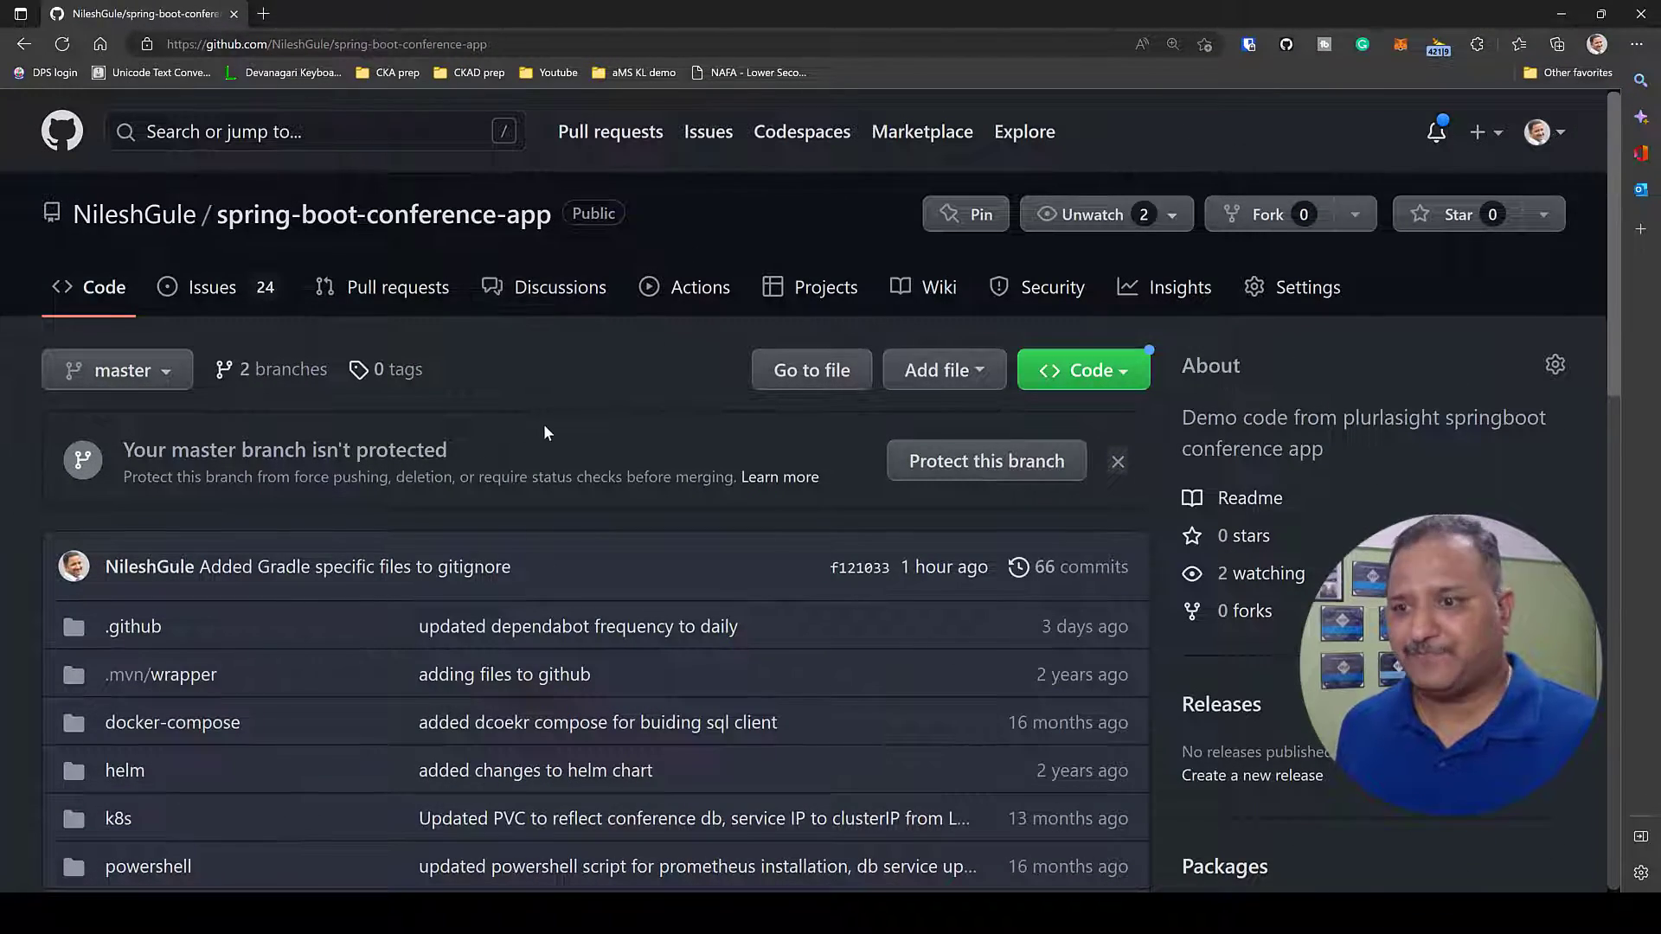
mouse_move(460, 226)
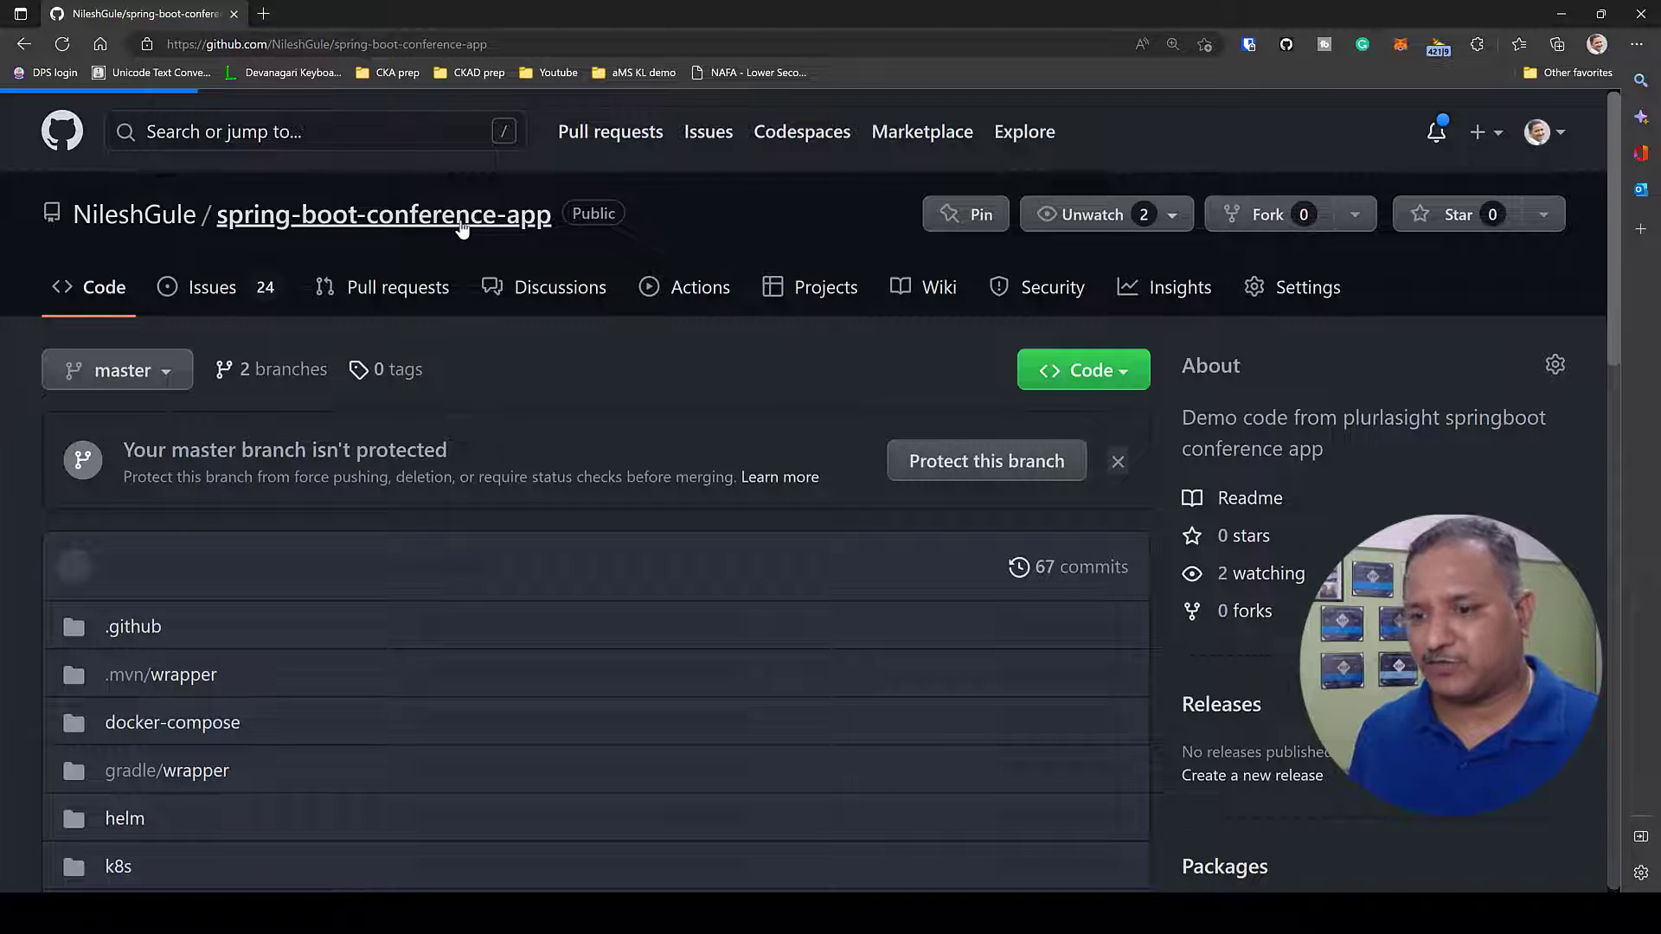
Check the refreshed file list shows build.gradle, gradlew, gradlew.bat and settings.gradle under the new commit
scroll(down, 3)
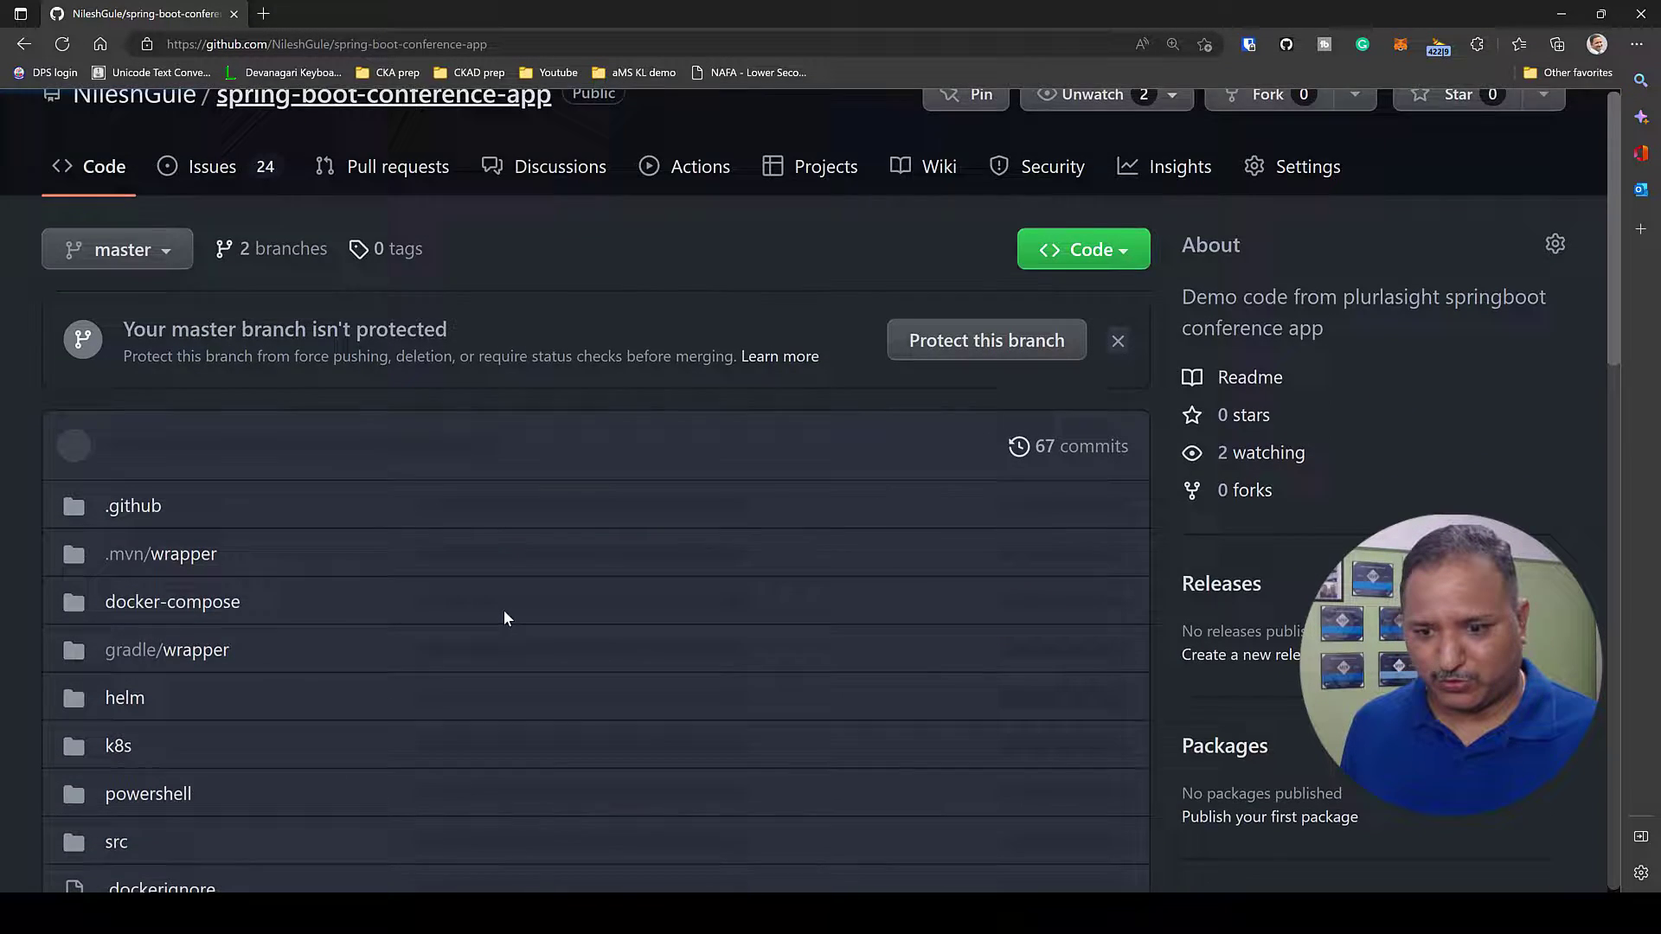
scroll(down, 3)
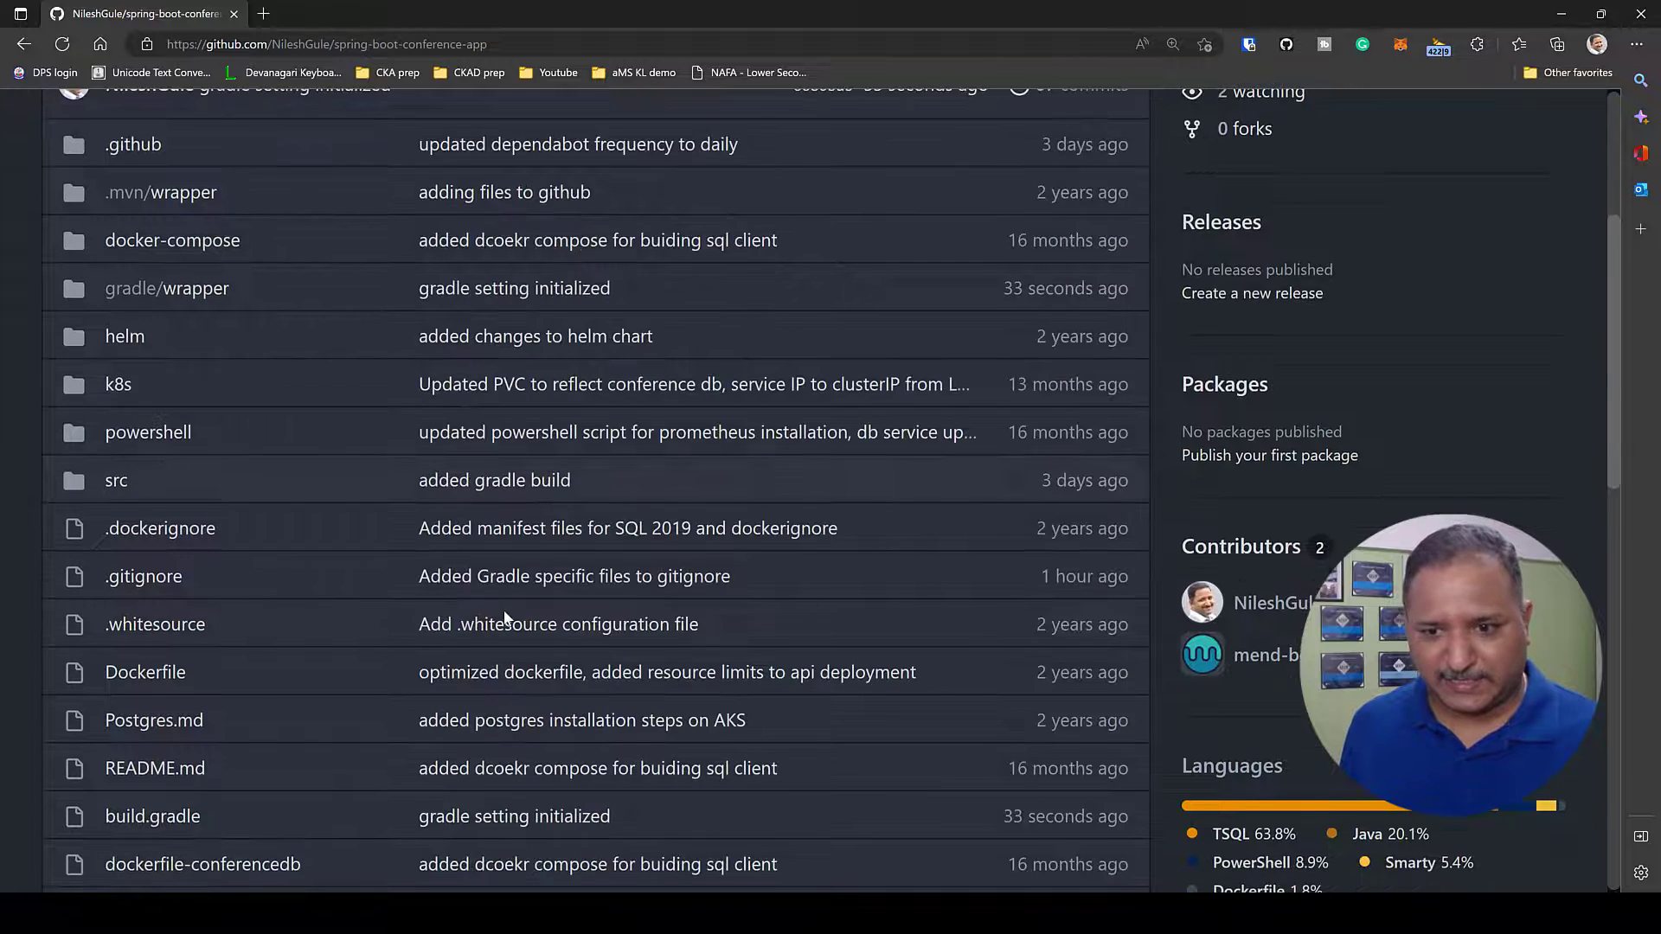
scroll(down, 3)
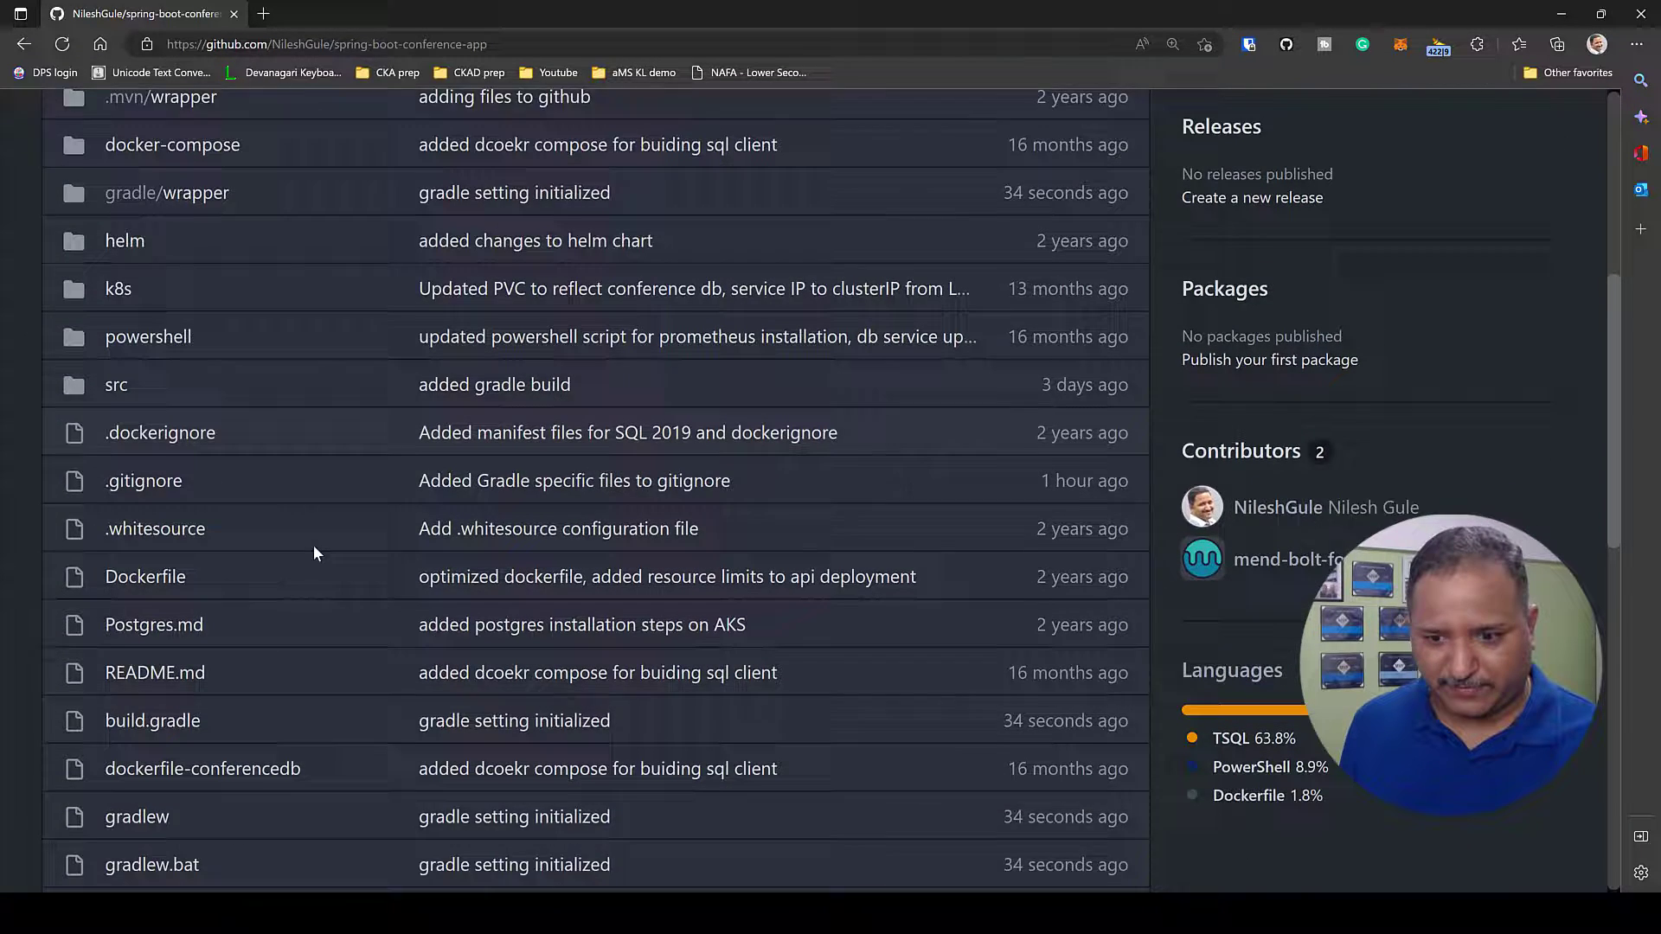
scroll(down, 3)
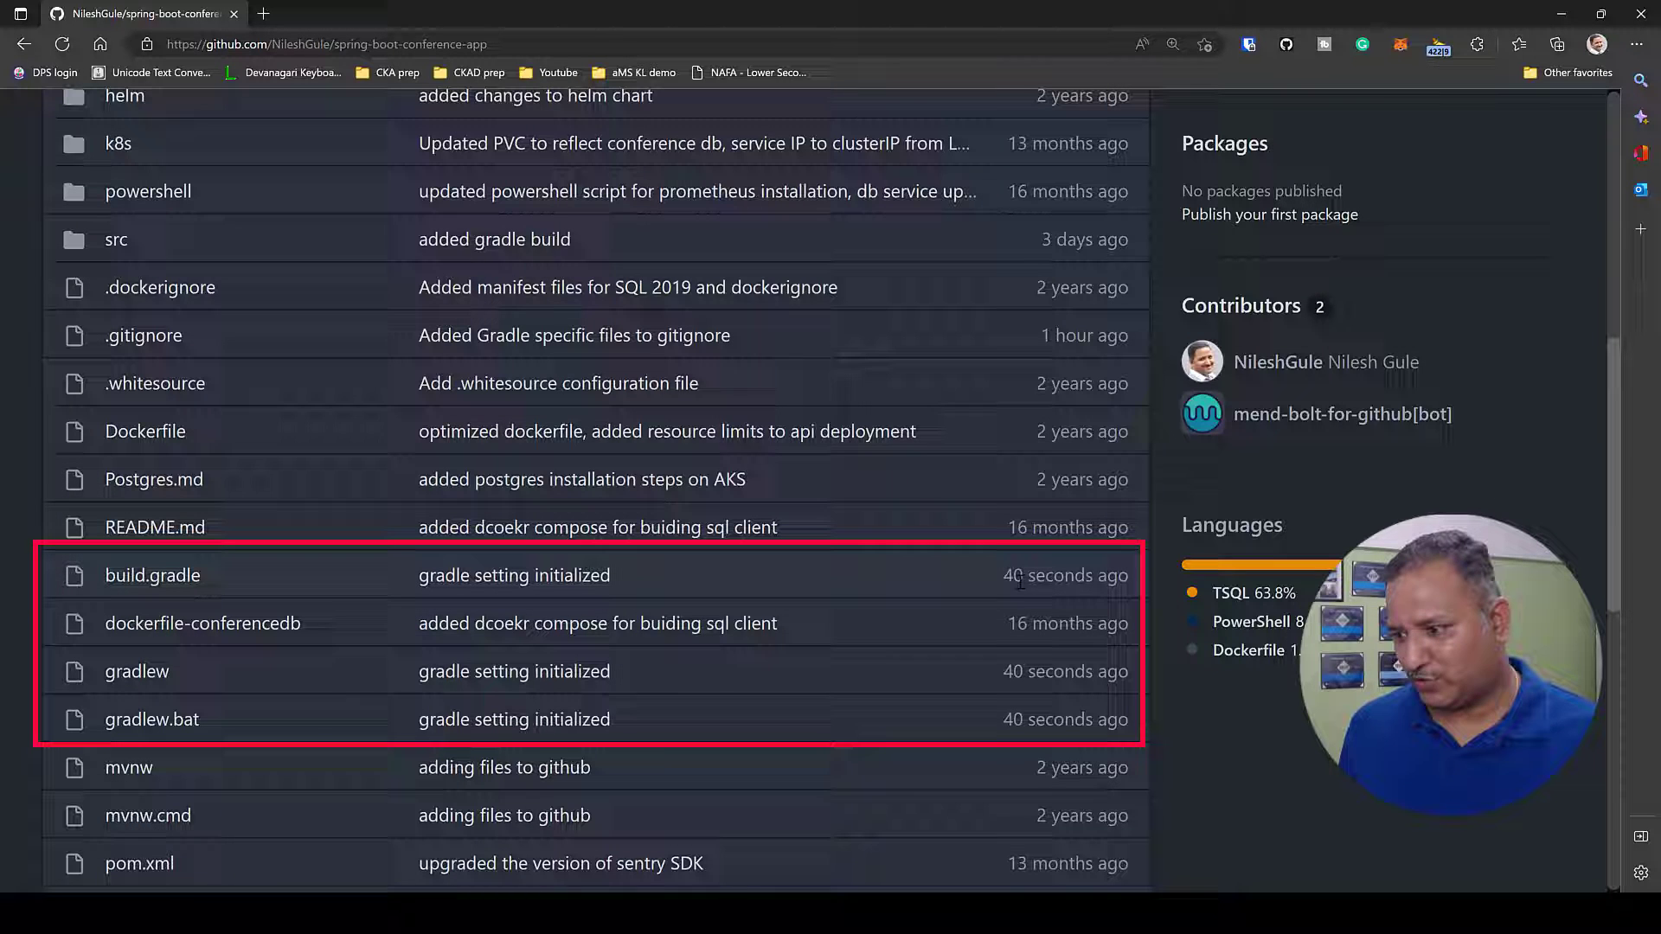
scroll(down, 3)
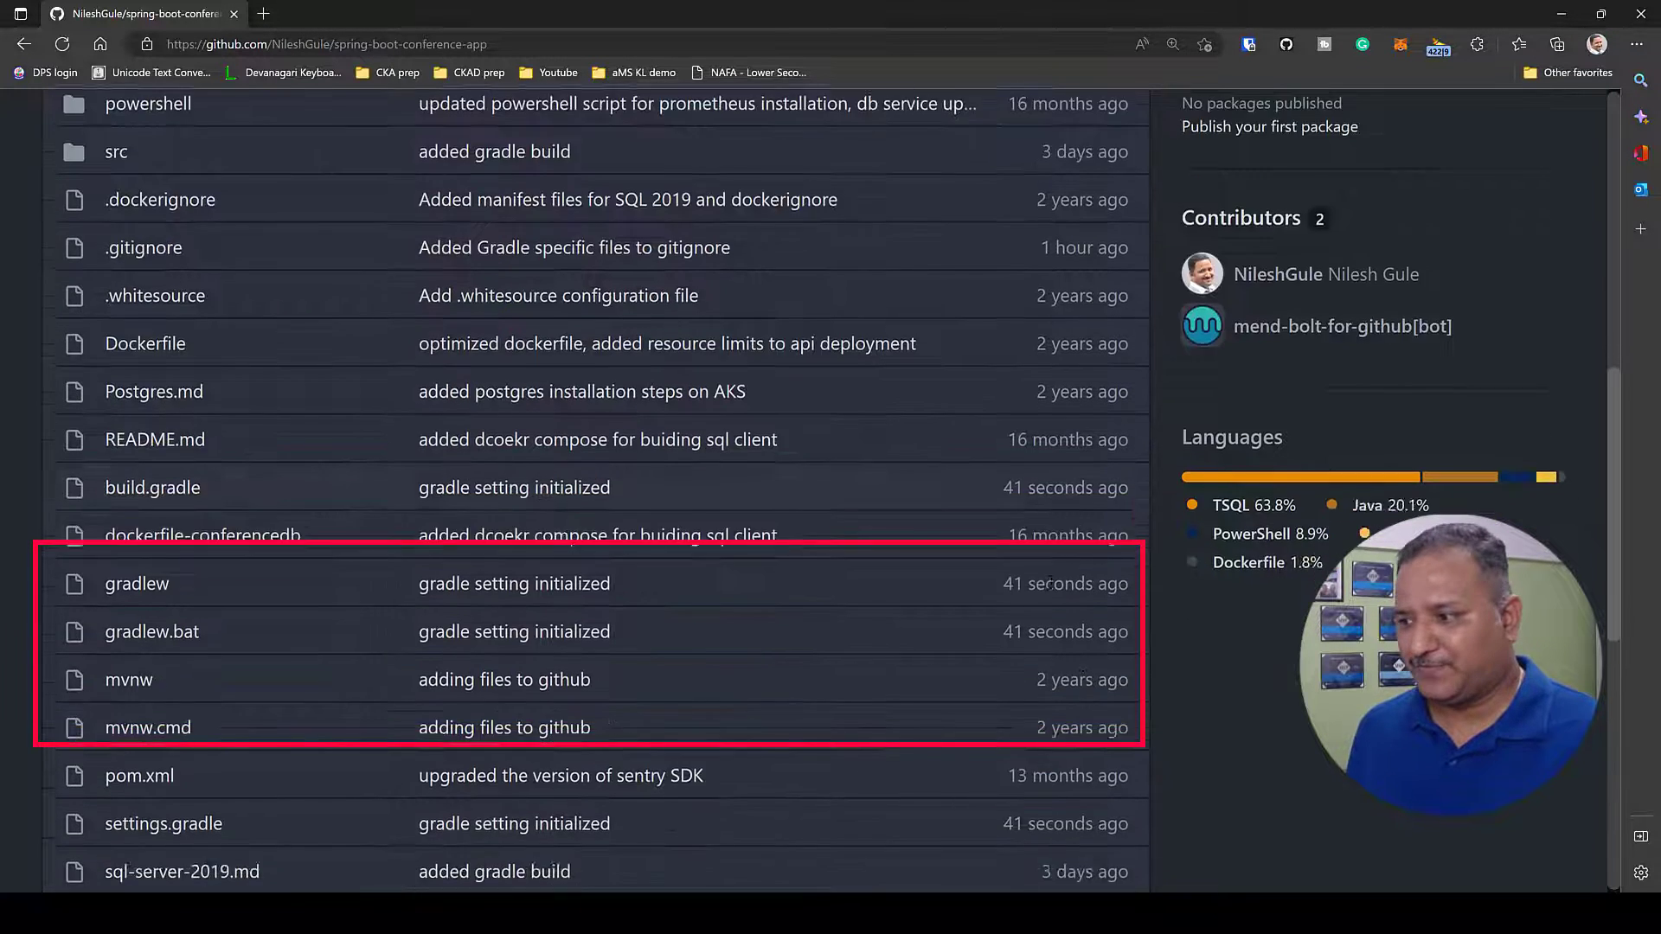
scroll(down, 3)
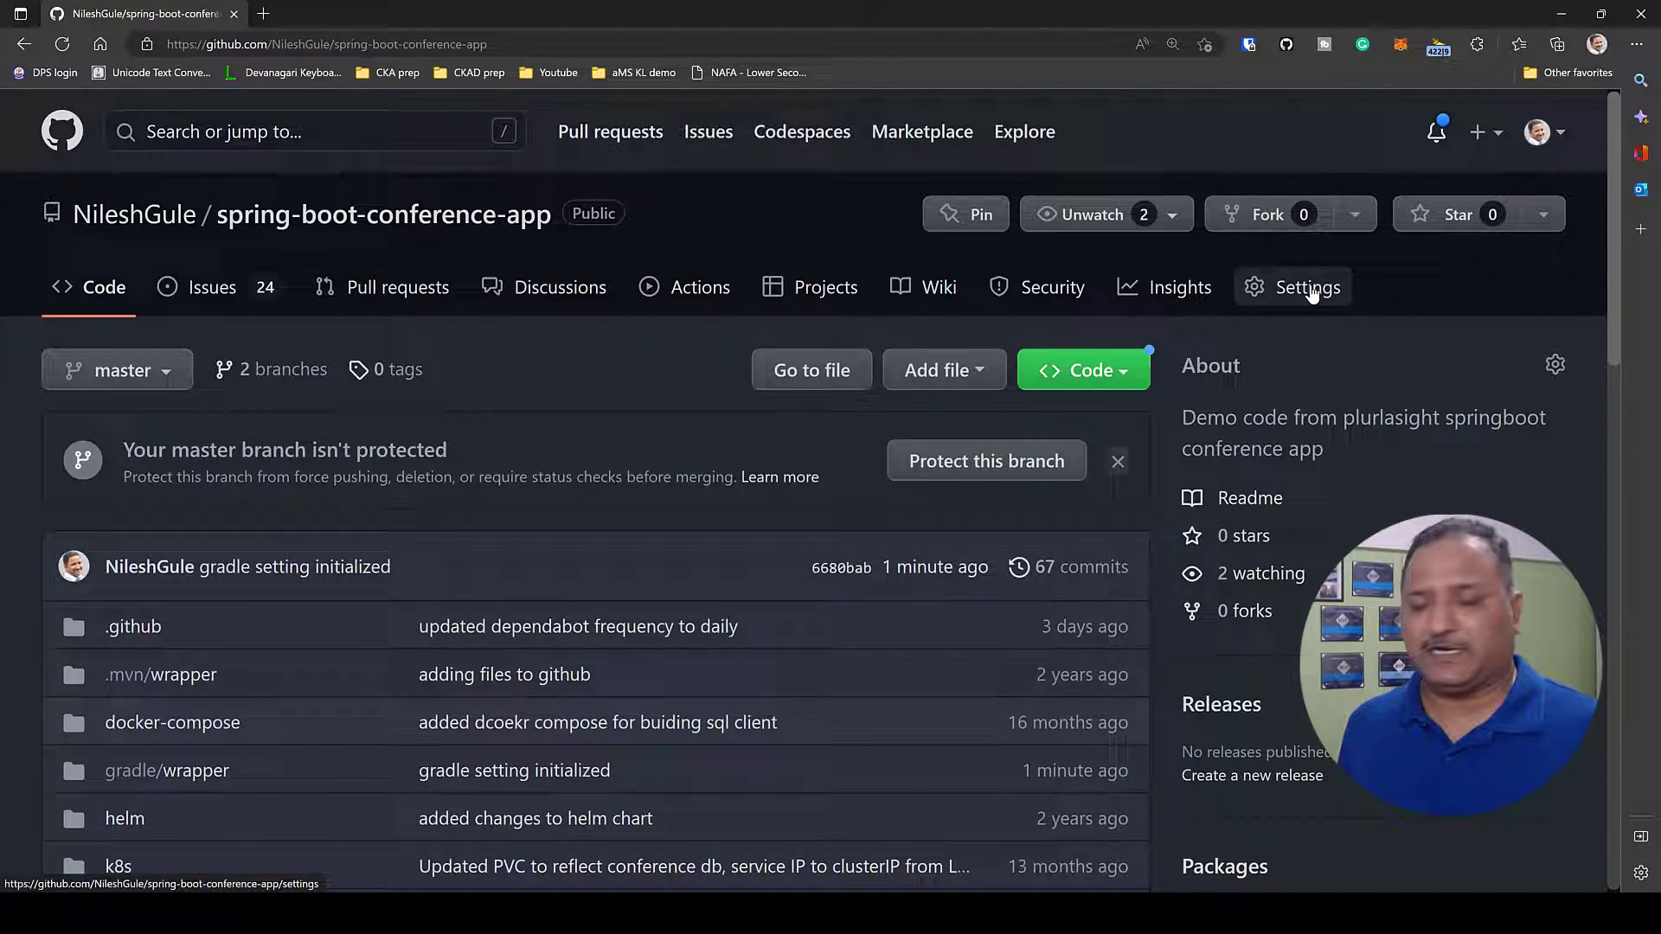
Reach the Dependabot version updates section under Code security and analysis settings
click(1295, 288)
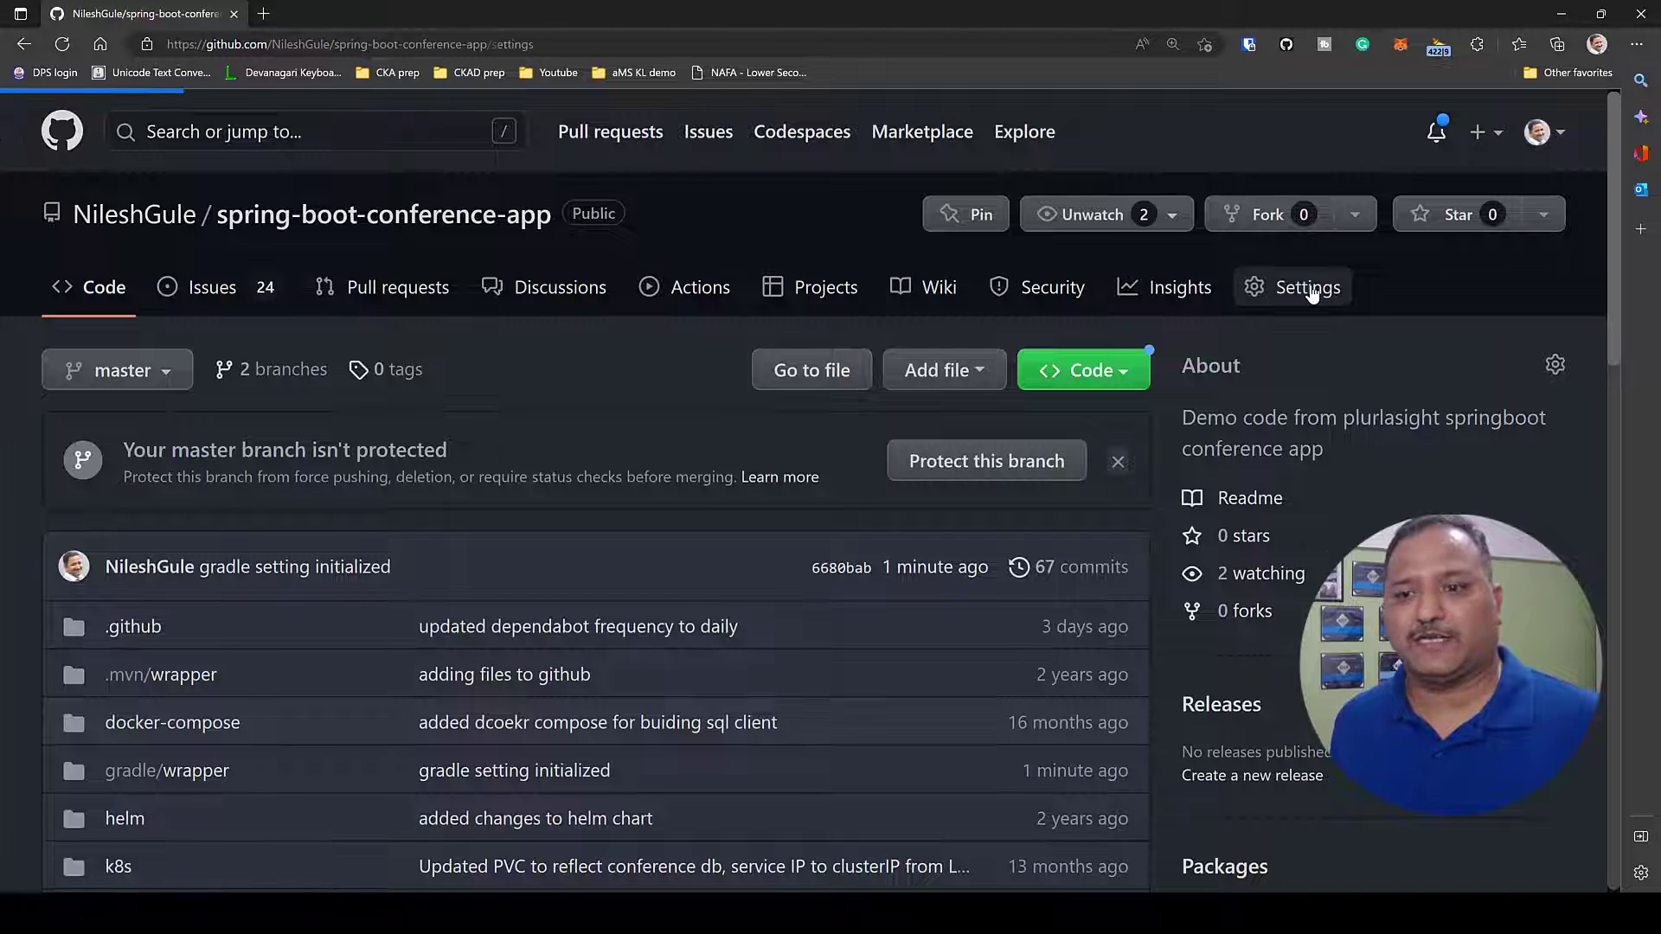
click(1307, 287)
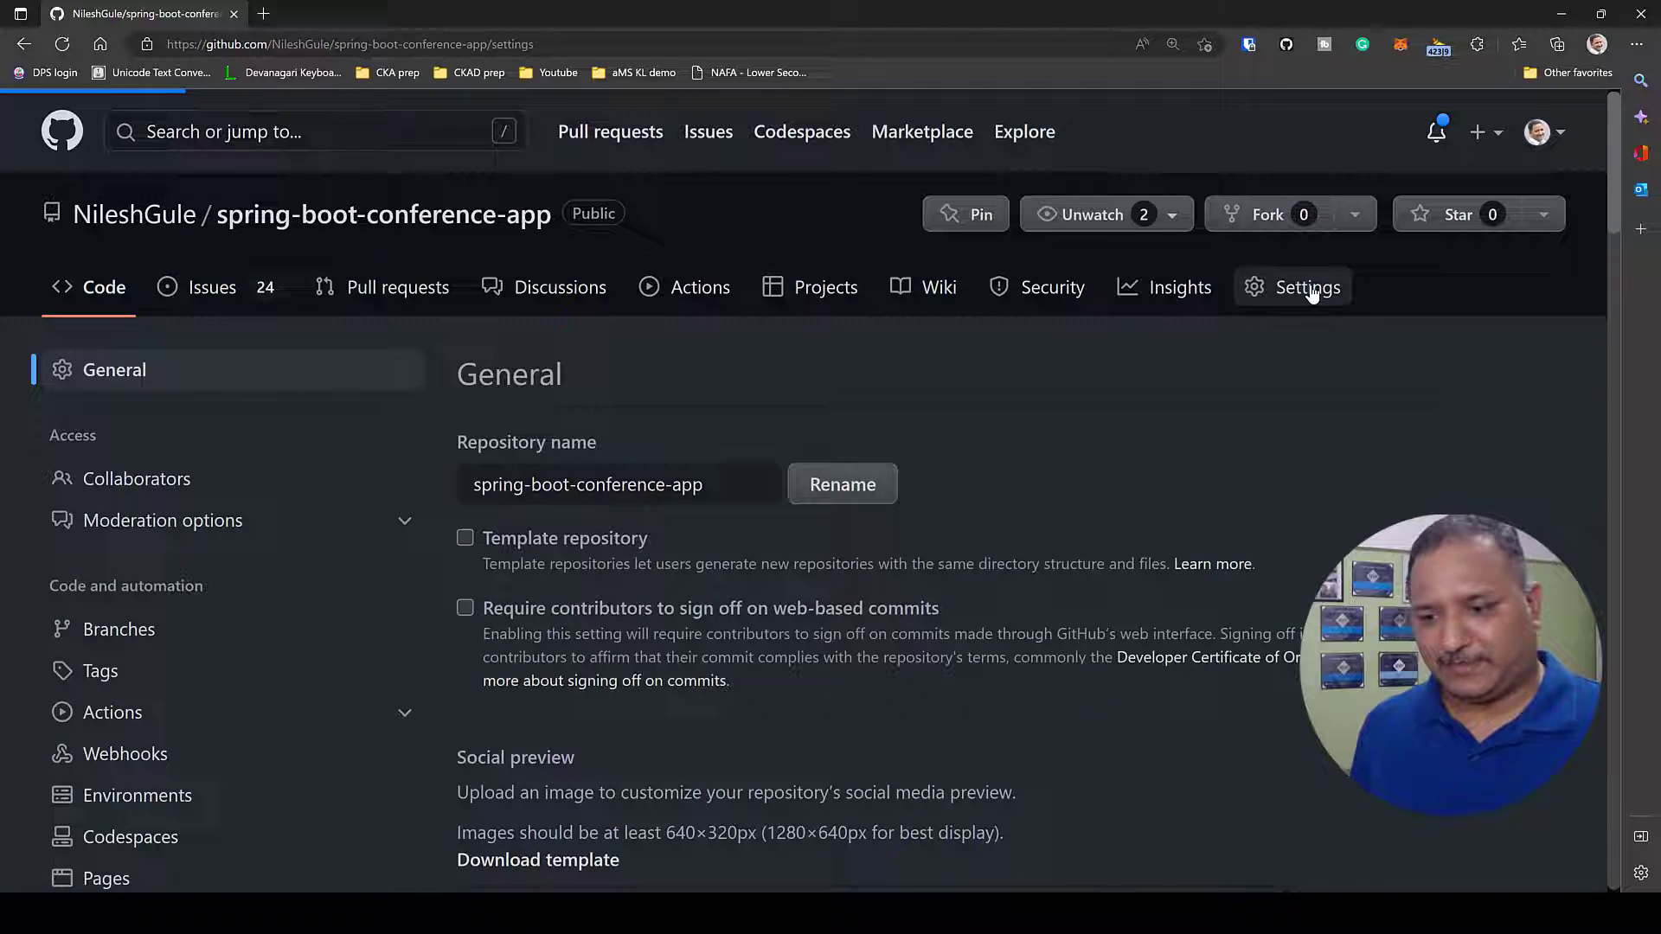
scroll(down, 3)
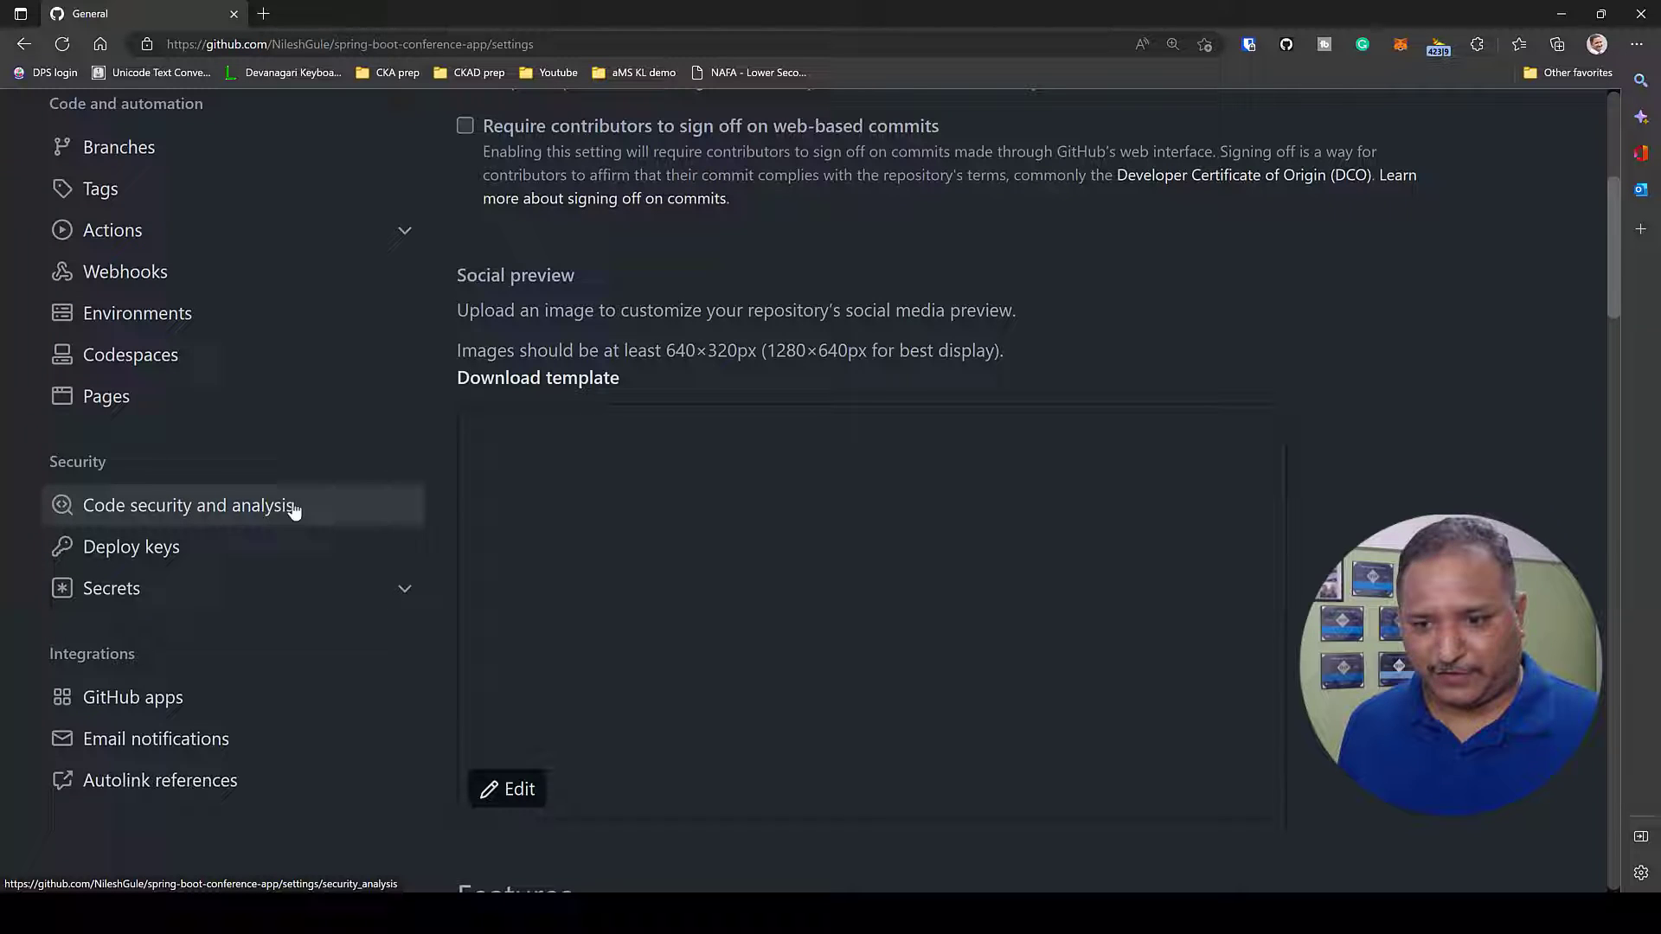
click(191, 505)
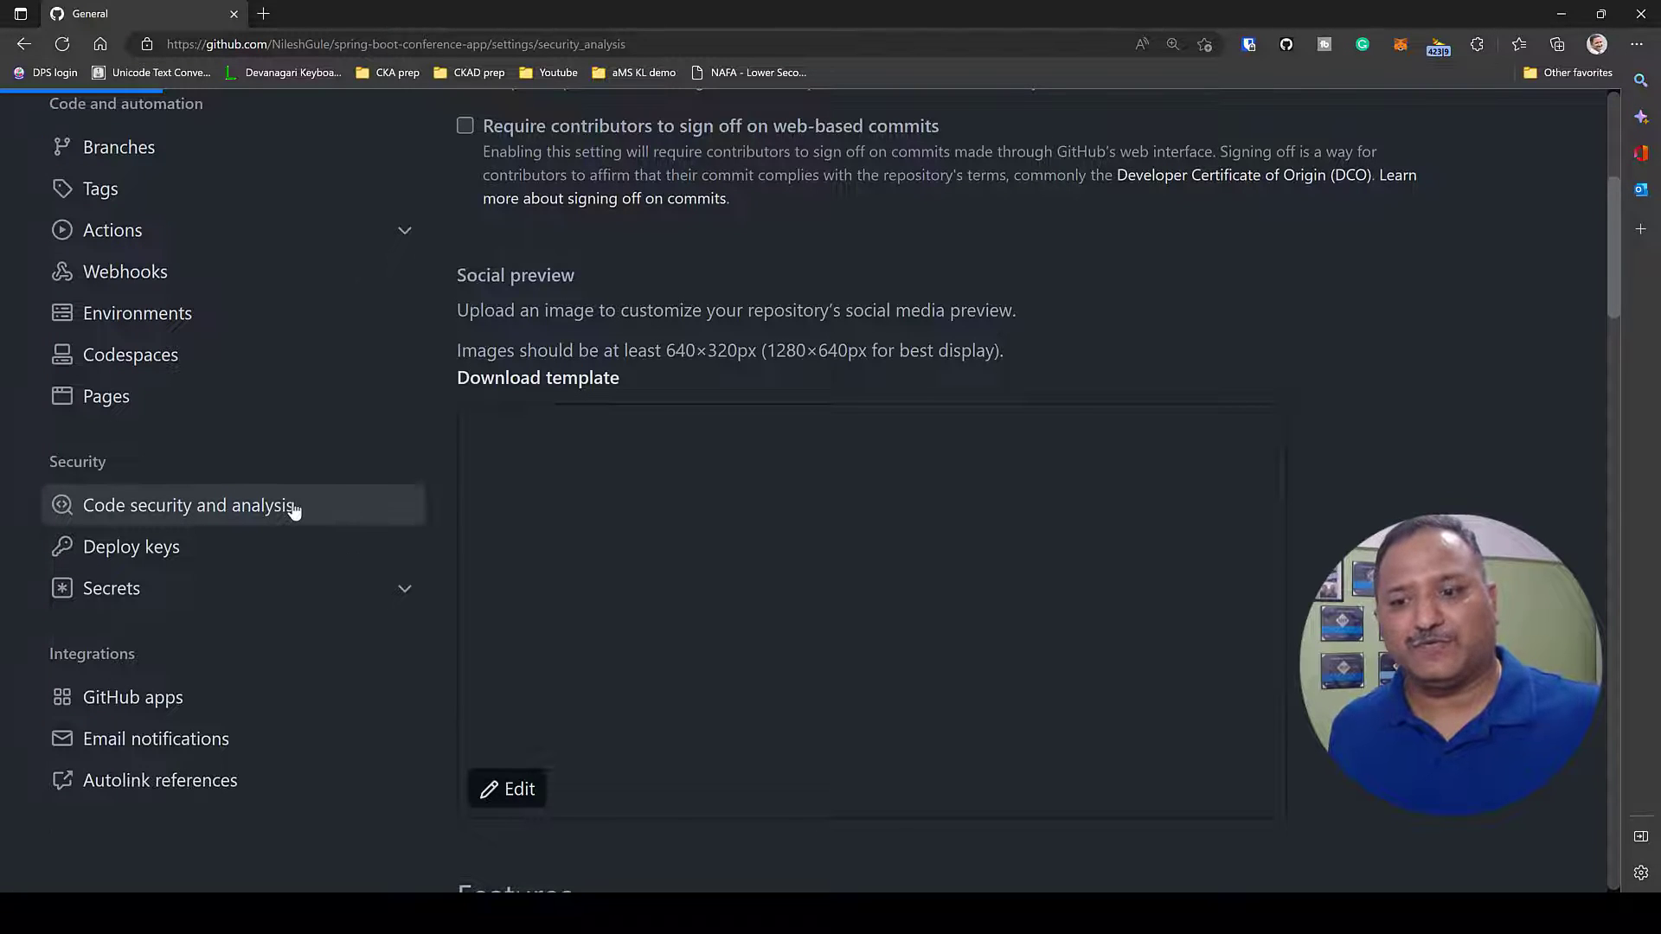
click(190, 505)
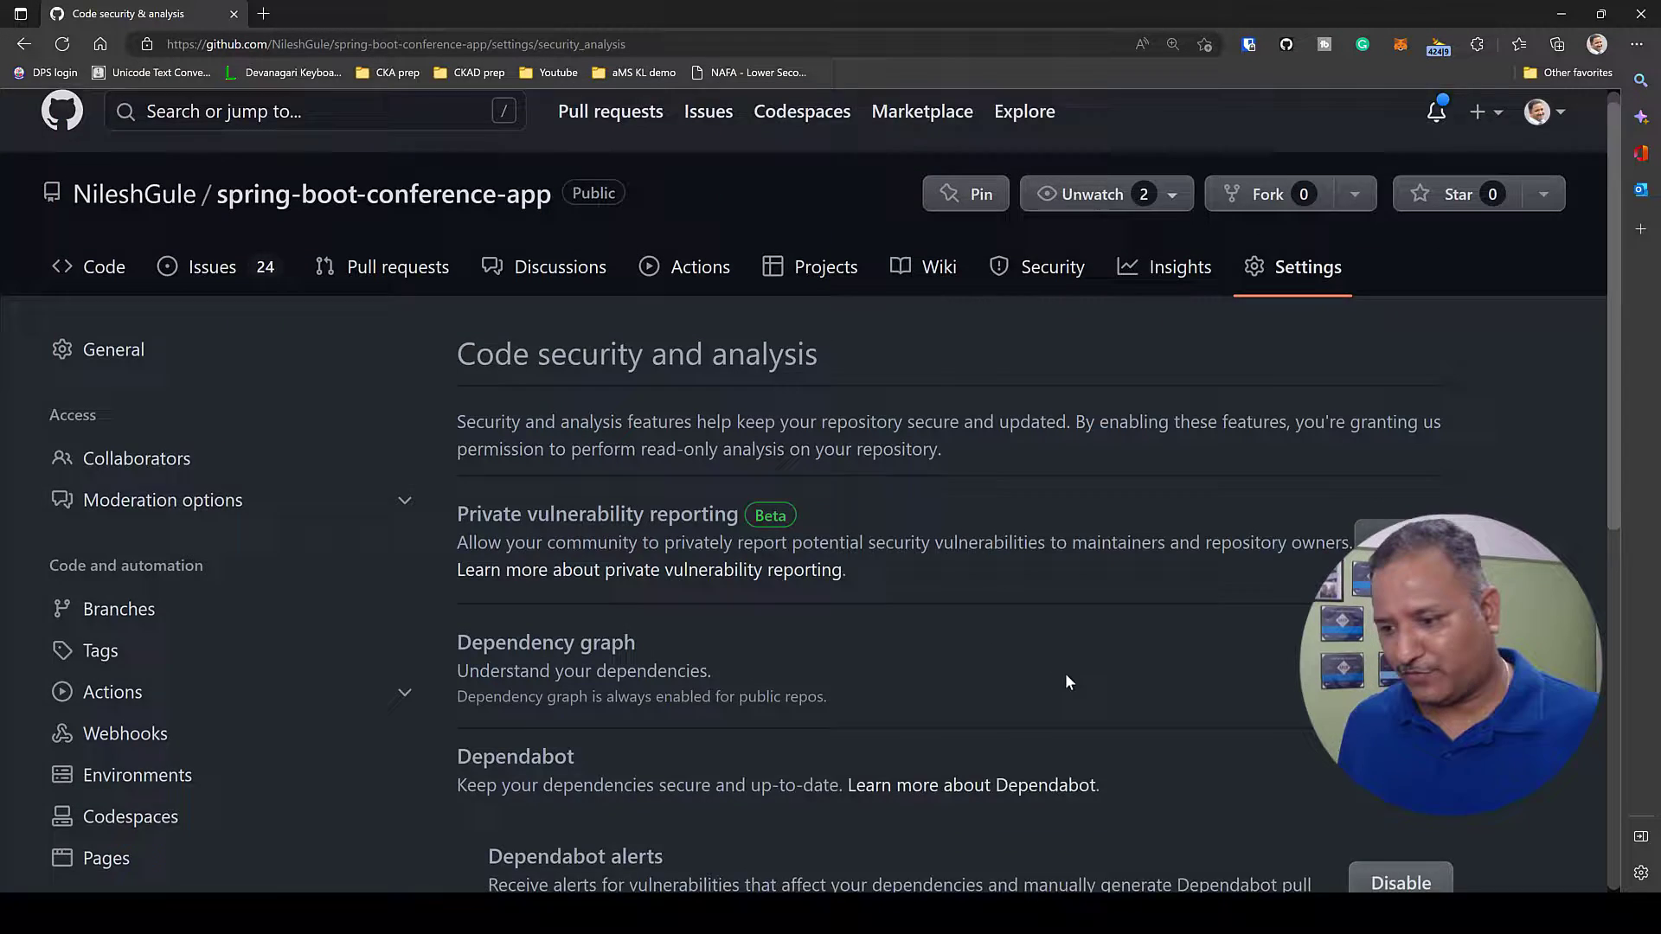
scroll(down, 3)
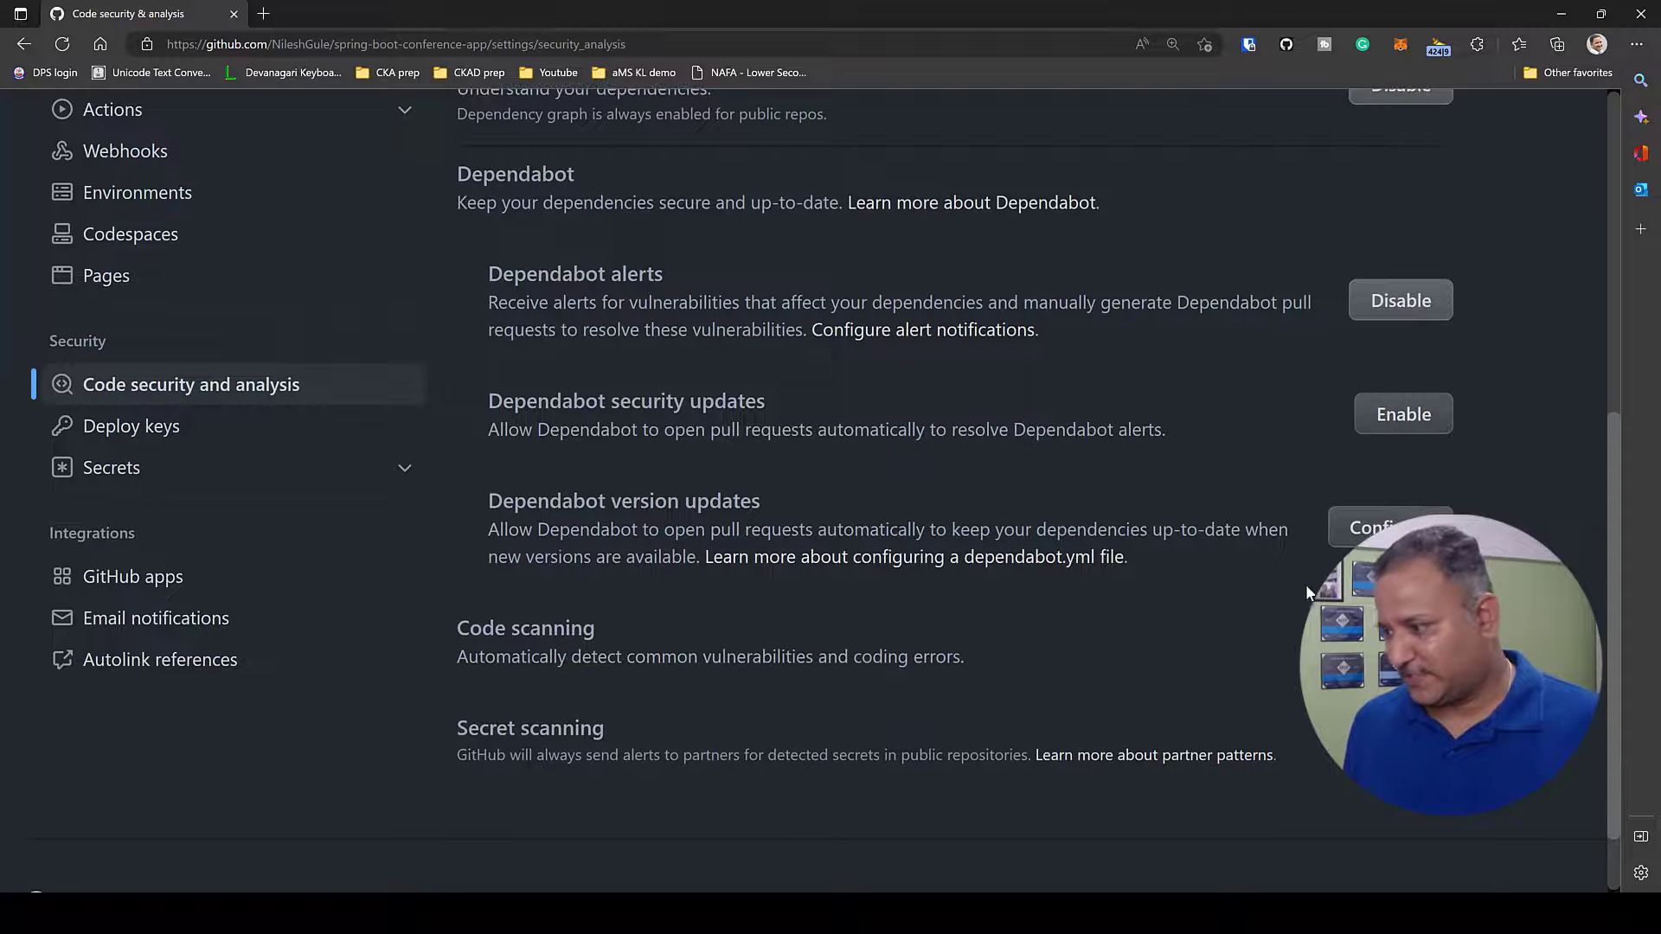
mouse_move(917, 718)
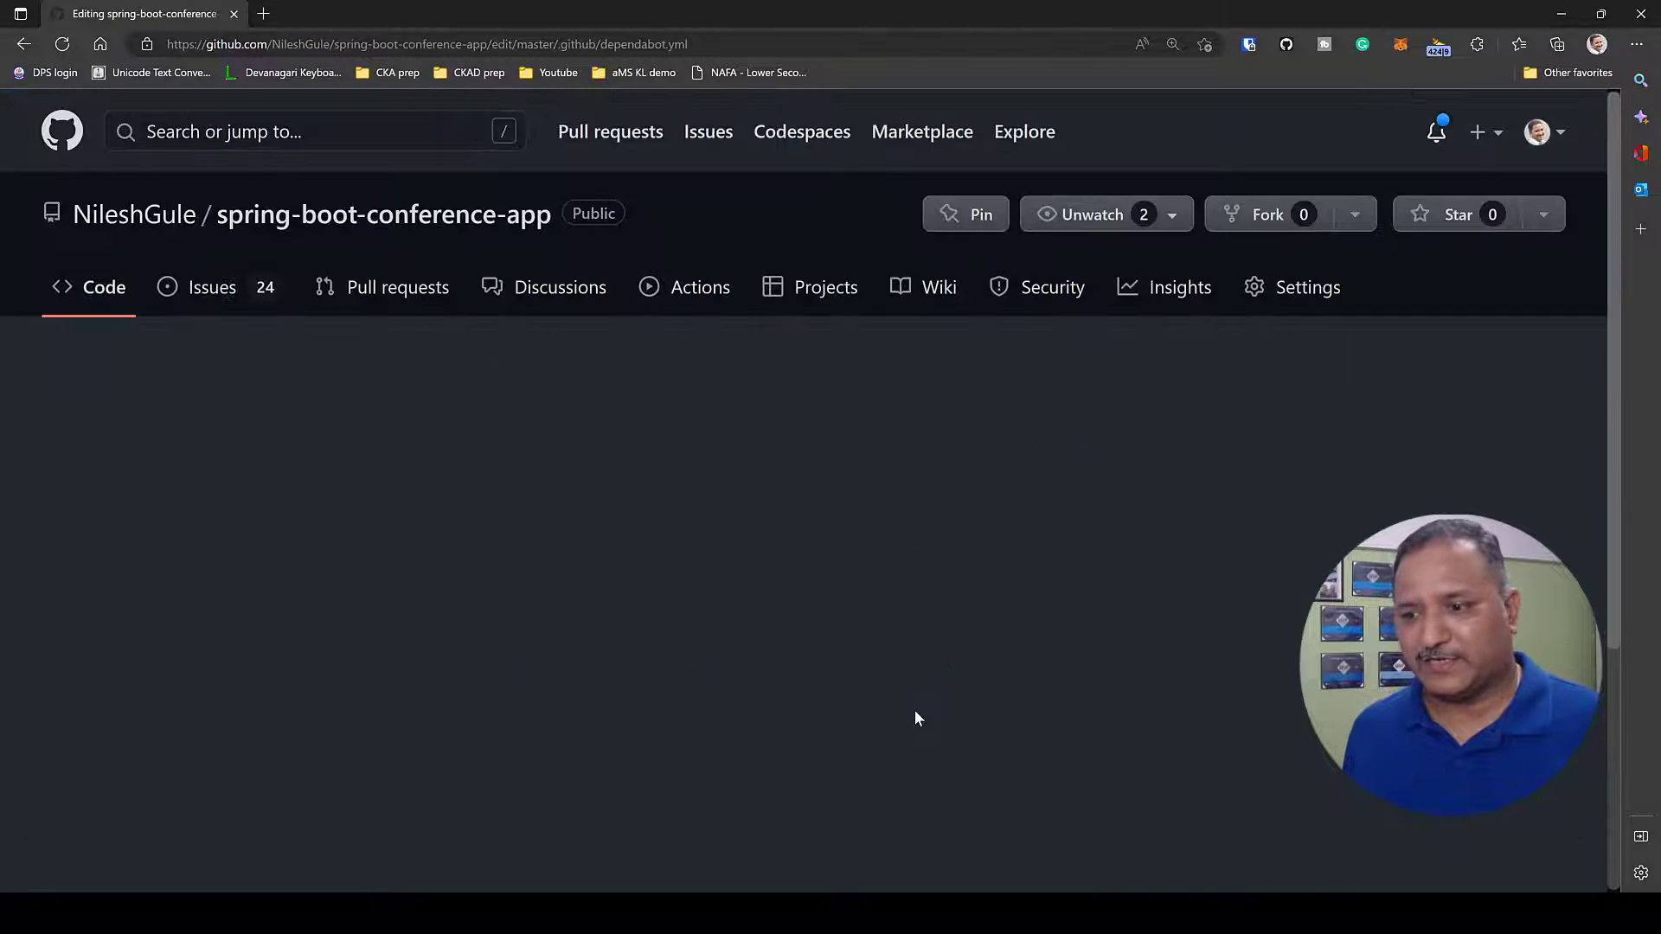
mouse_move(744, 637)
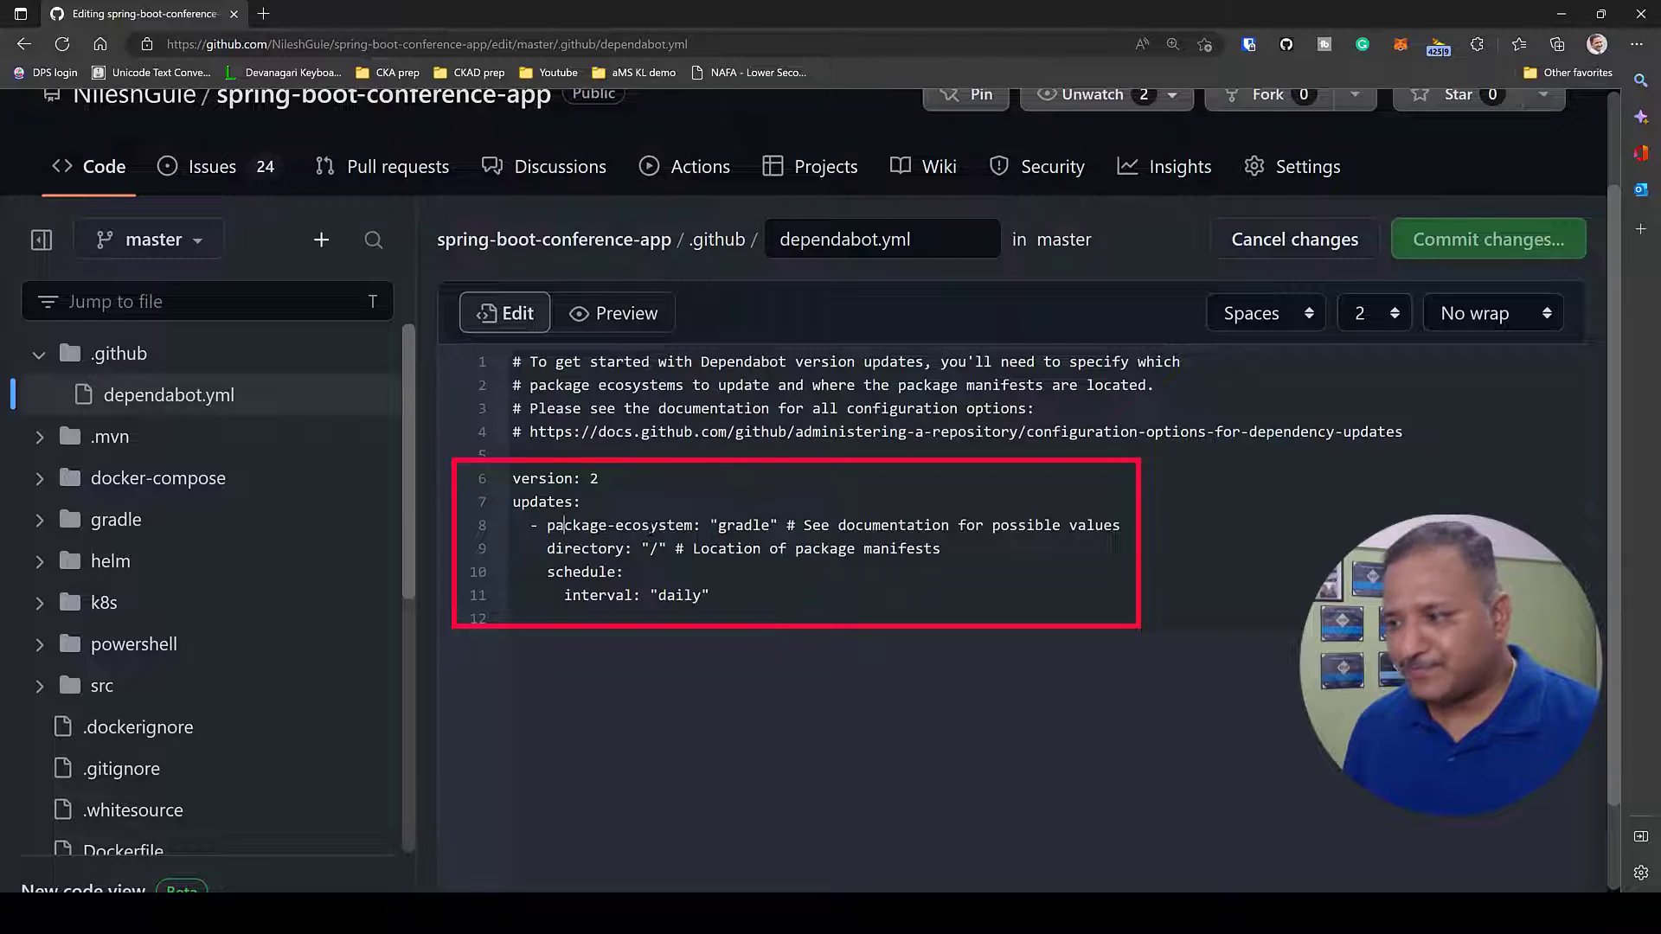
Replace the gradle schedule interval 'daily' with 'weekly' in dependabot.yml and start the commit
scroll(down, 3)
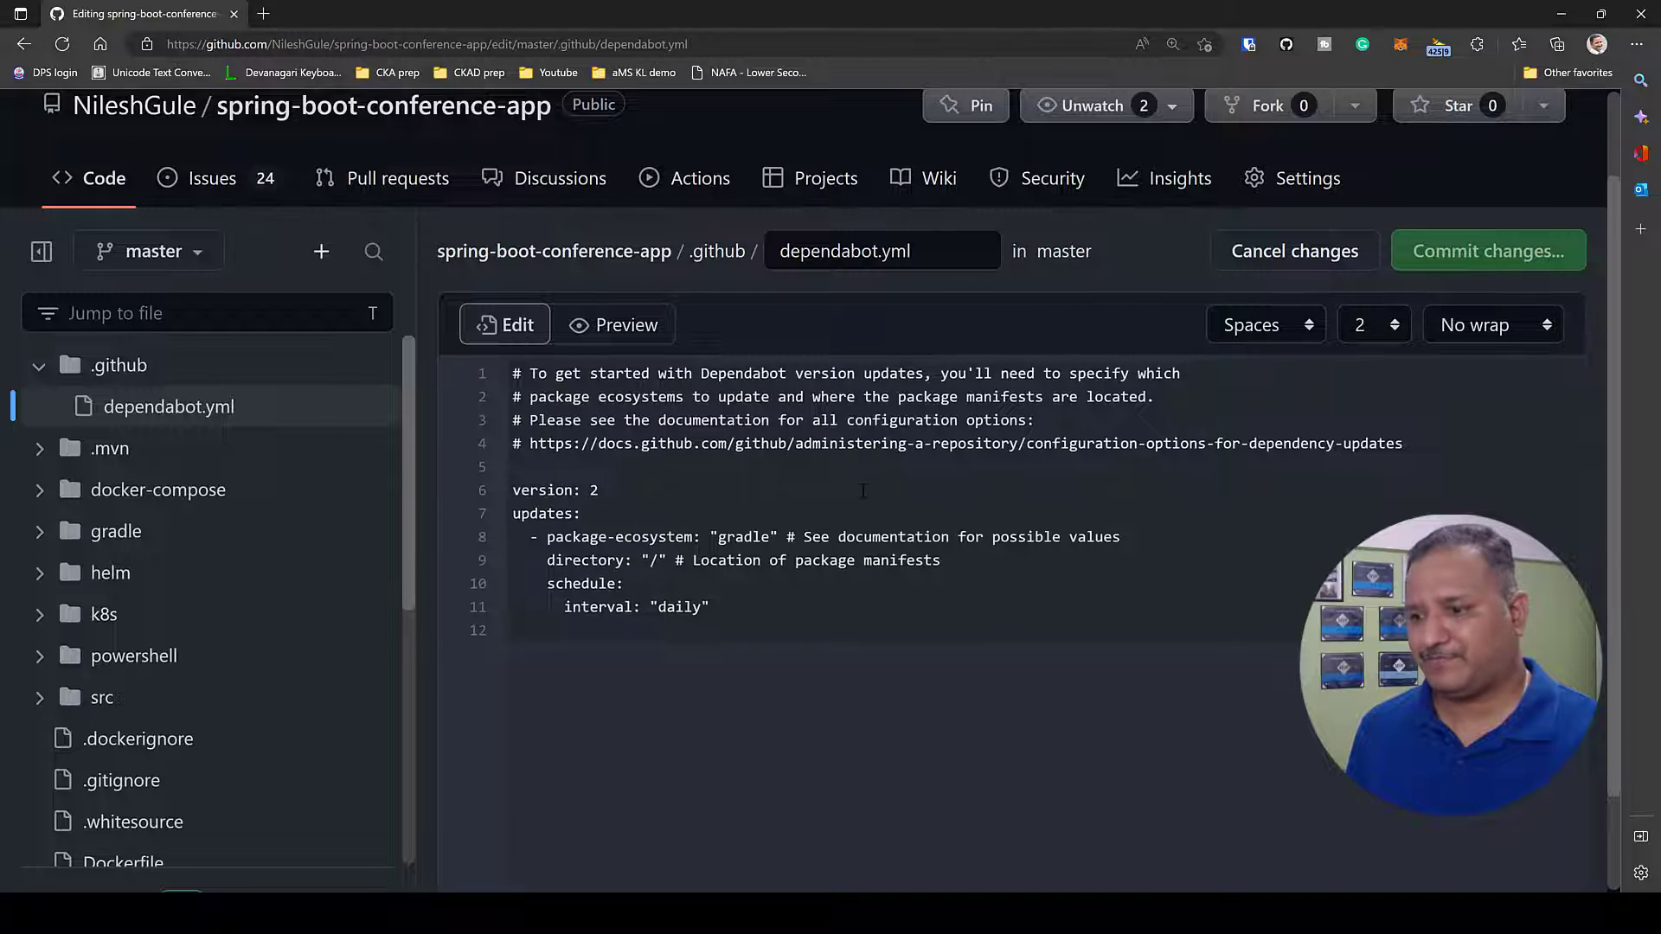
scroll(down, 3)
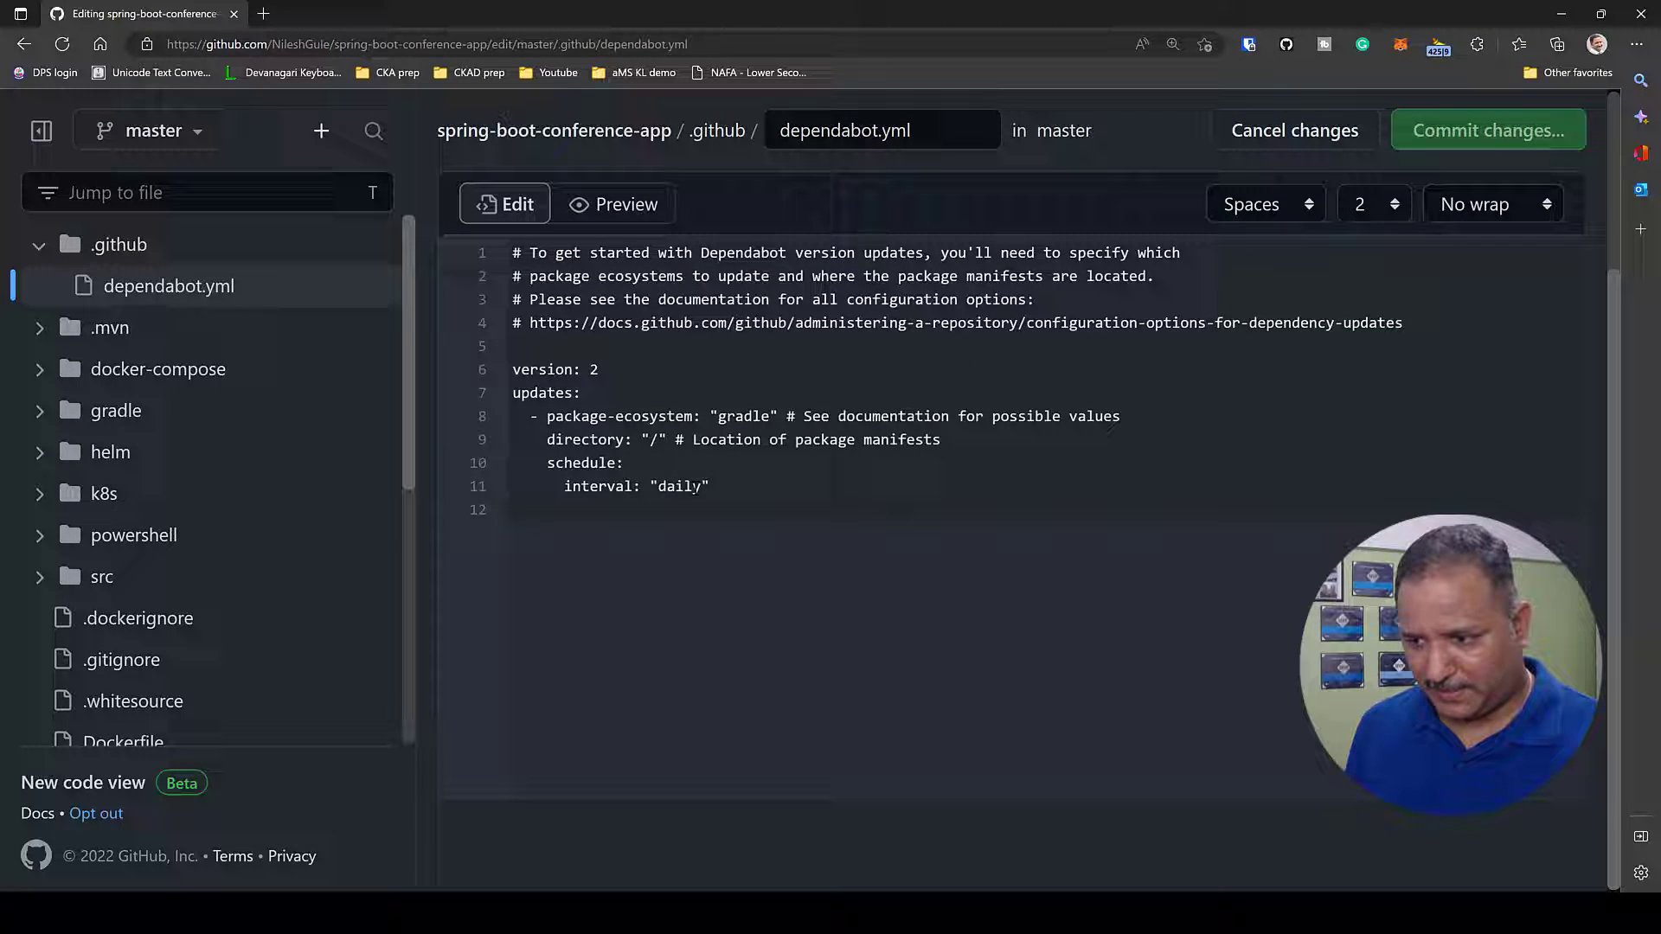
double_click(678, 486)
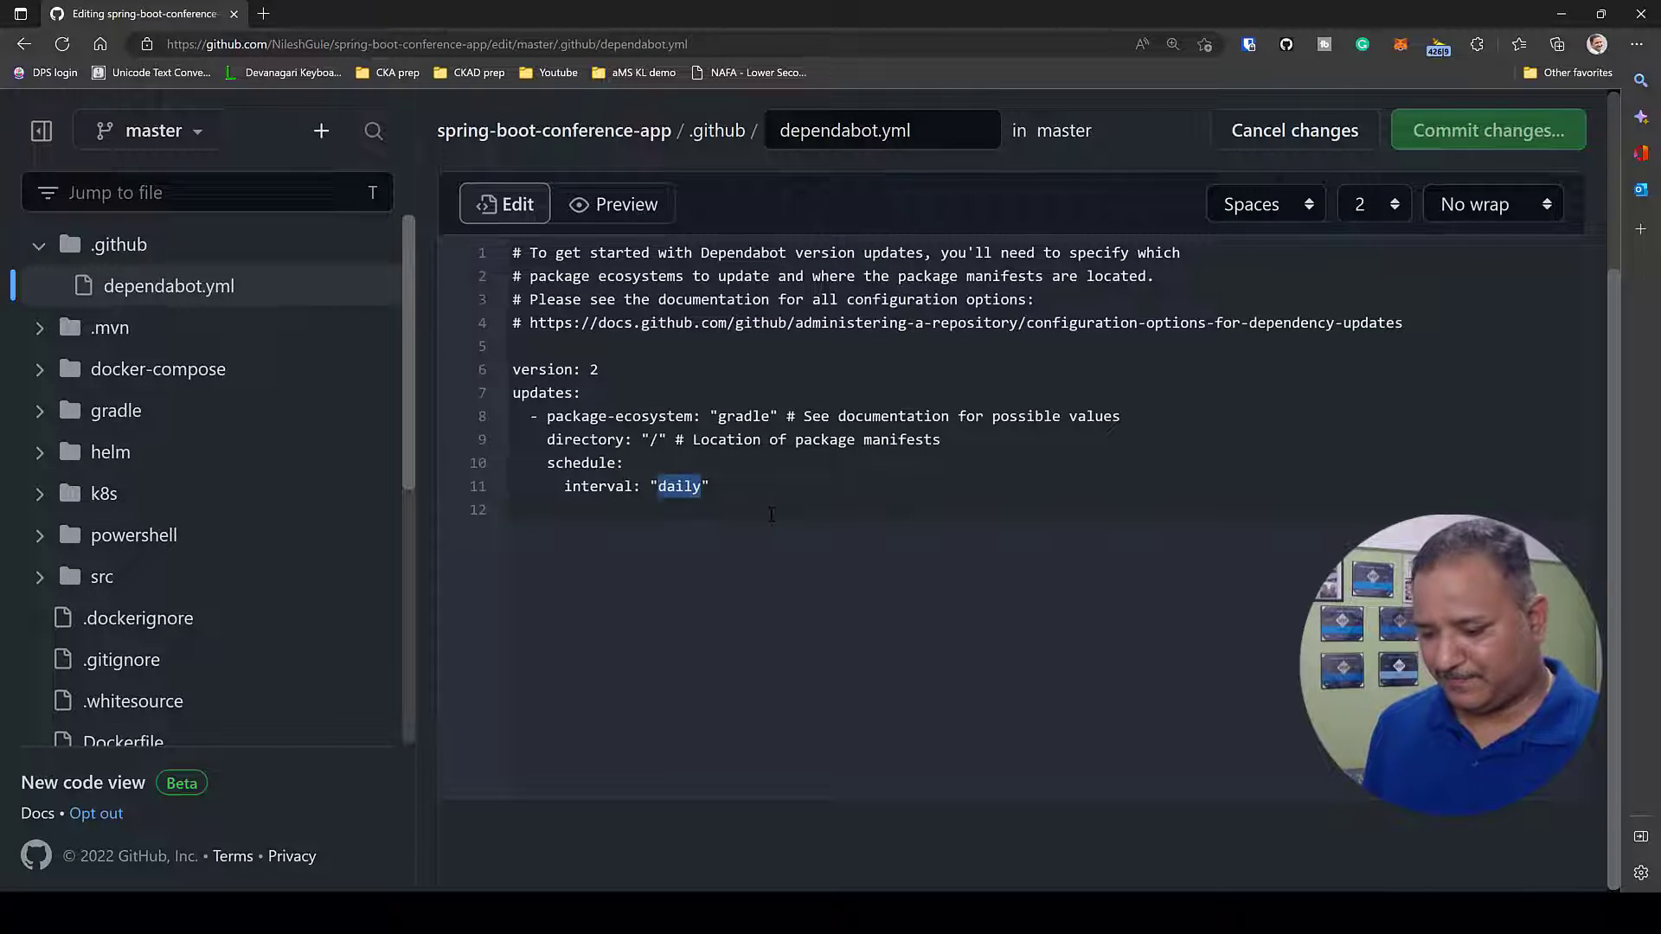
text(weekly)
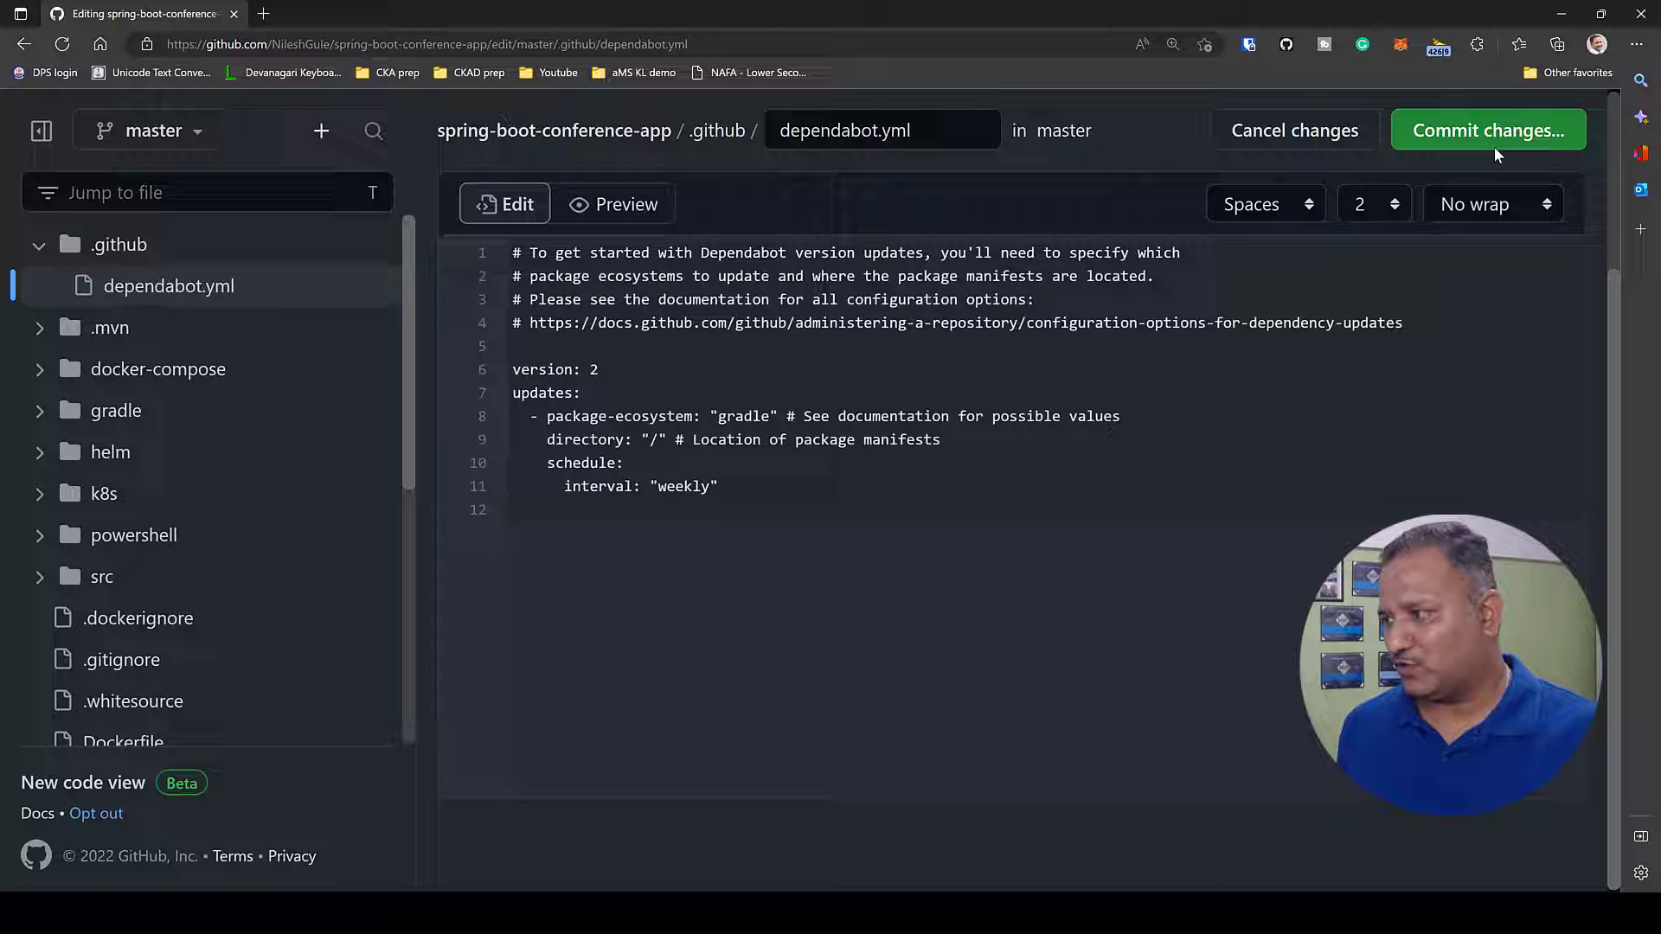
click(1486, 130)
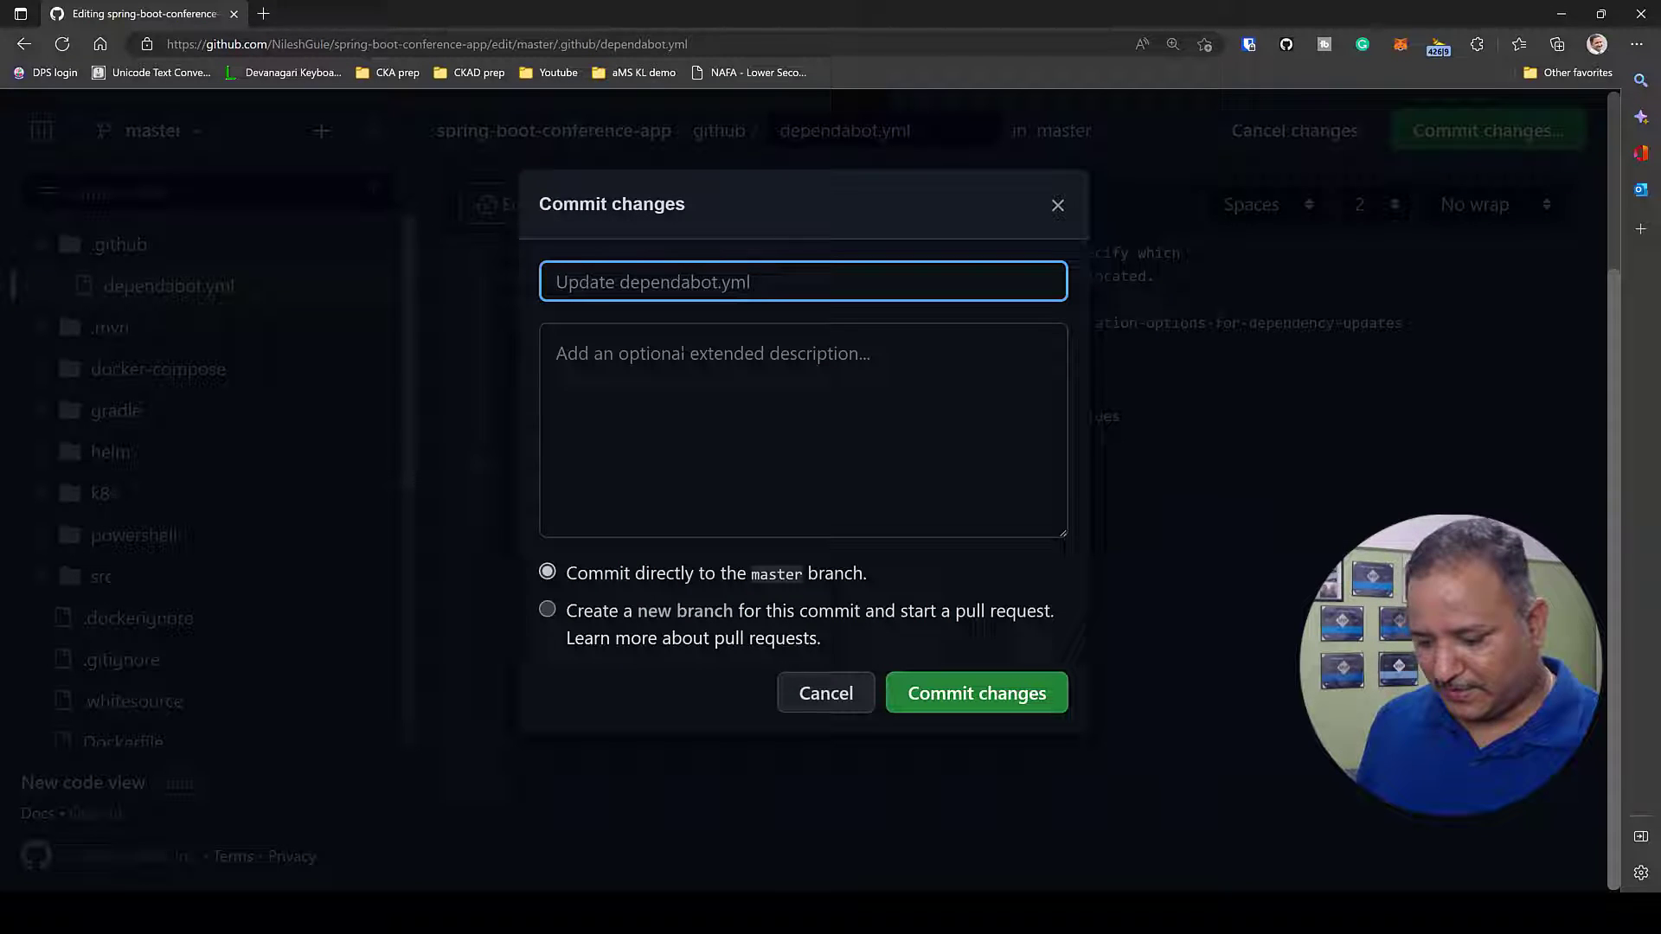
Commit the dependabot.yml change directly to master and view the committed file
click(974, 692)
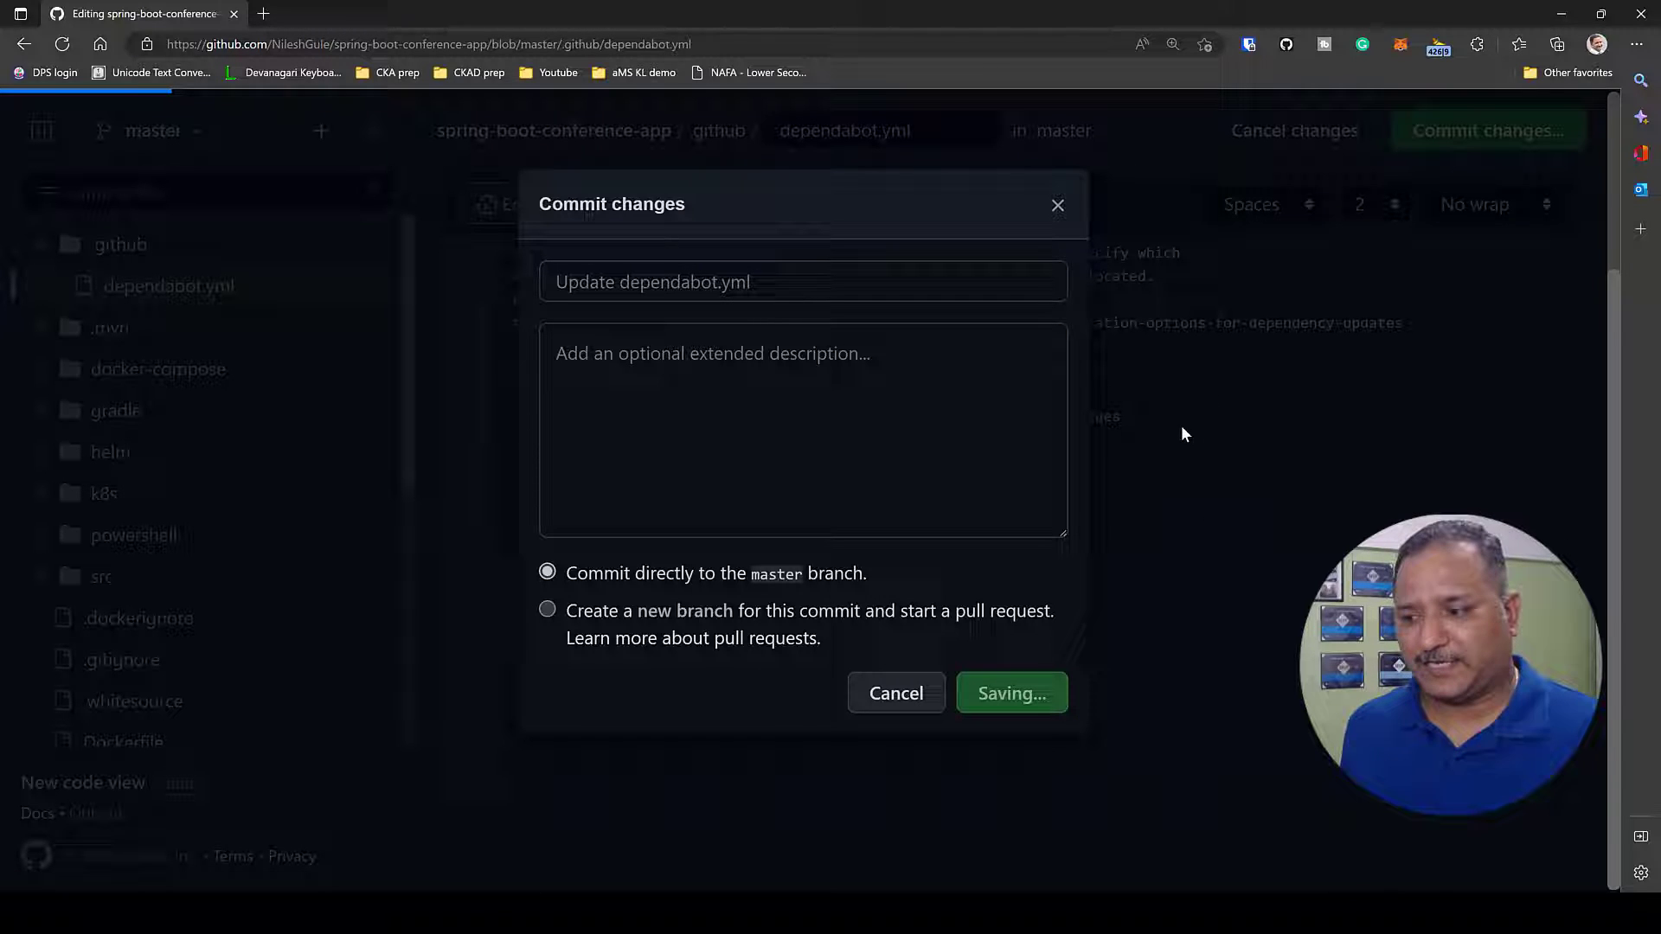
click(1010, 692)
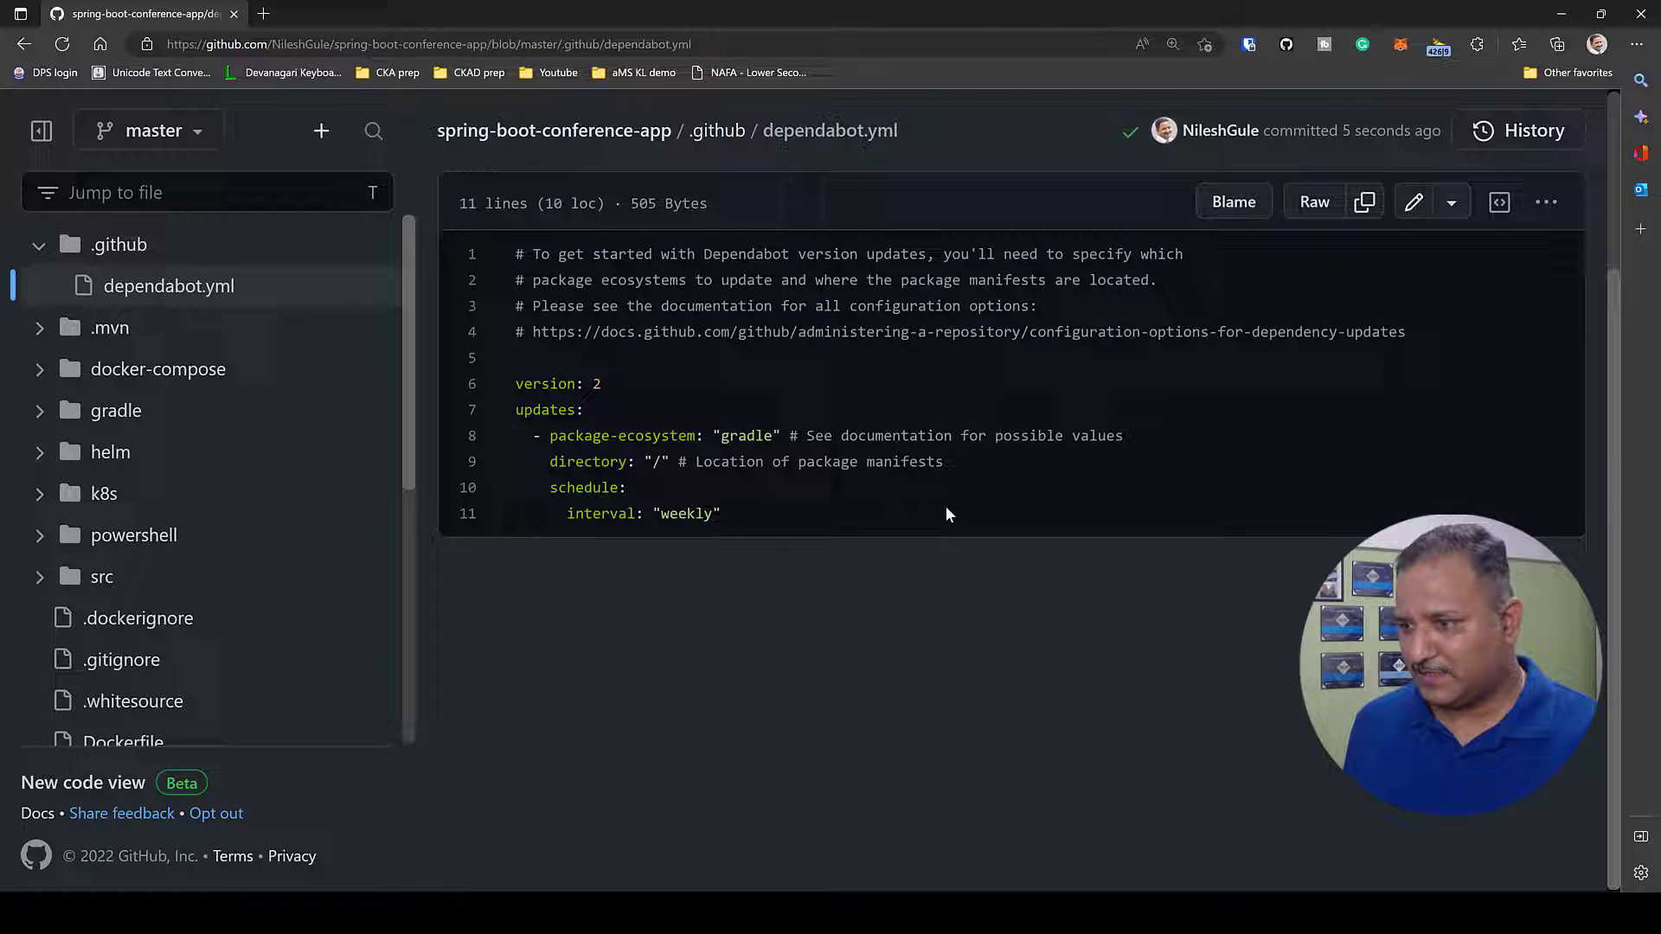
click(168, 286)
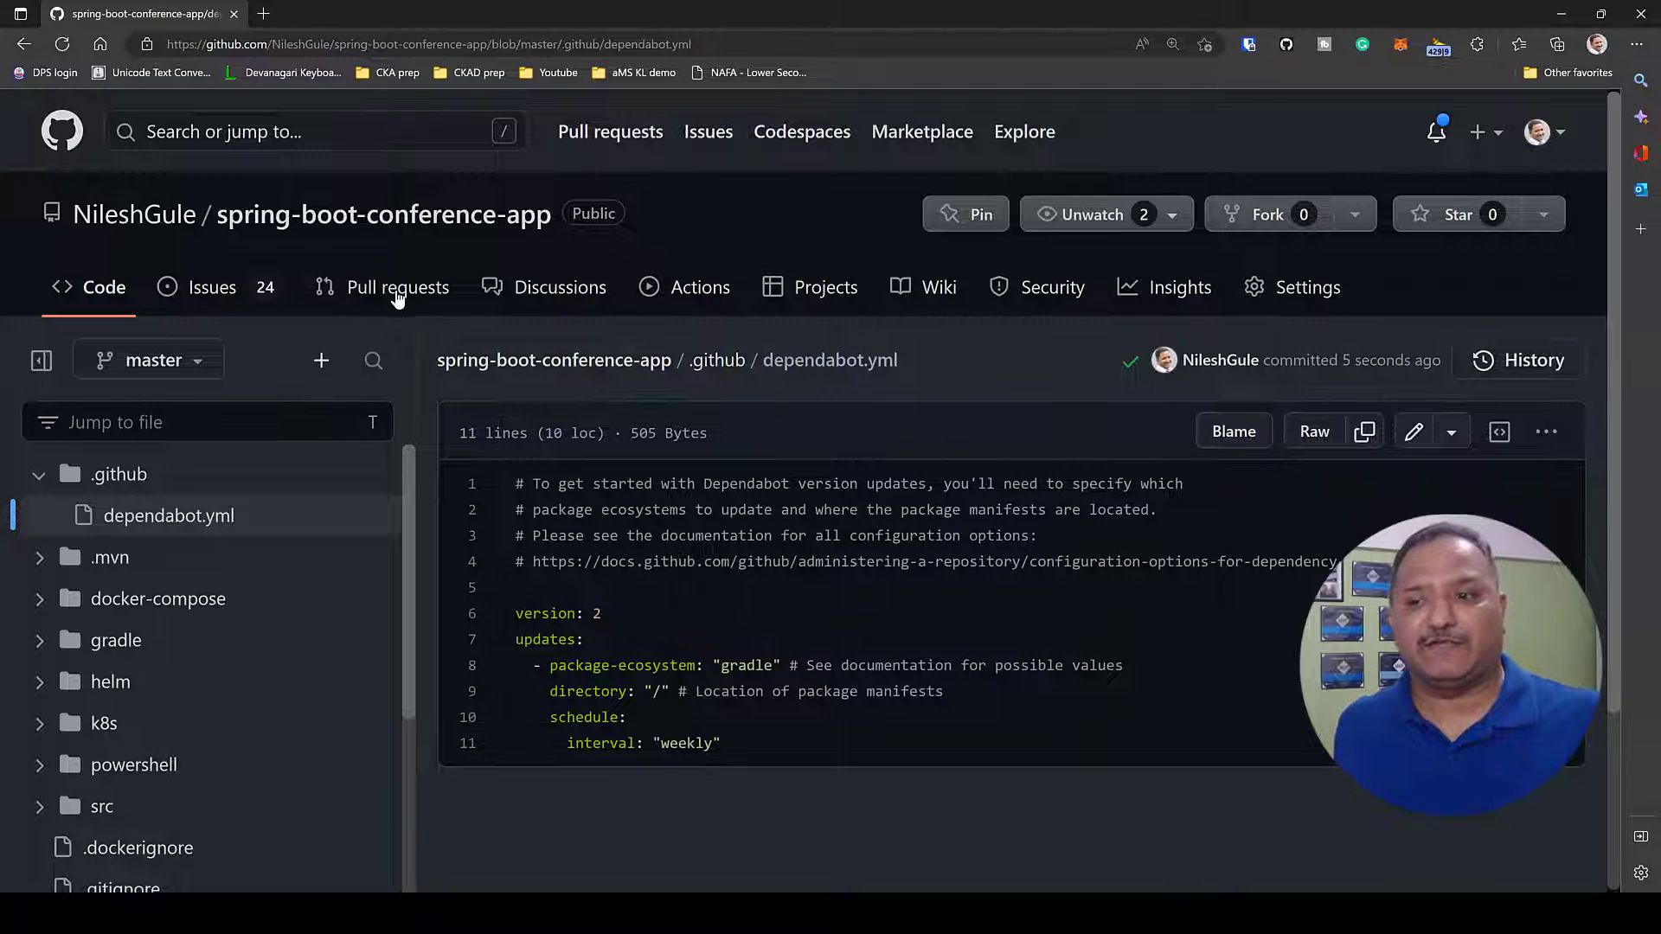
mouse_move(398, 287)
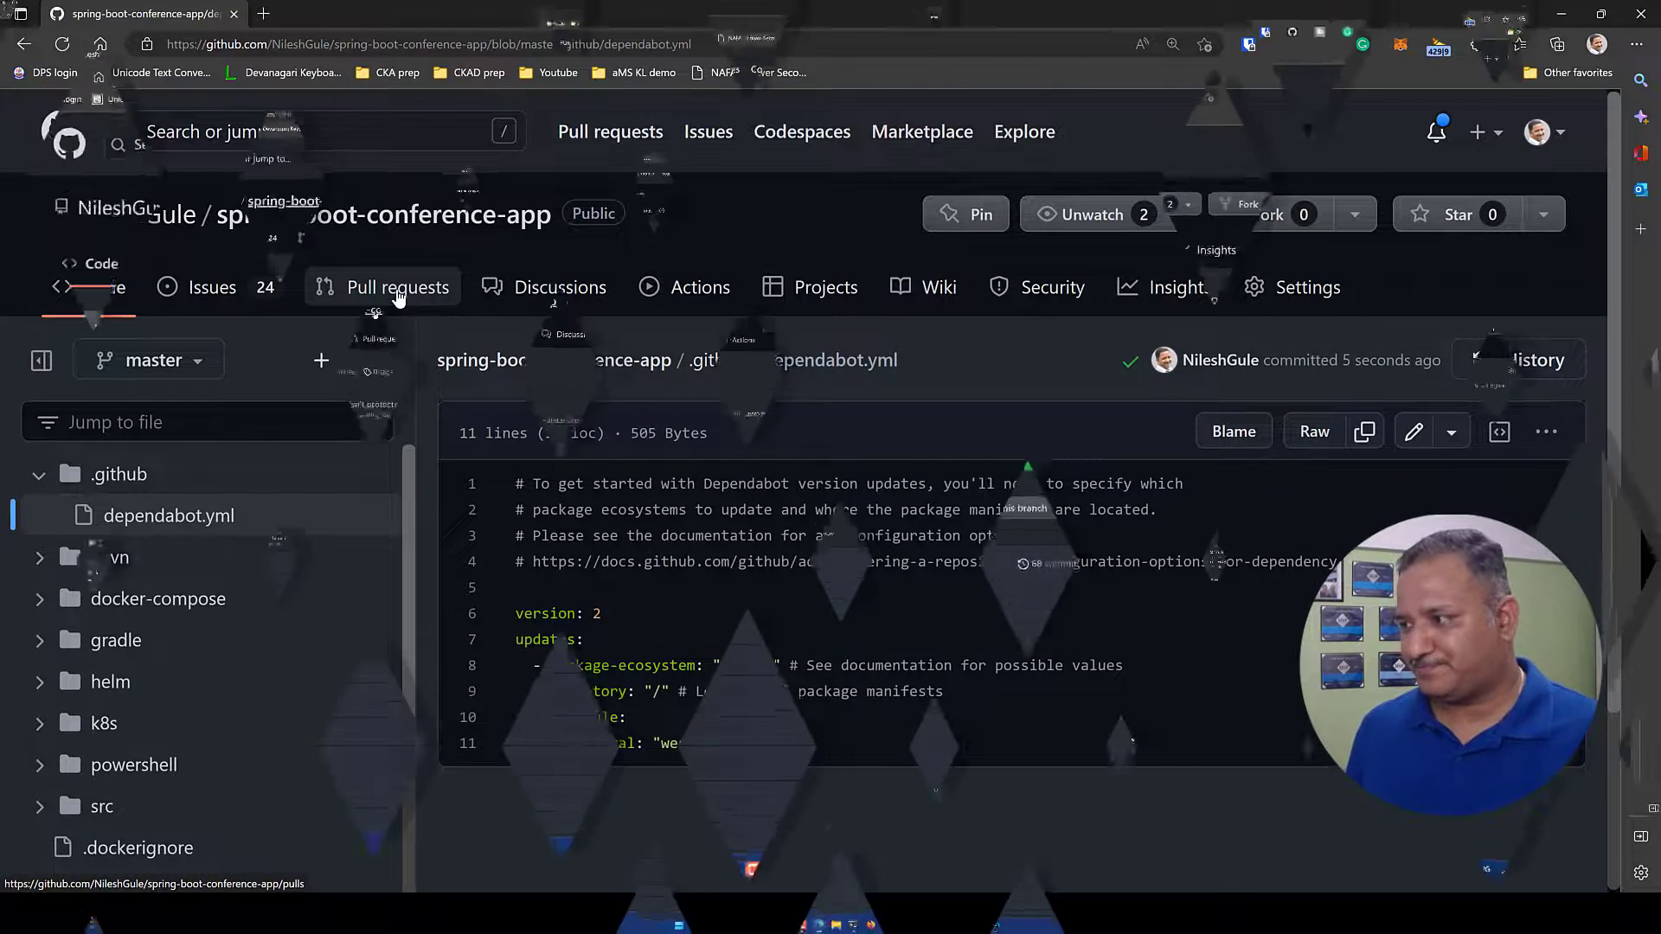
List the five open Dependabot bump pull requests and select PR #39 for micrometer-registry-prometheus
click(382, 214)
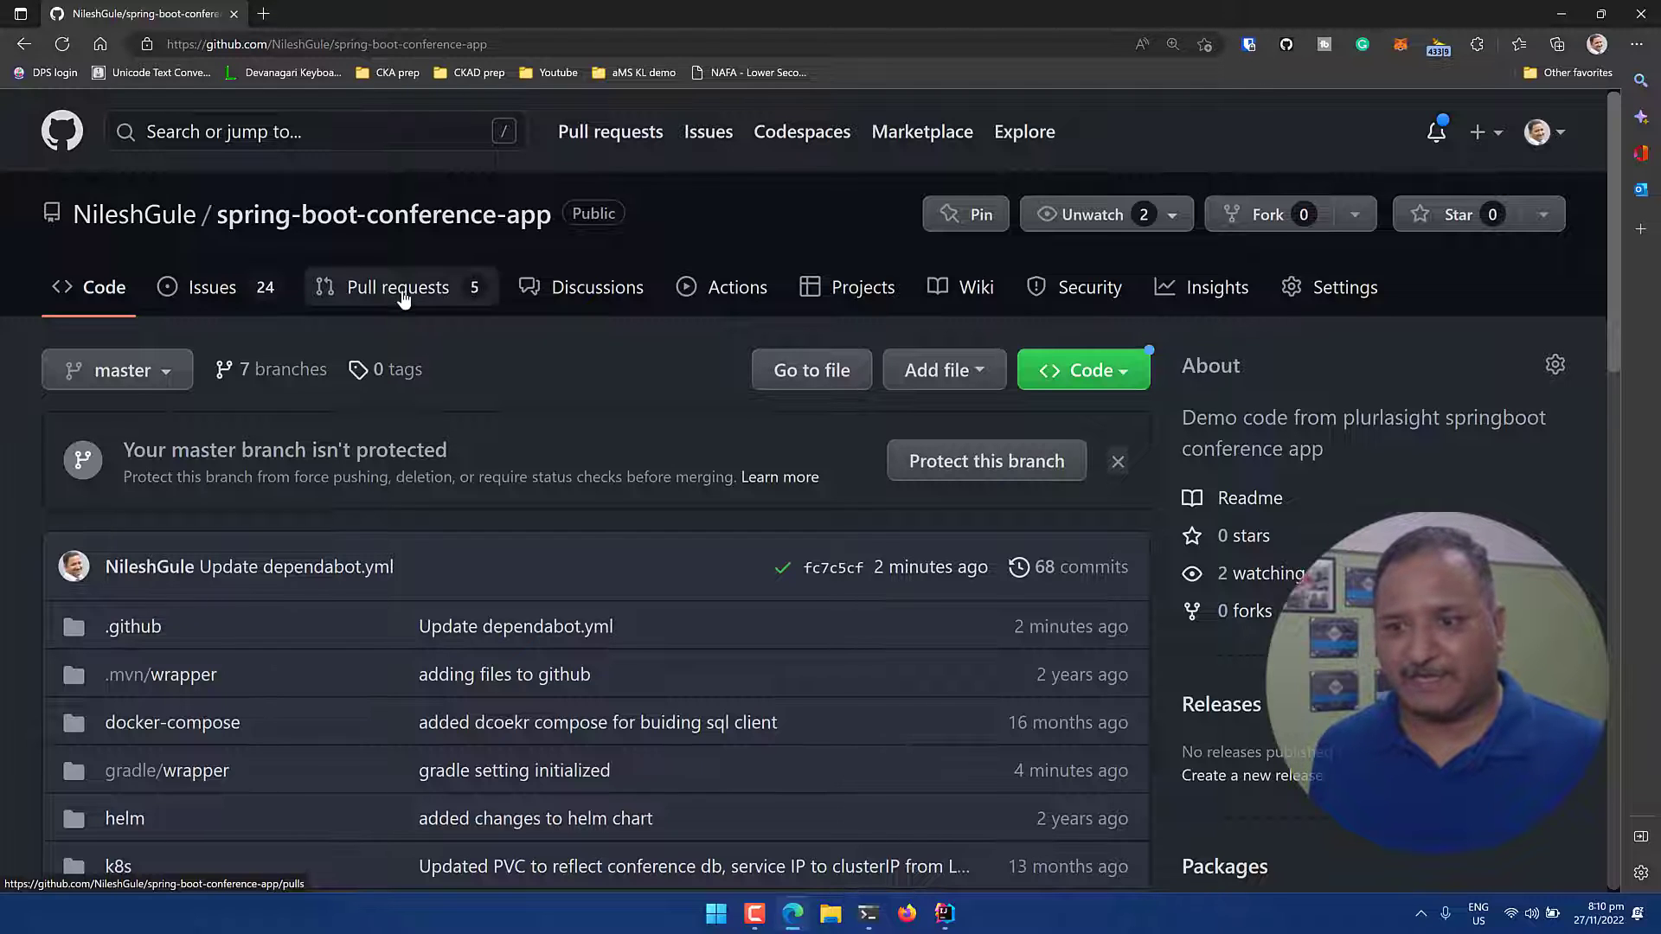
click(398, 287)
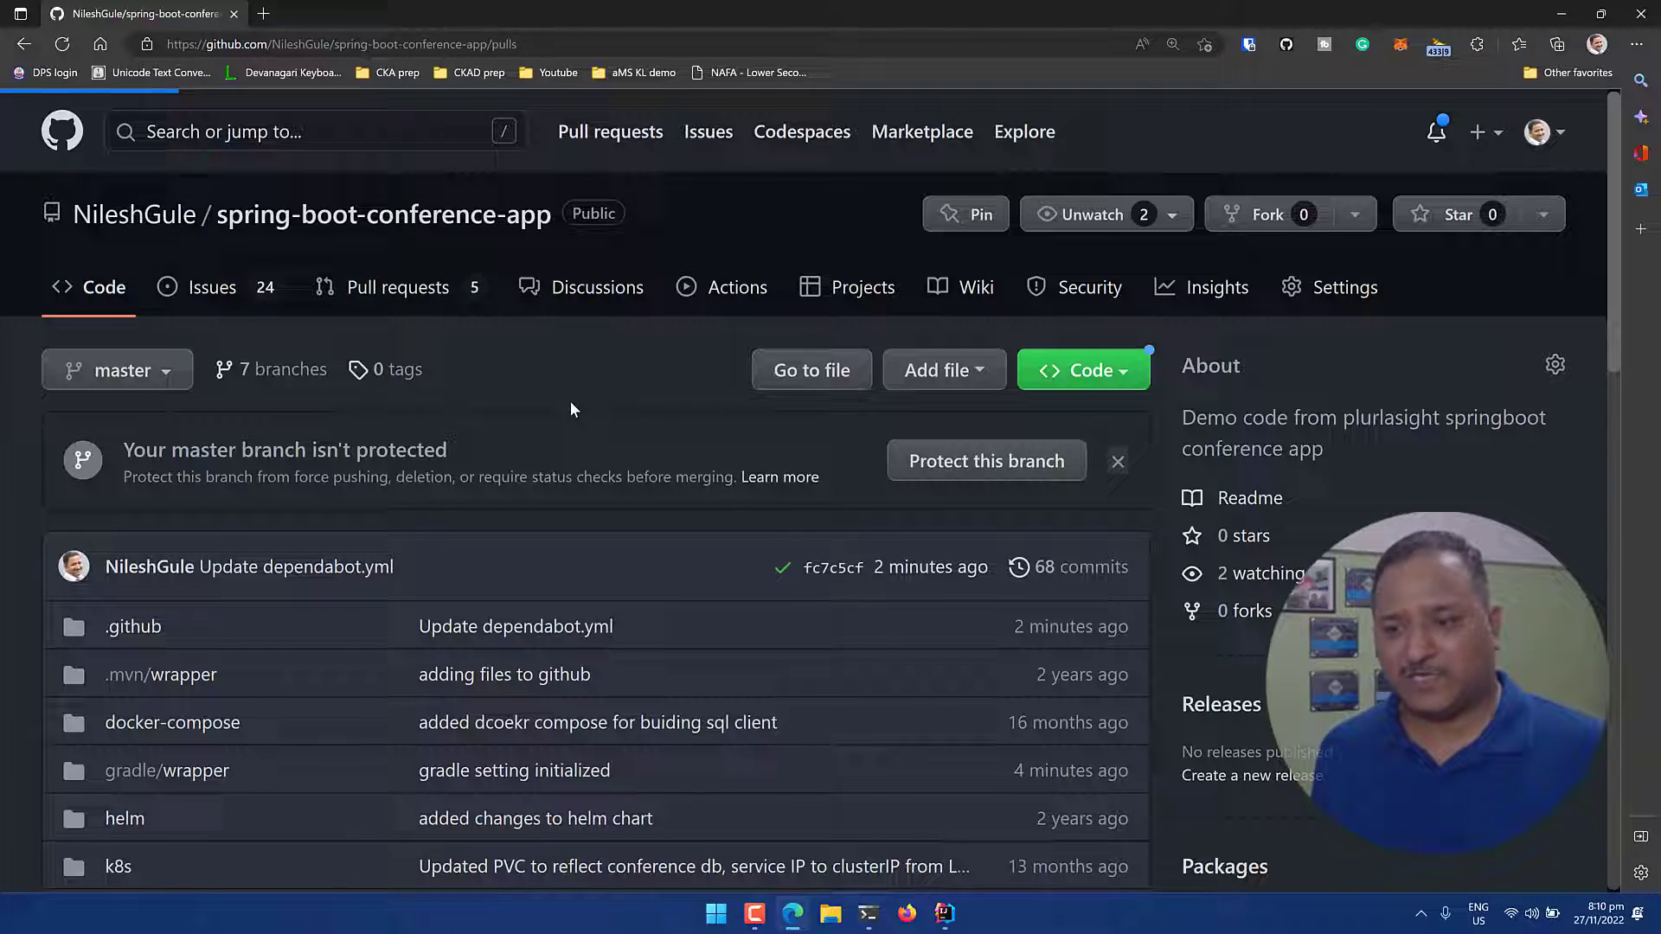
click(398, 287)
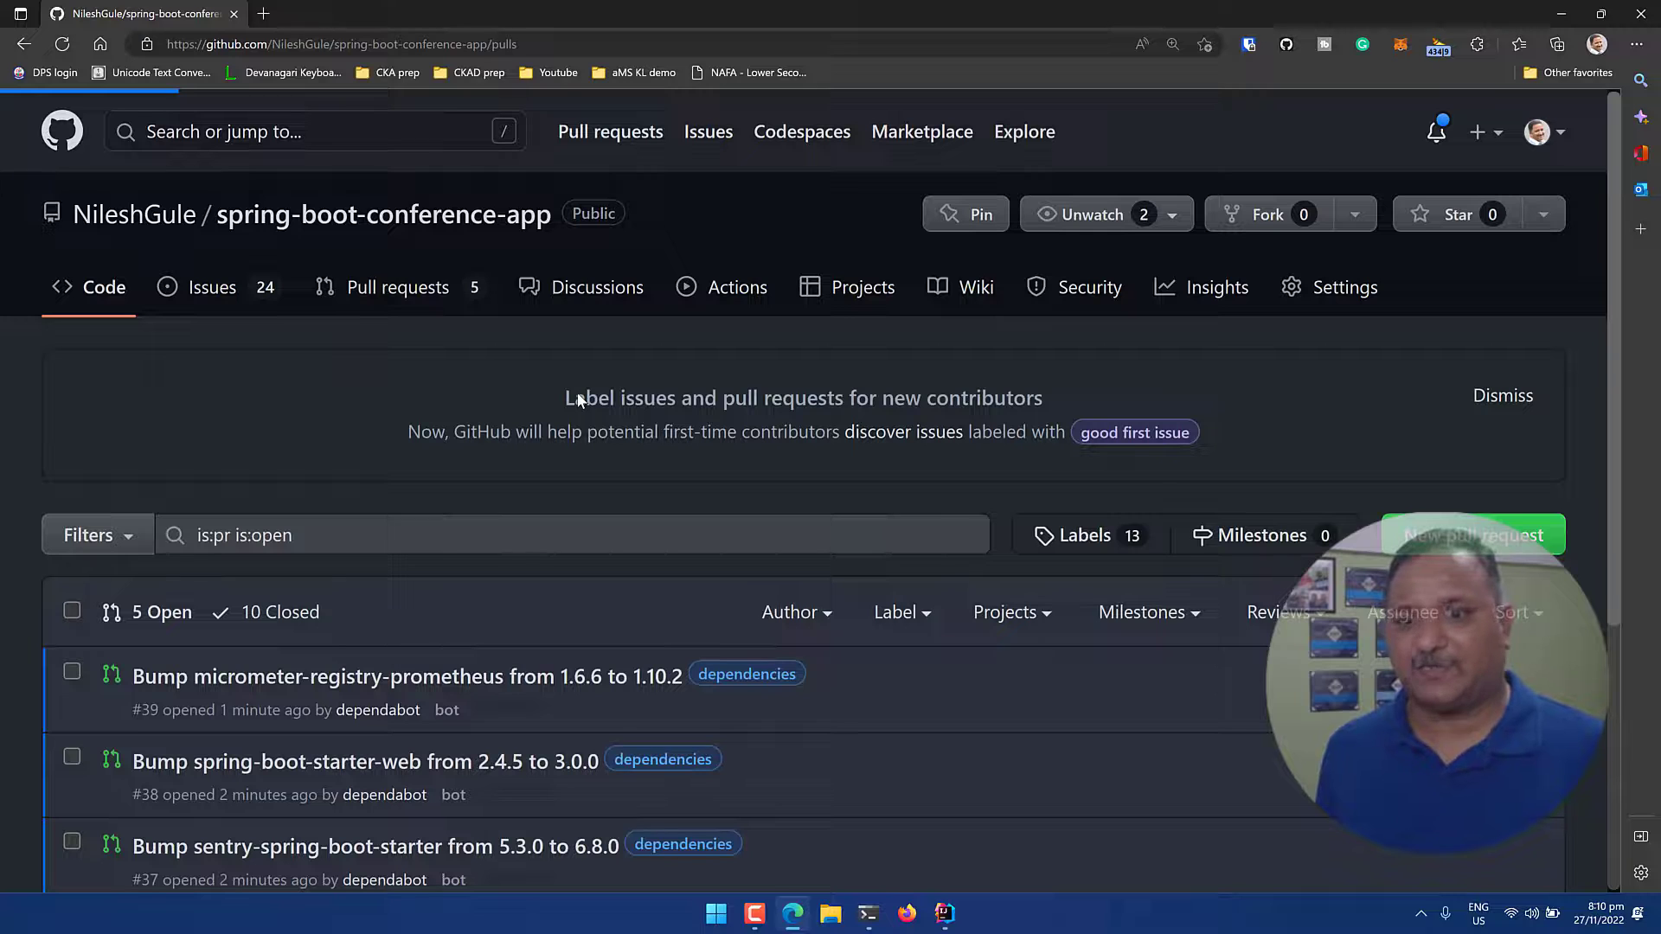
scroll(down, 3)
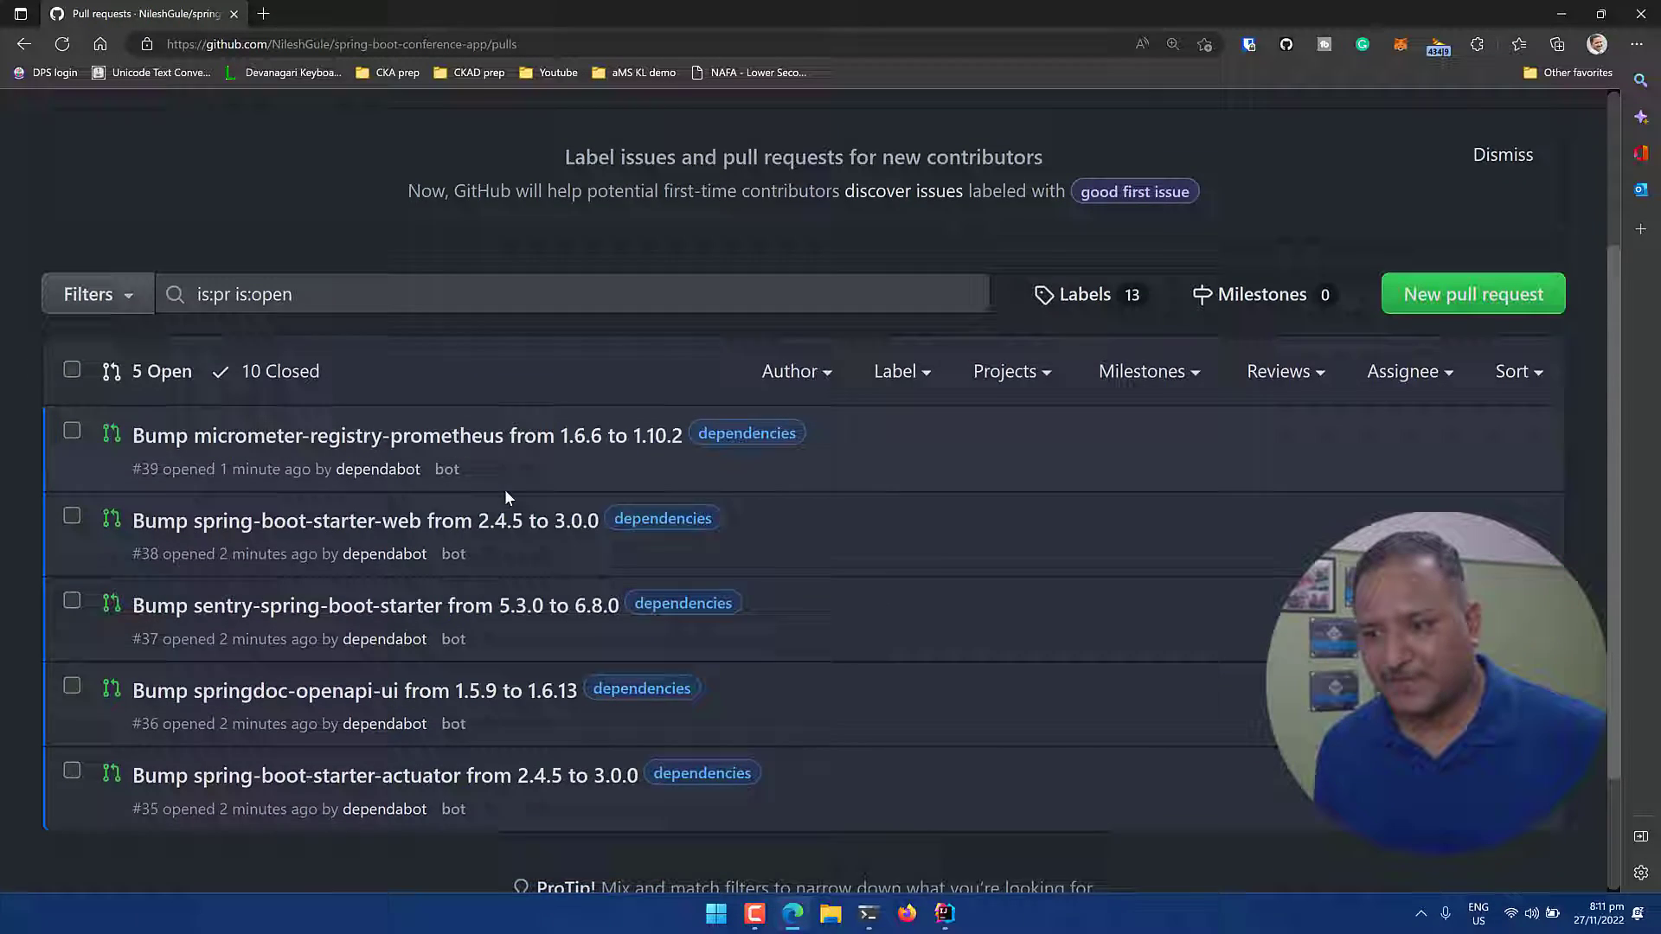
click(1502, 154)
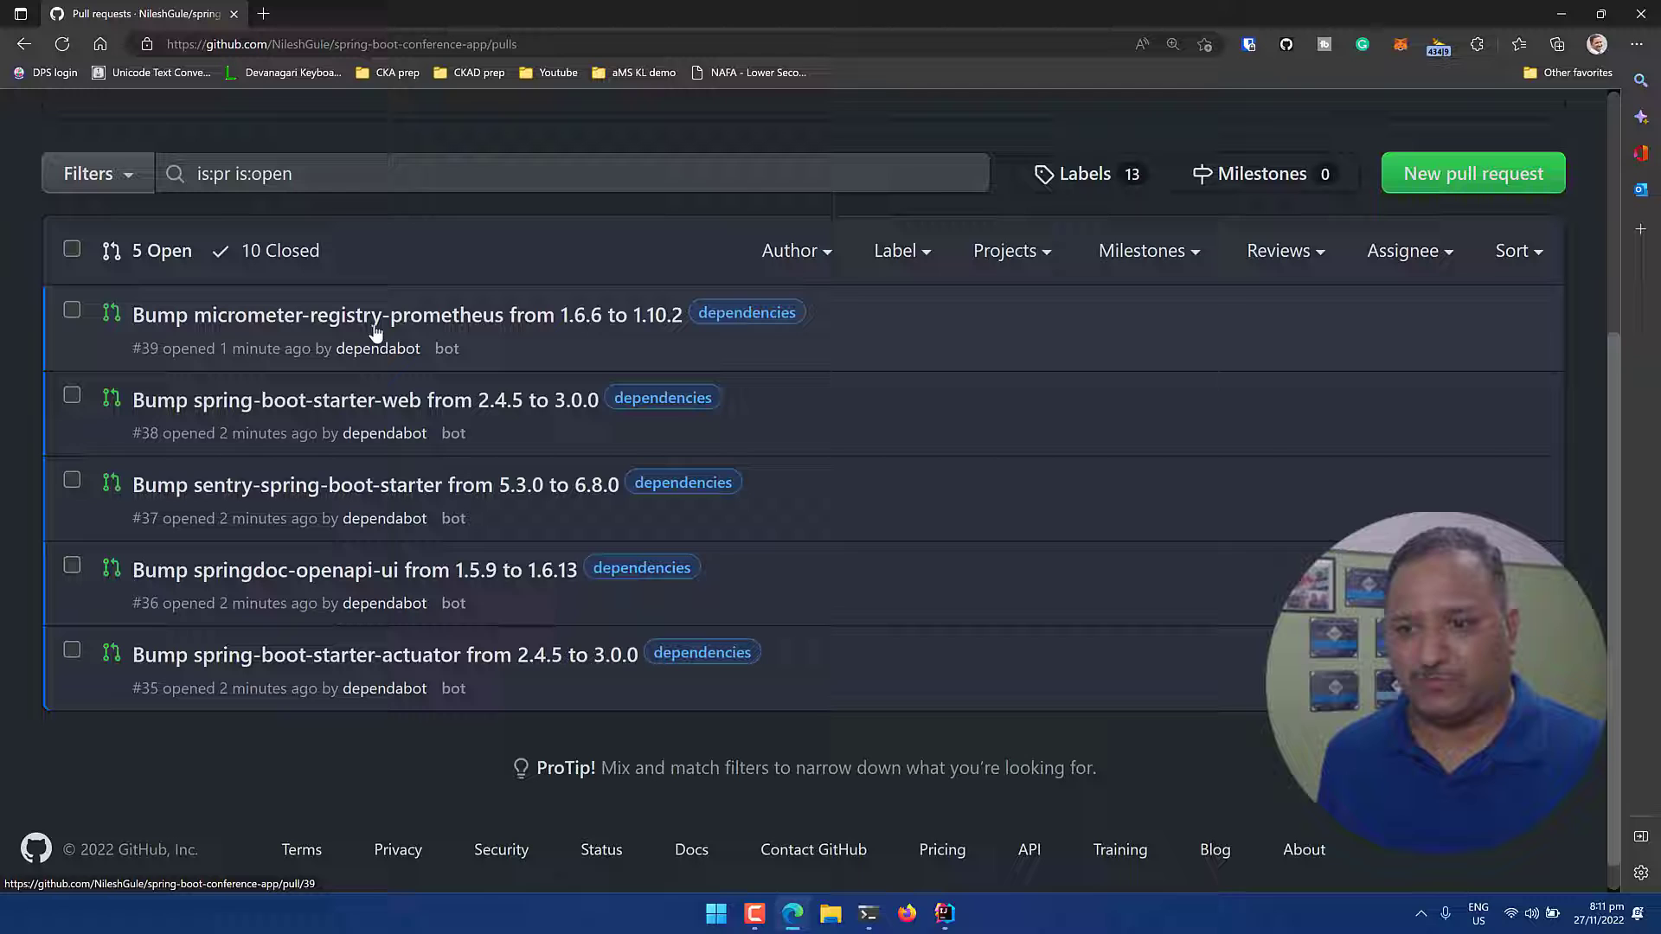
mouse_move(539, 327)
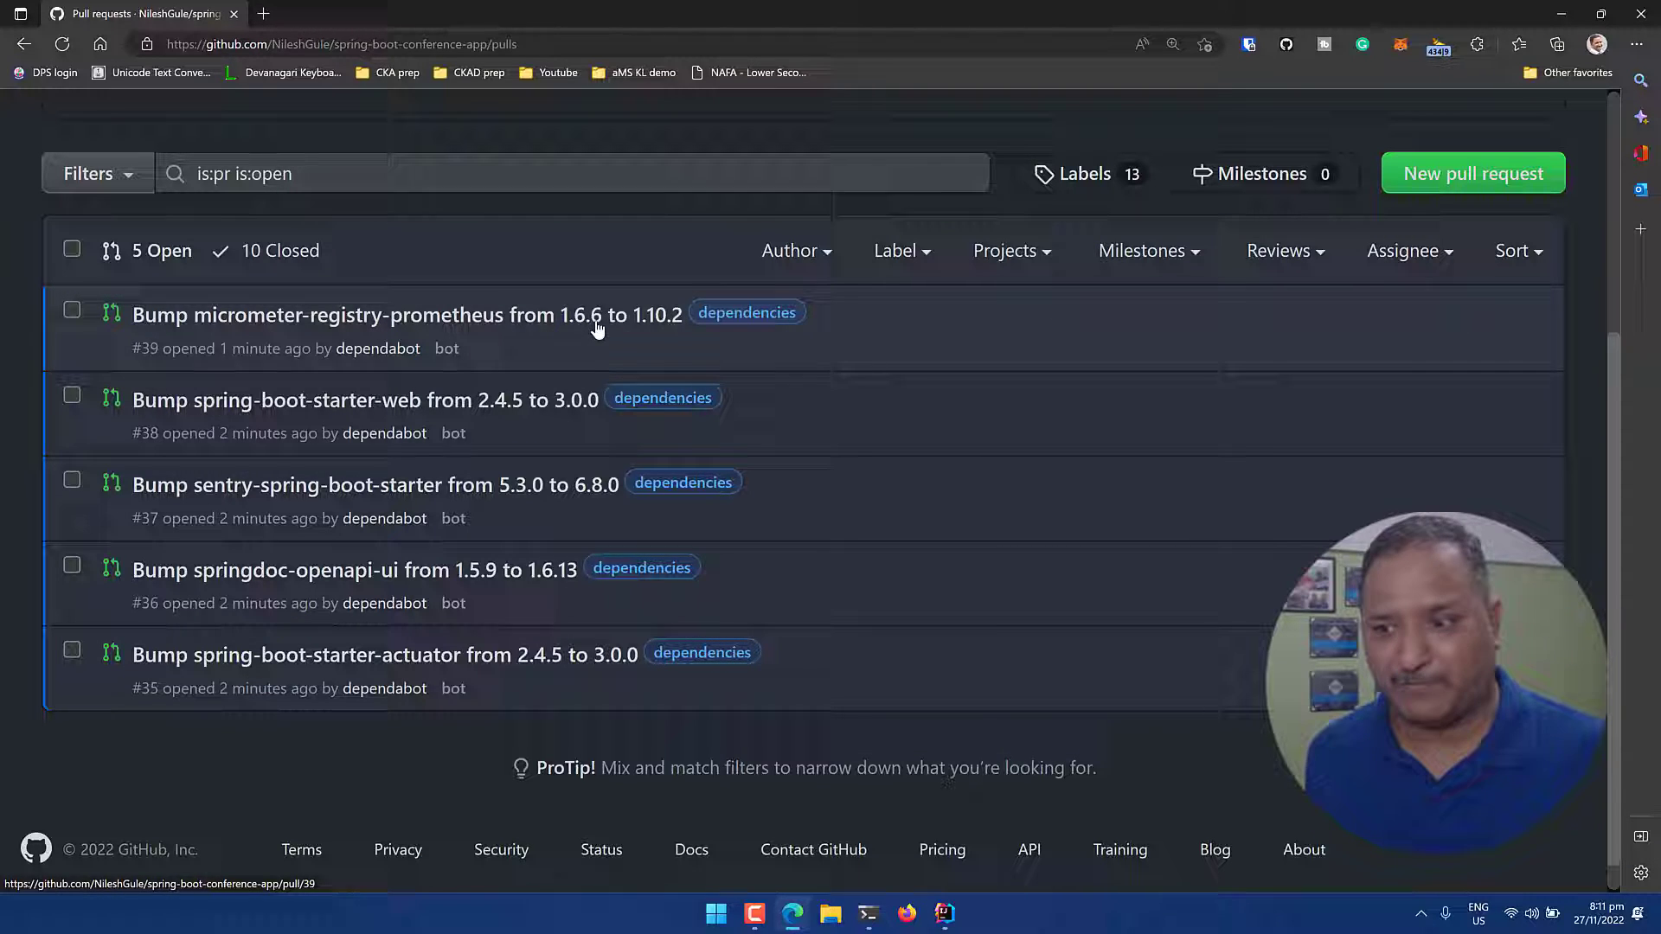
mouse_move(658, 330)
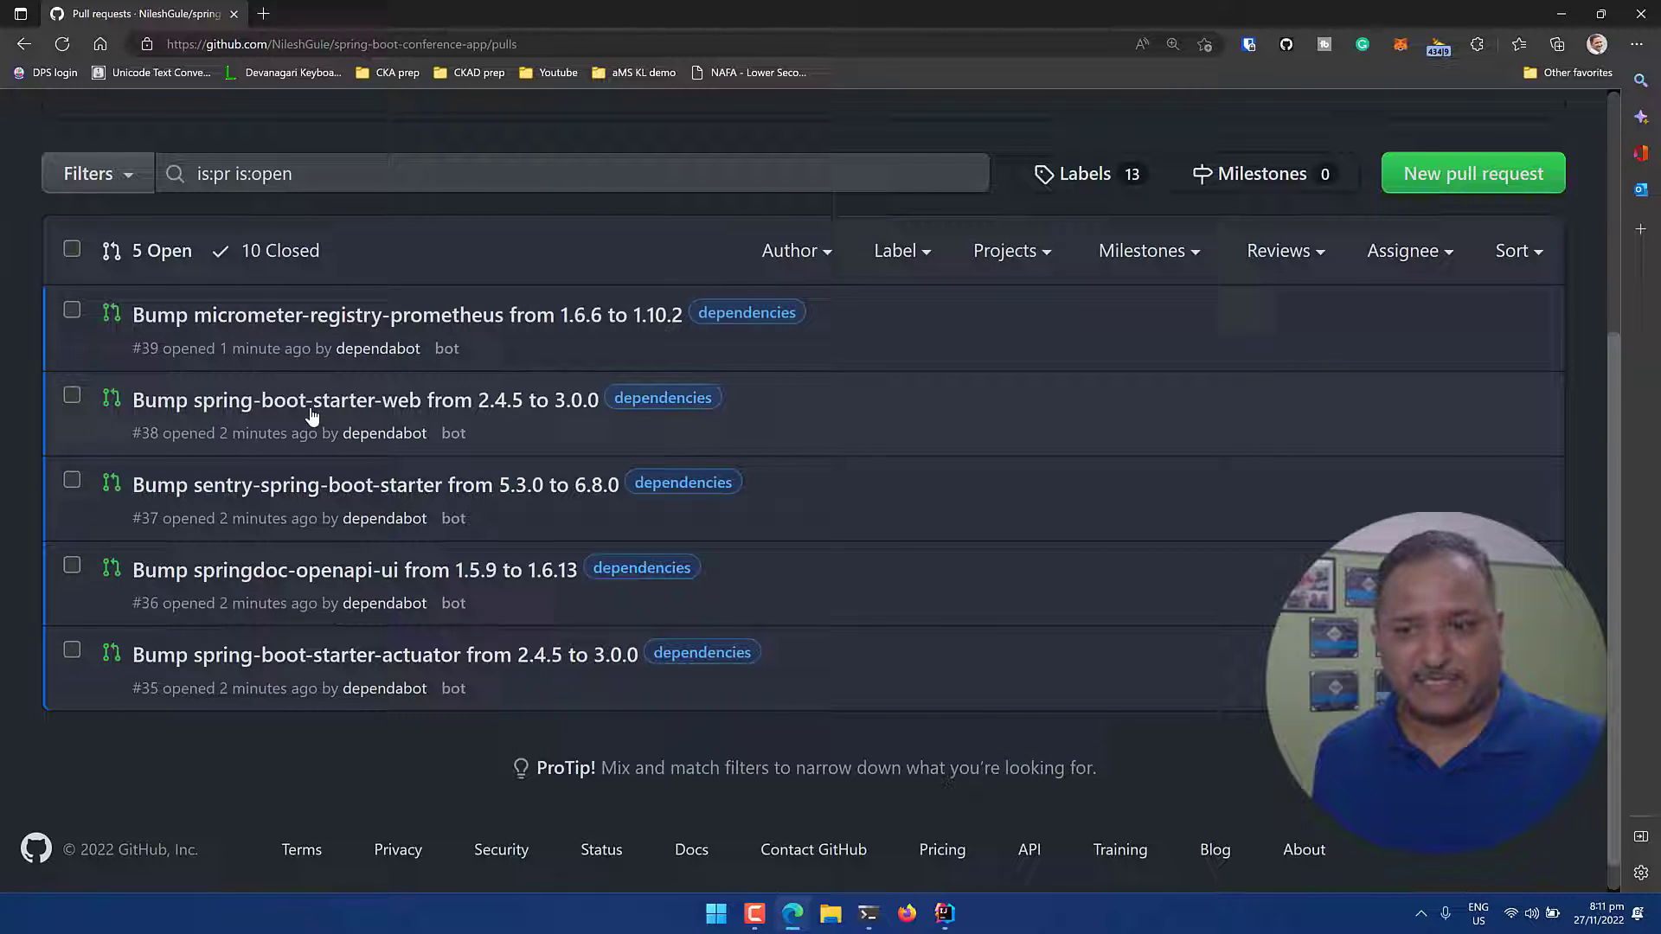
mouse_move(521, 414)
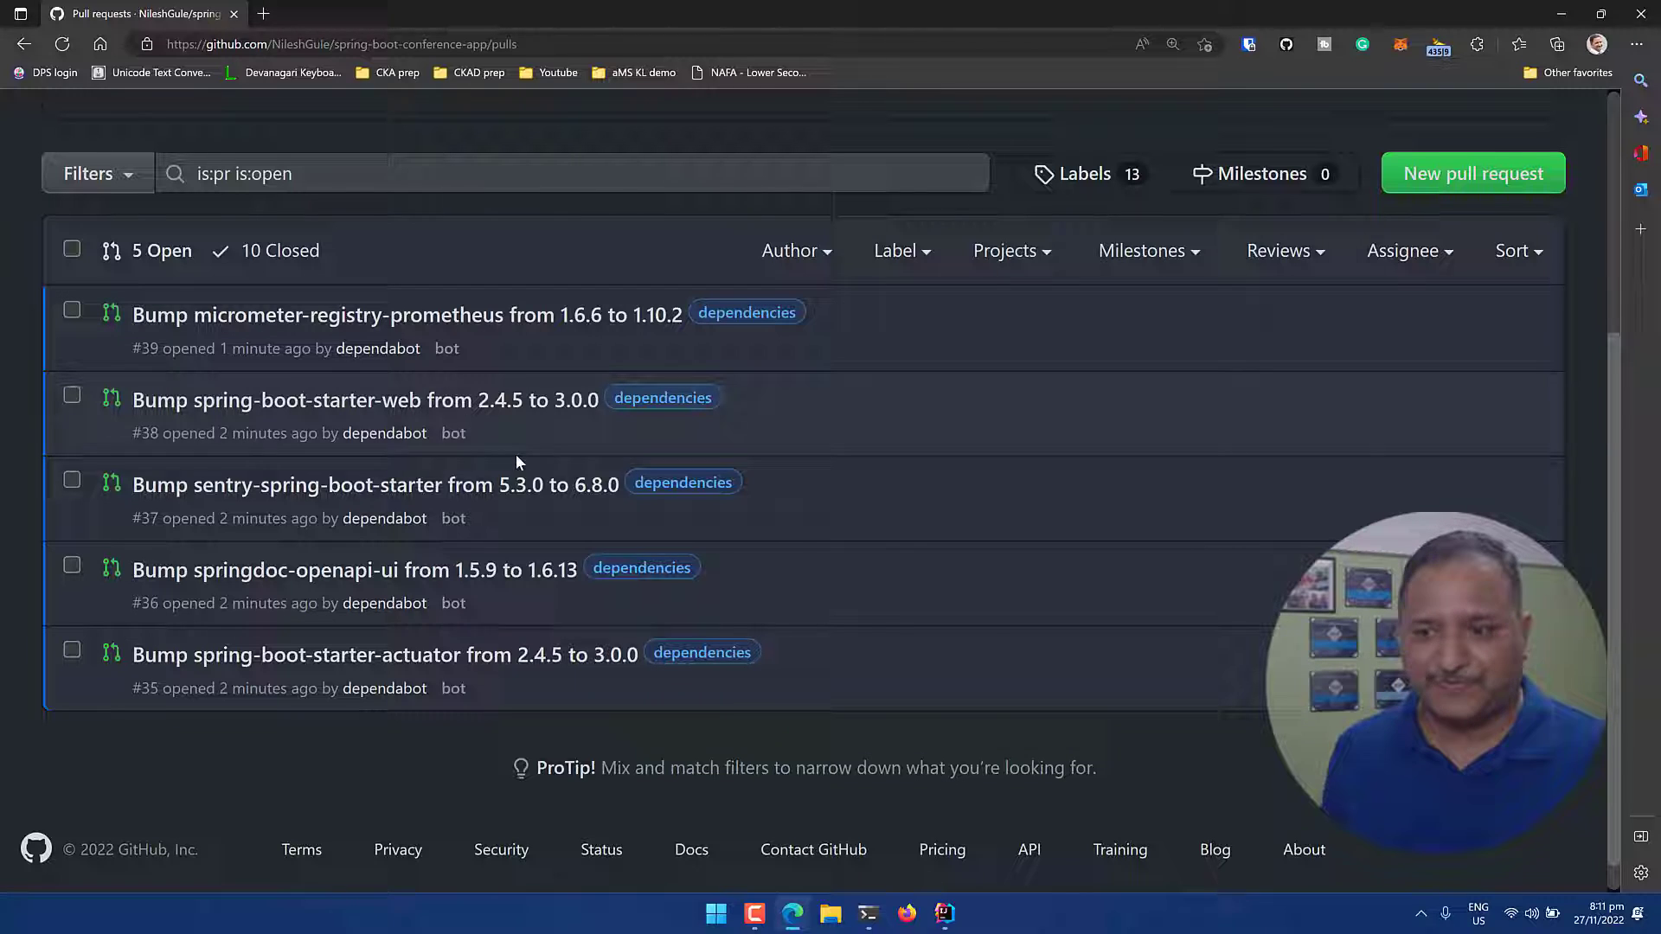
mouse_move(296, 498)
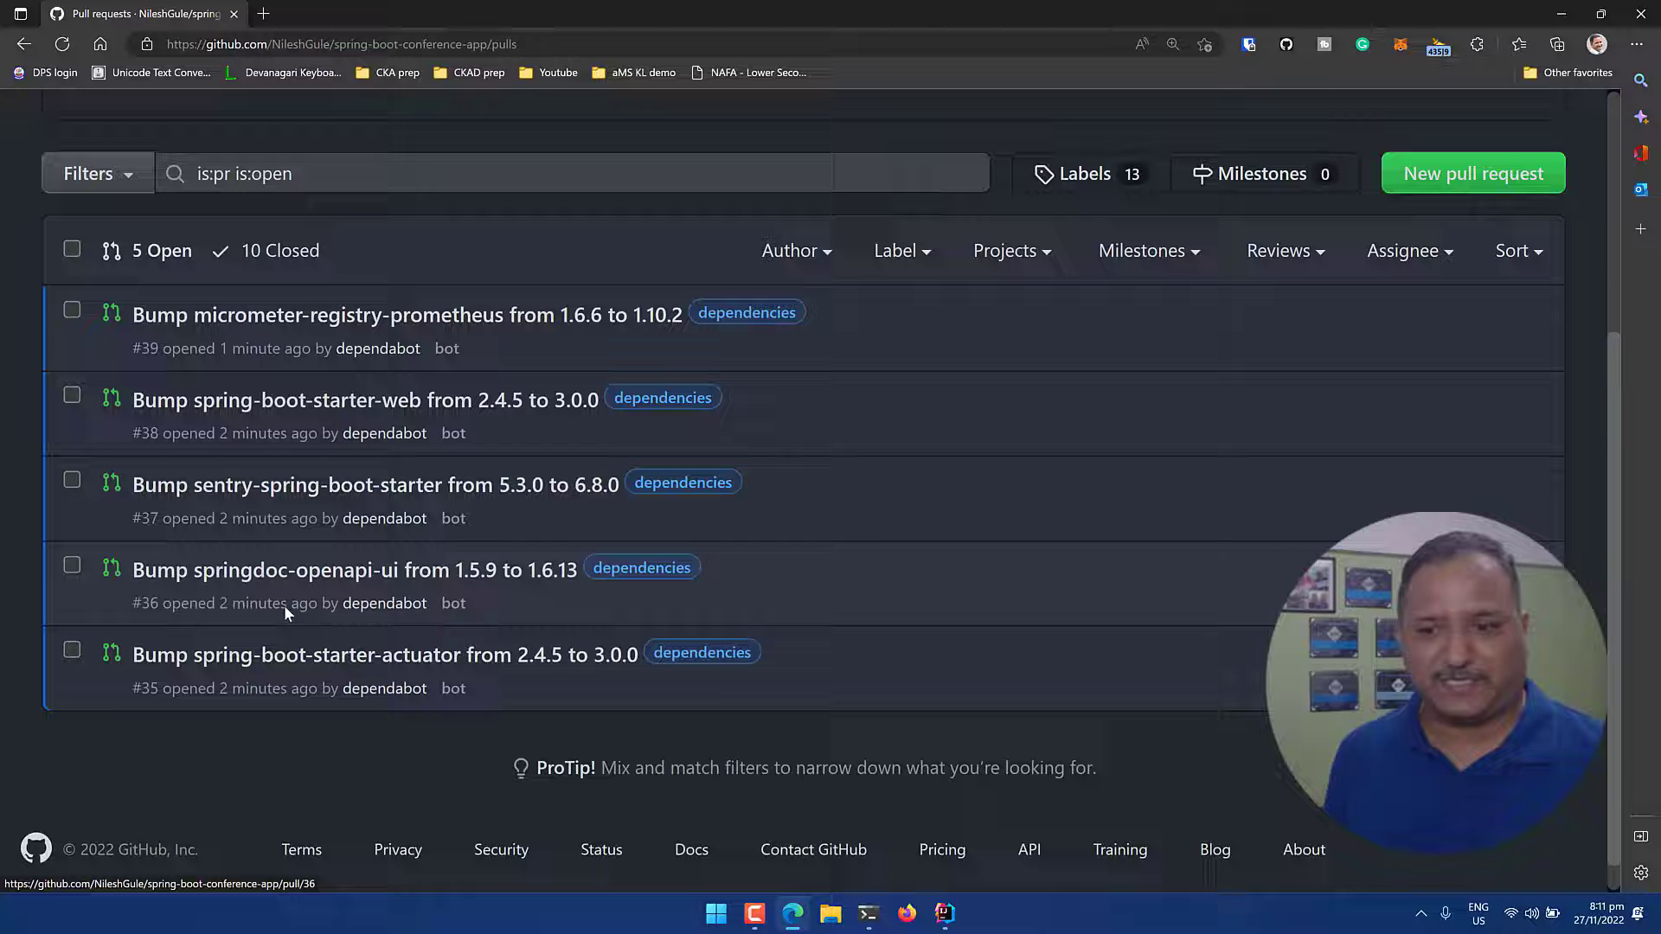
mouse_move(470, 618)
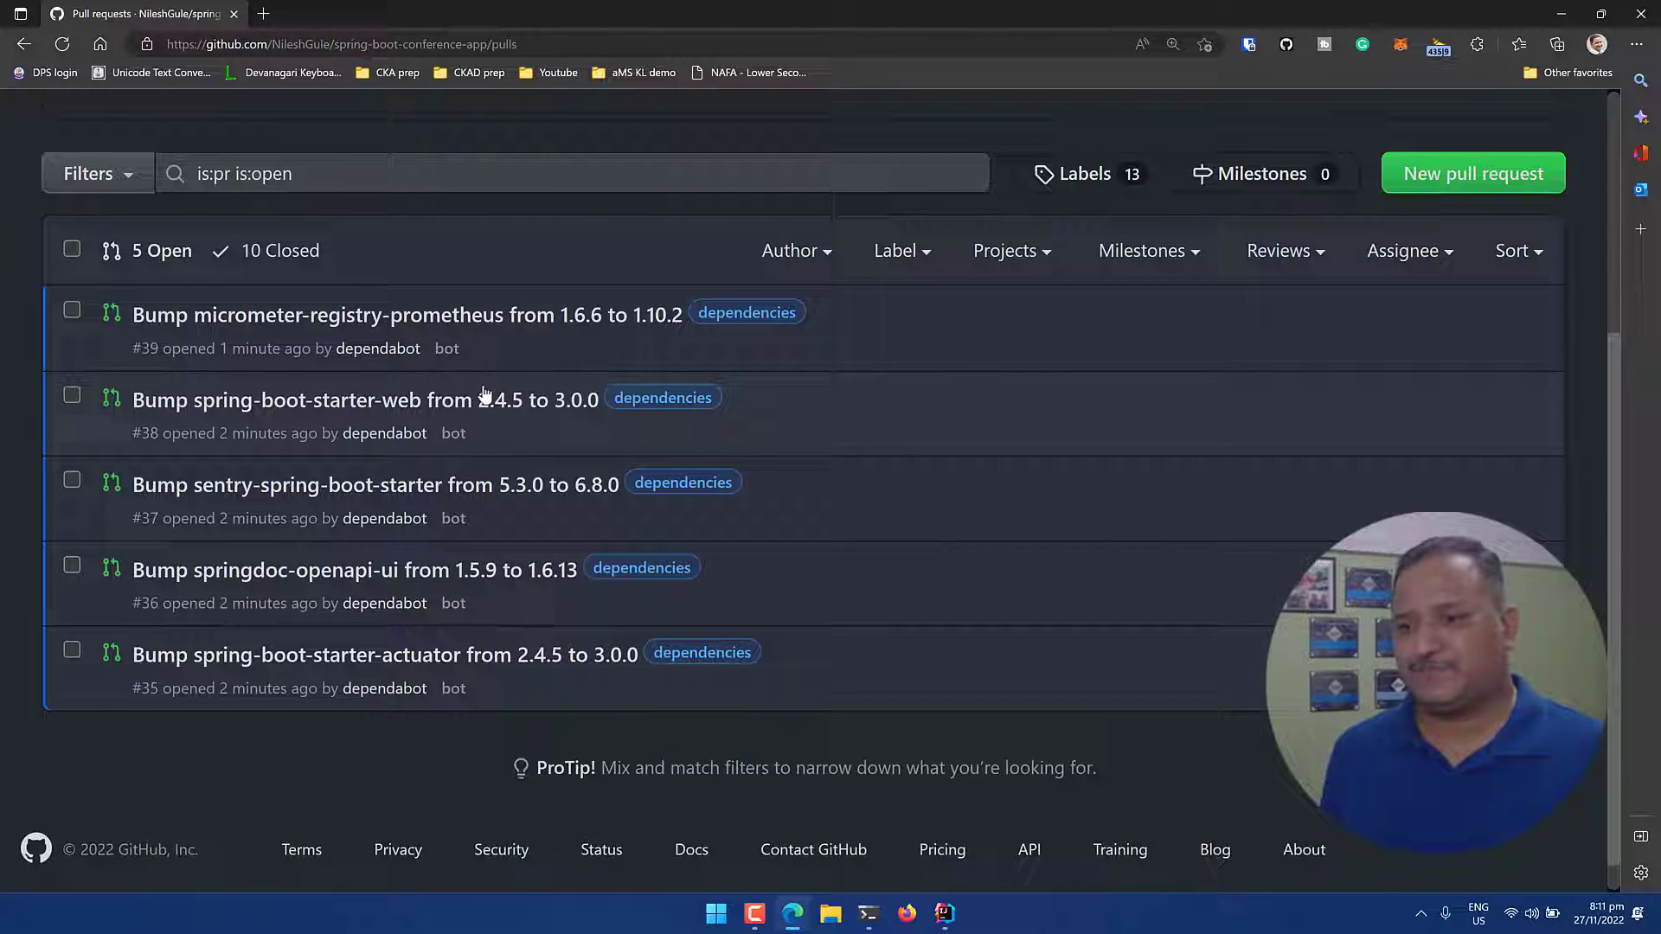
mouse_move(539, 329)
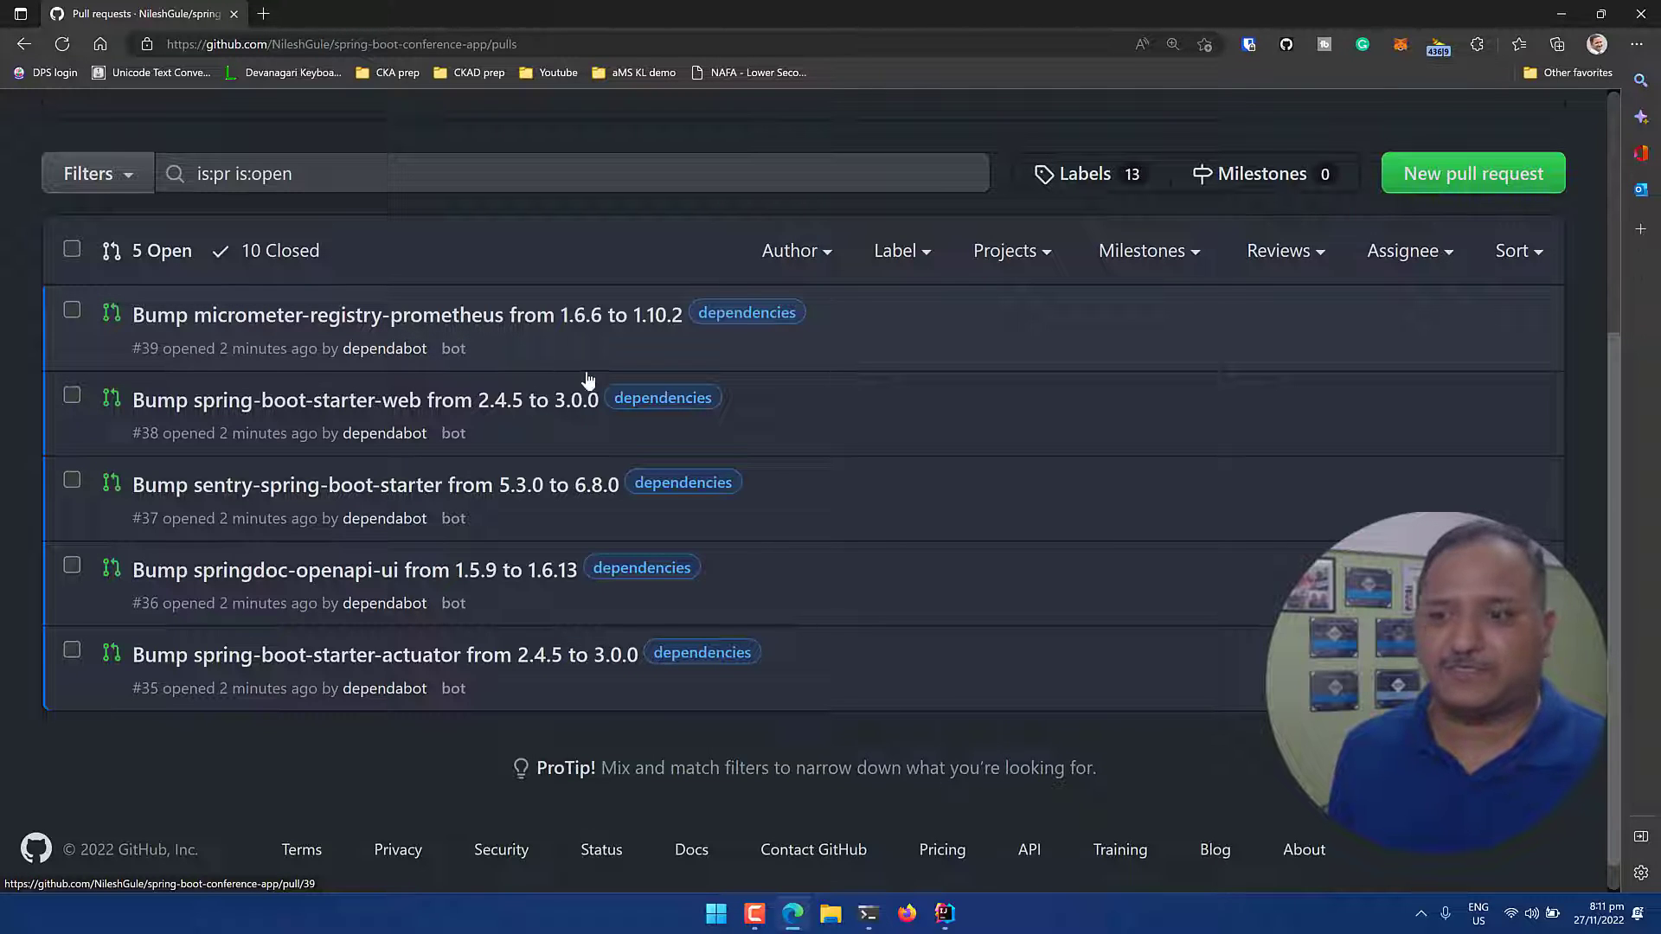
click(404, 315)
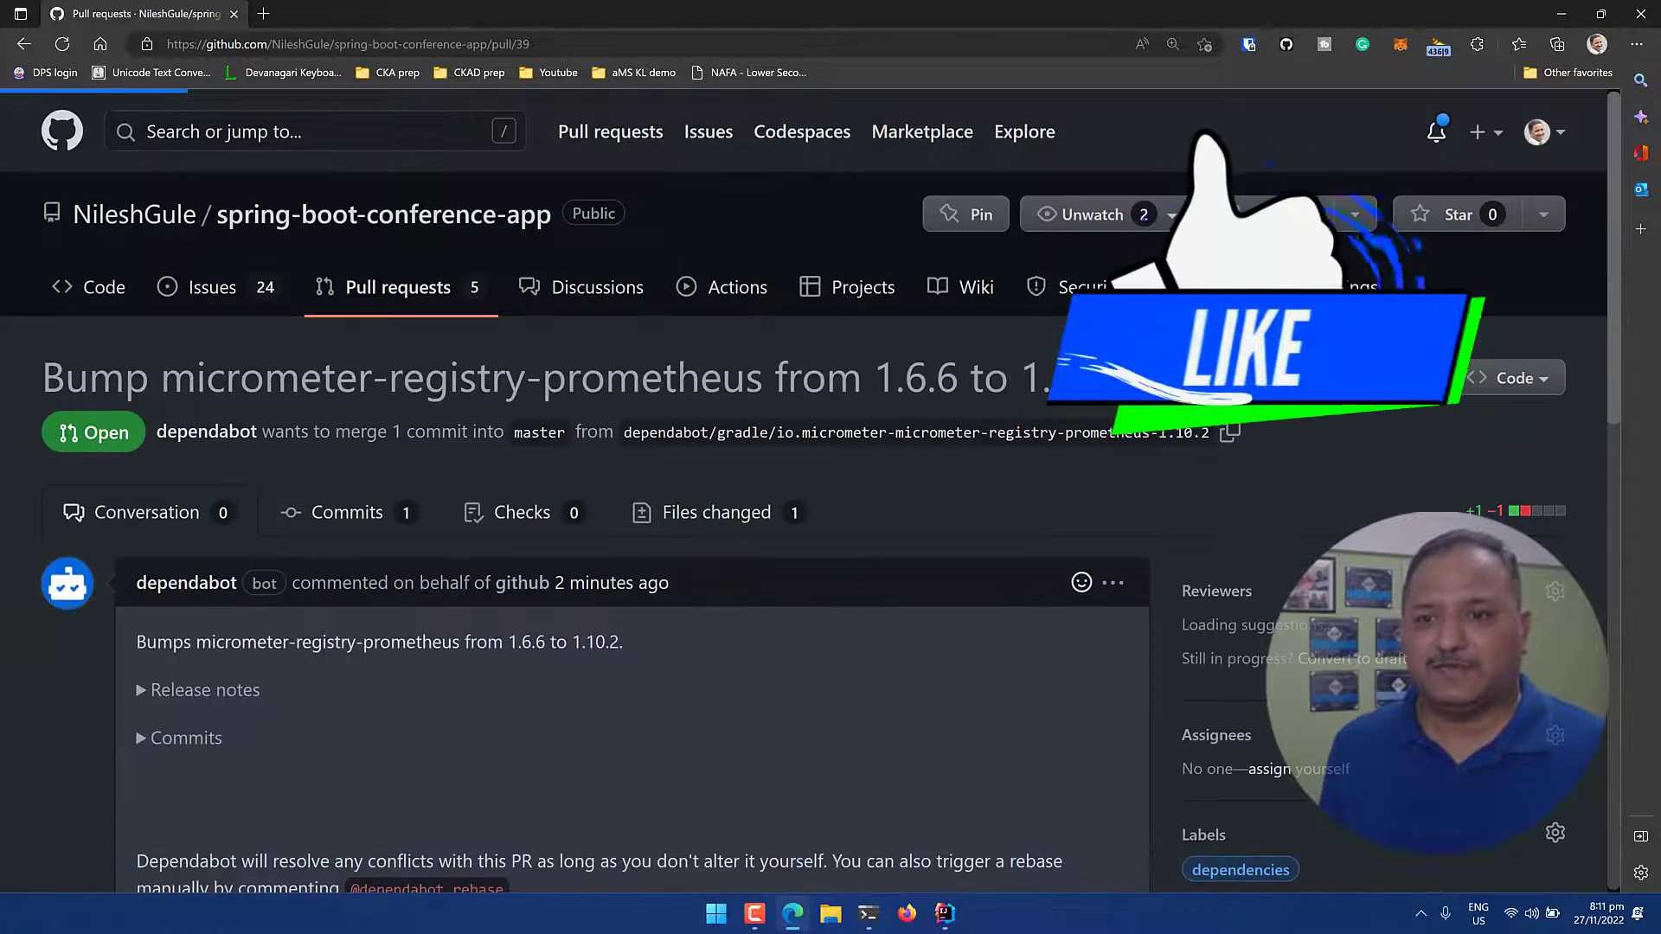
Merge PR #39 bumping micrometer-registry-prometheus from 1.6.6 to 1.10.2 into master and confirm
scroll(down, 3)
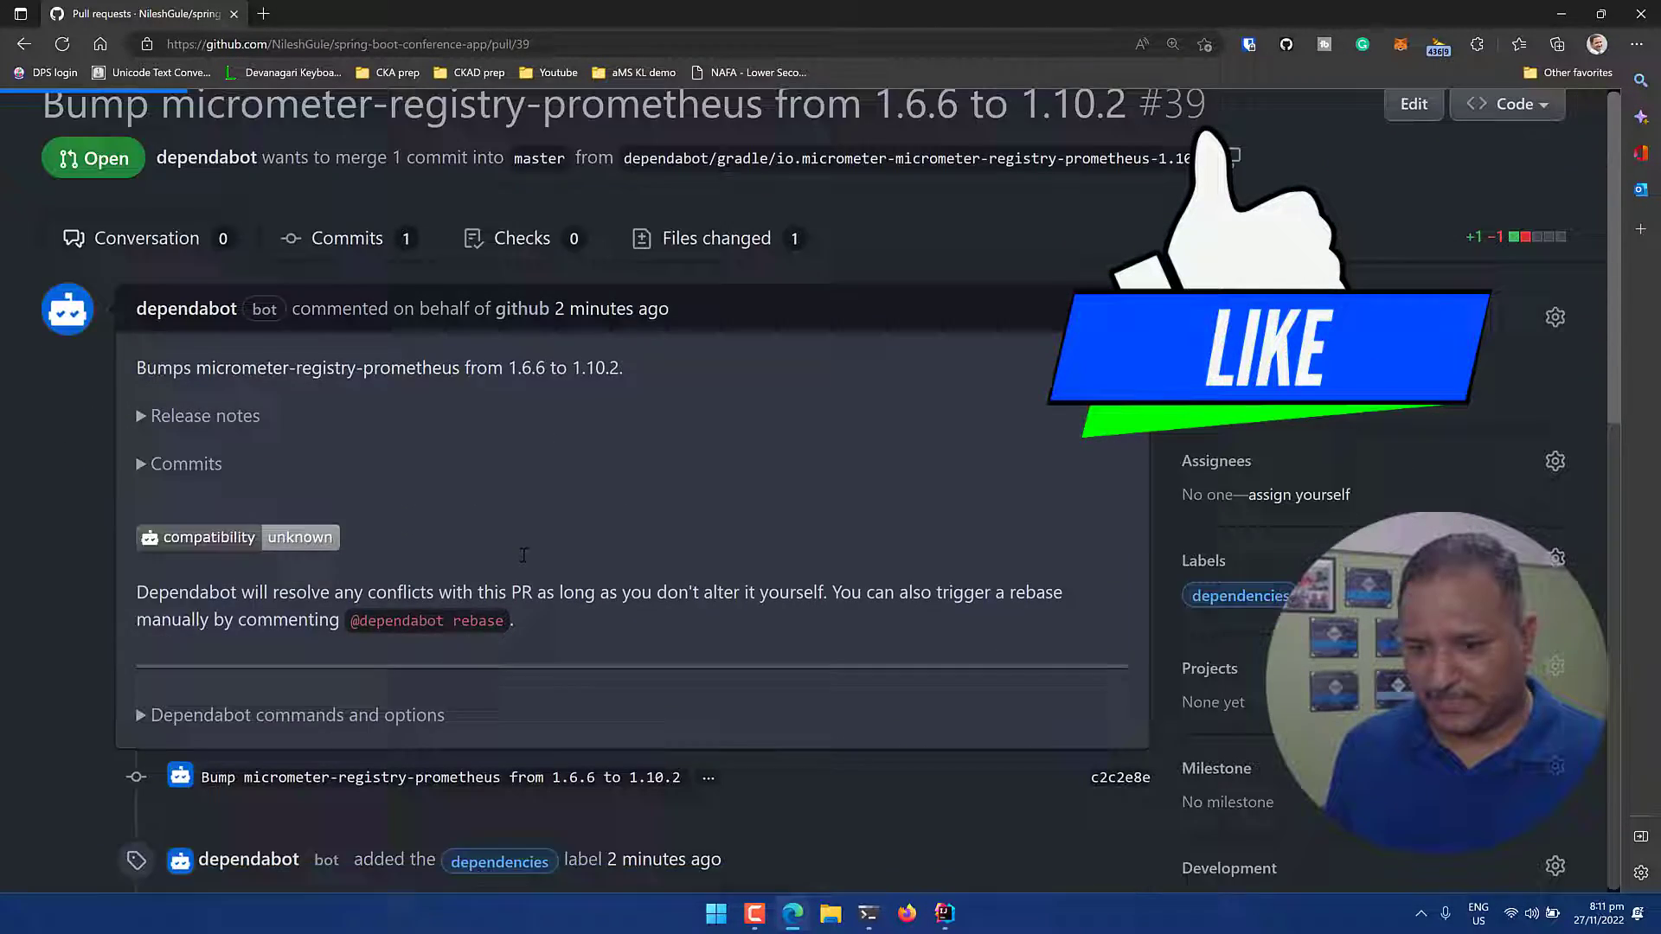
scroll(down, 3)
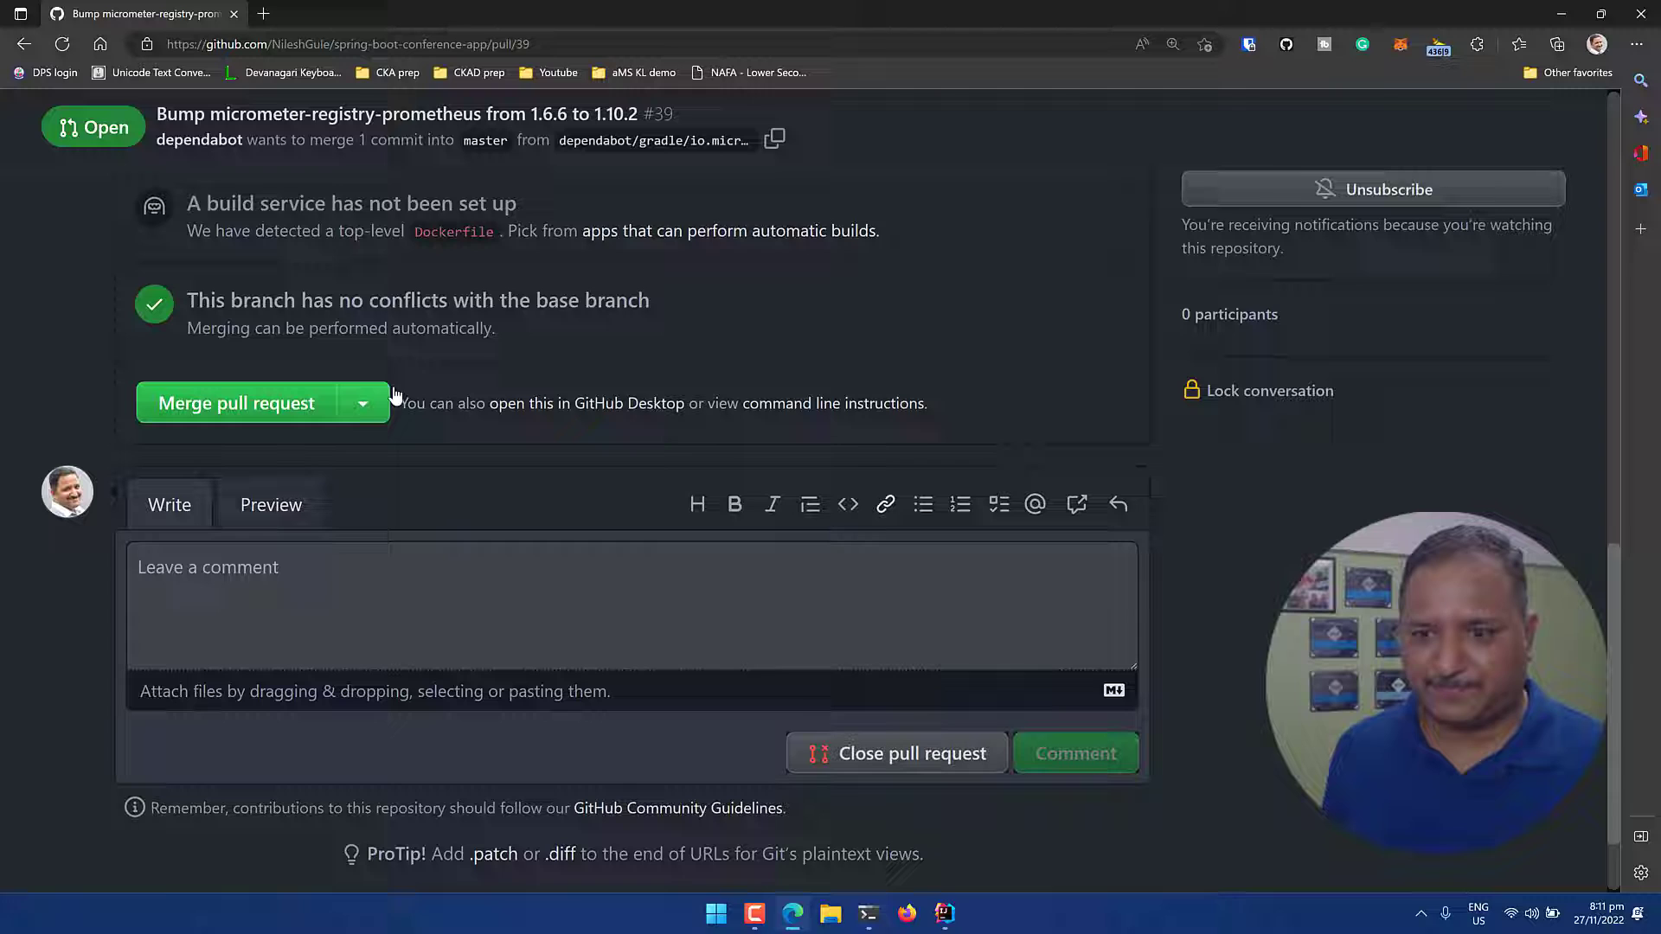
click(235, 403)
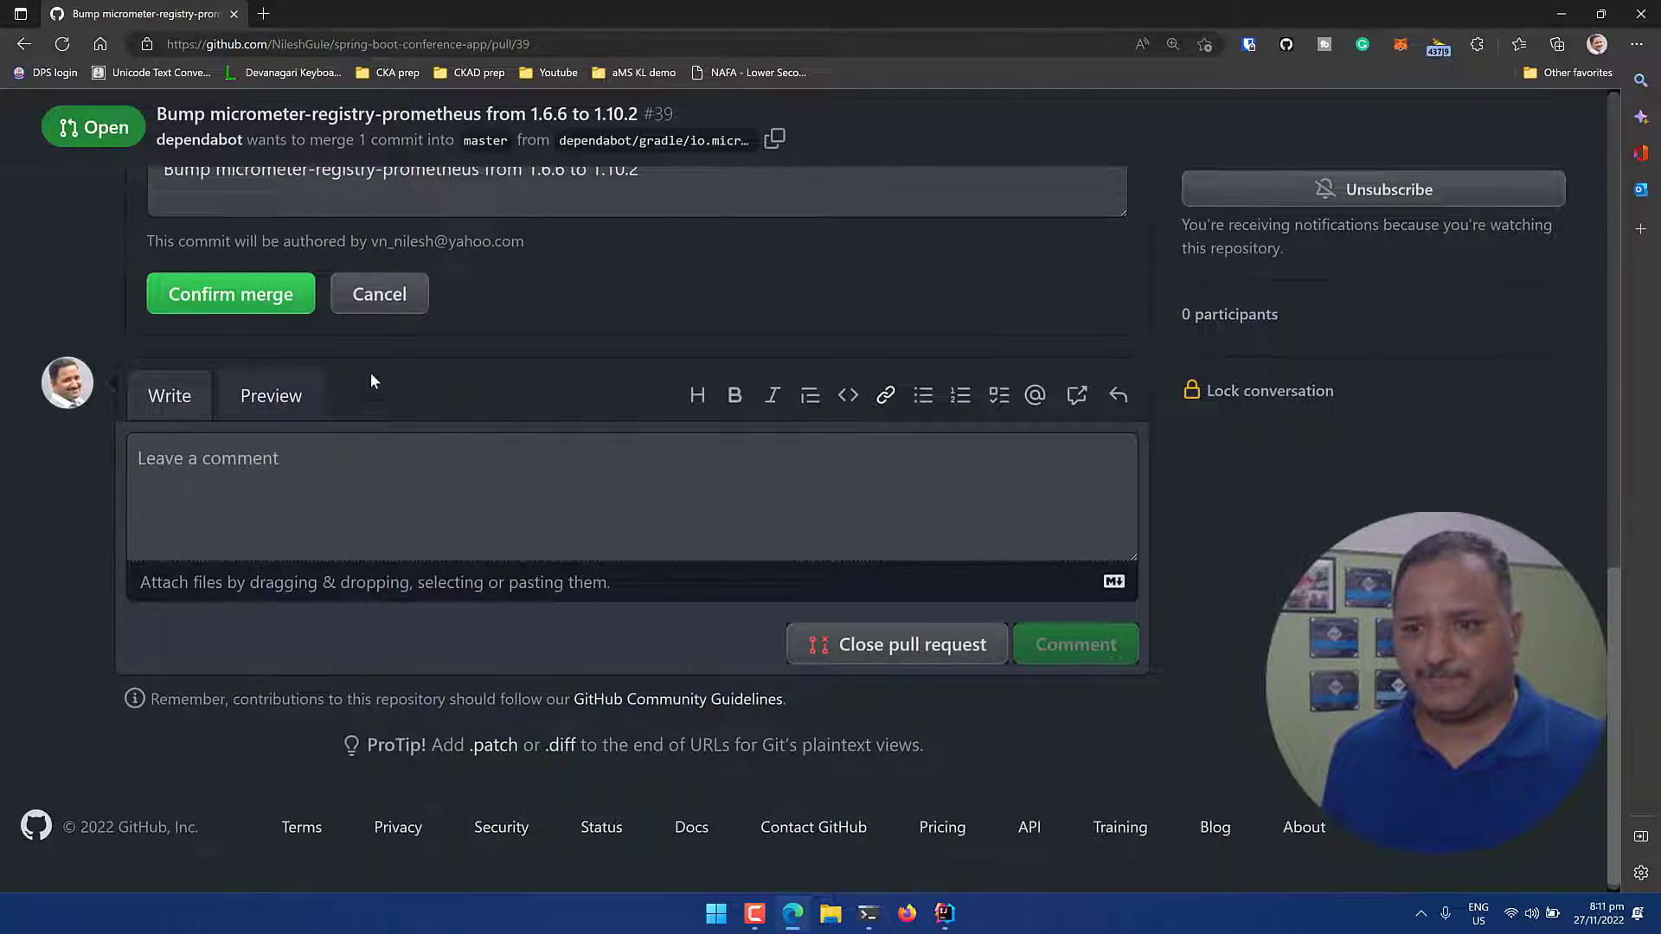
click(230, 294)
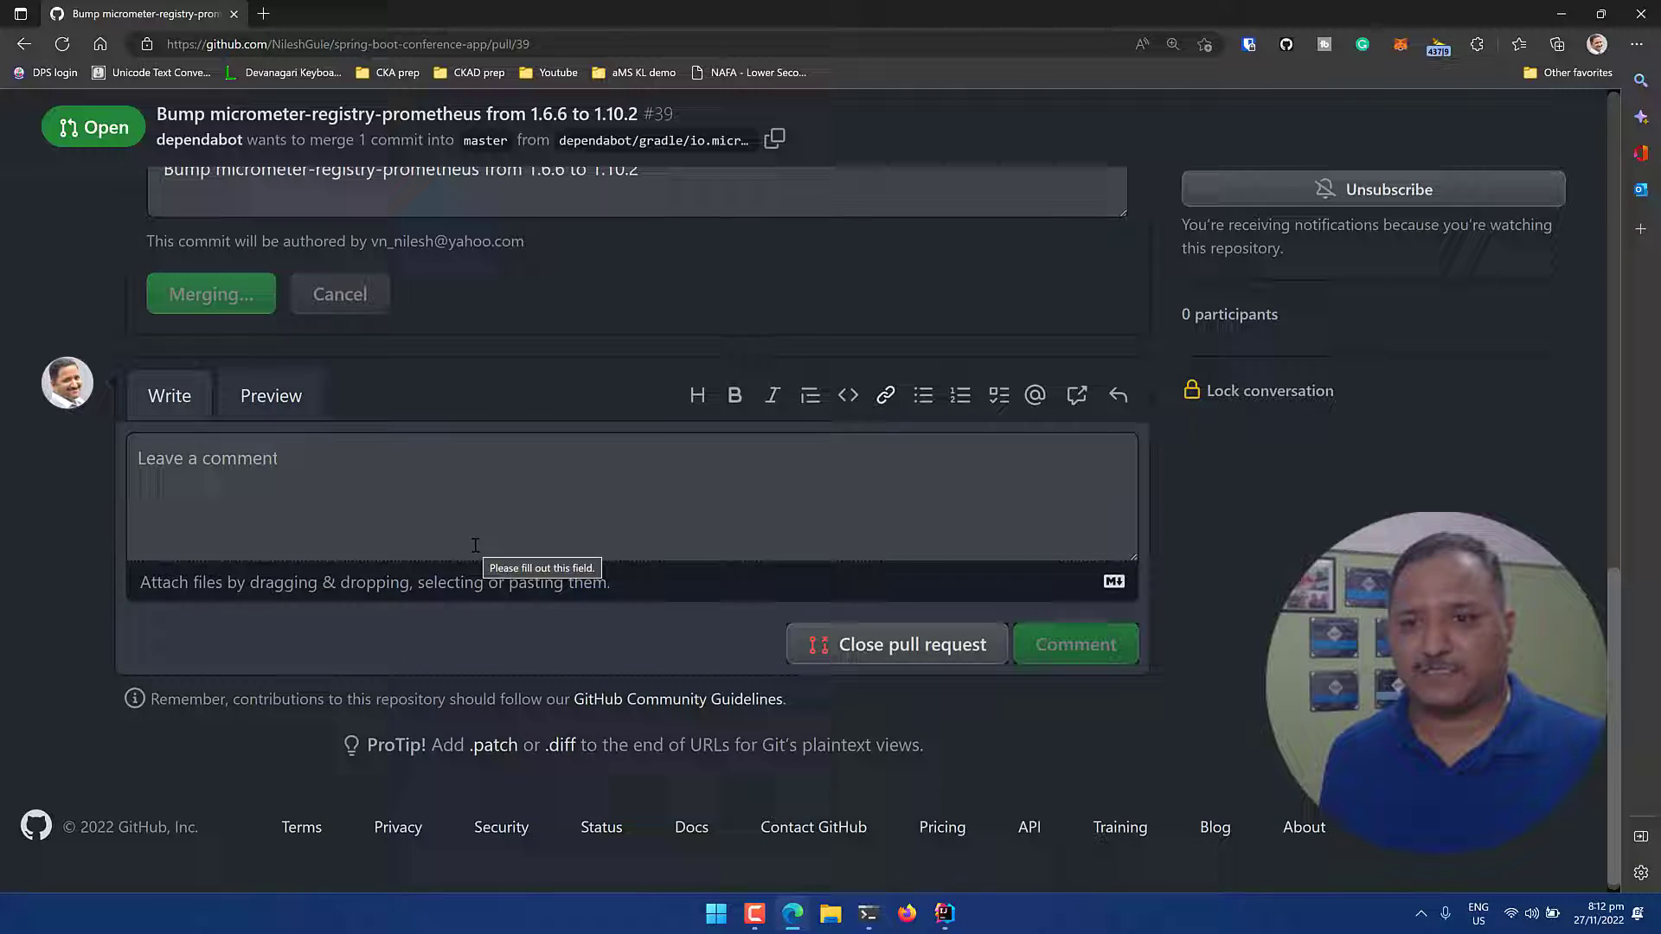
click(210, 294)
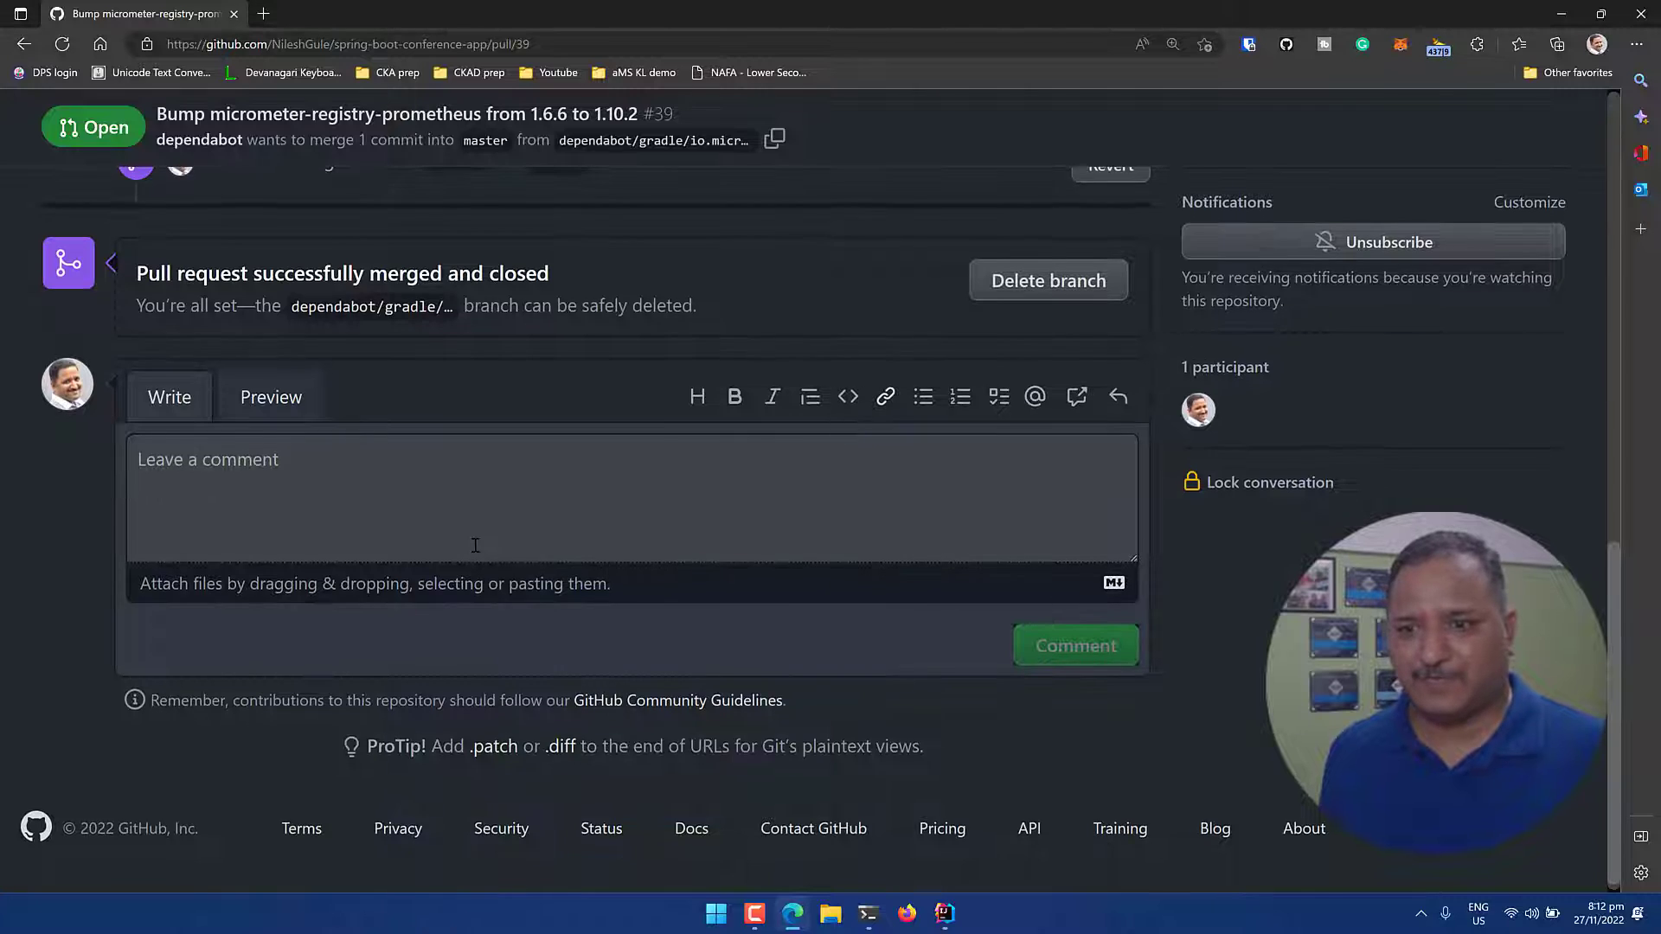